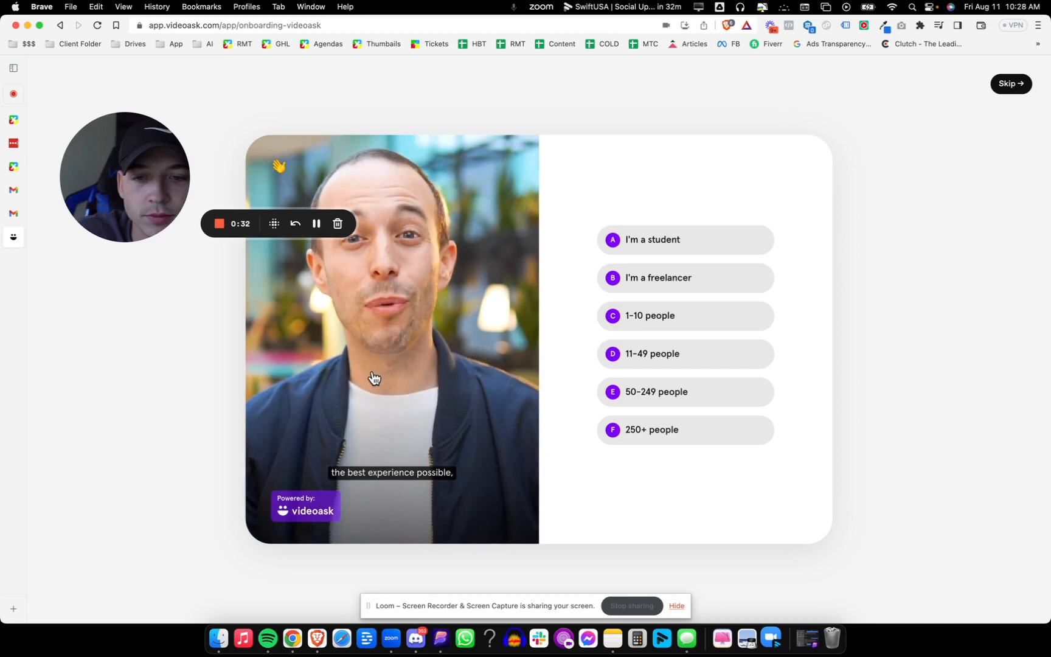
Answer the onboarding as a freelancer whose purpose is generating leads or sign-ups.
click(685, 278)
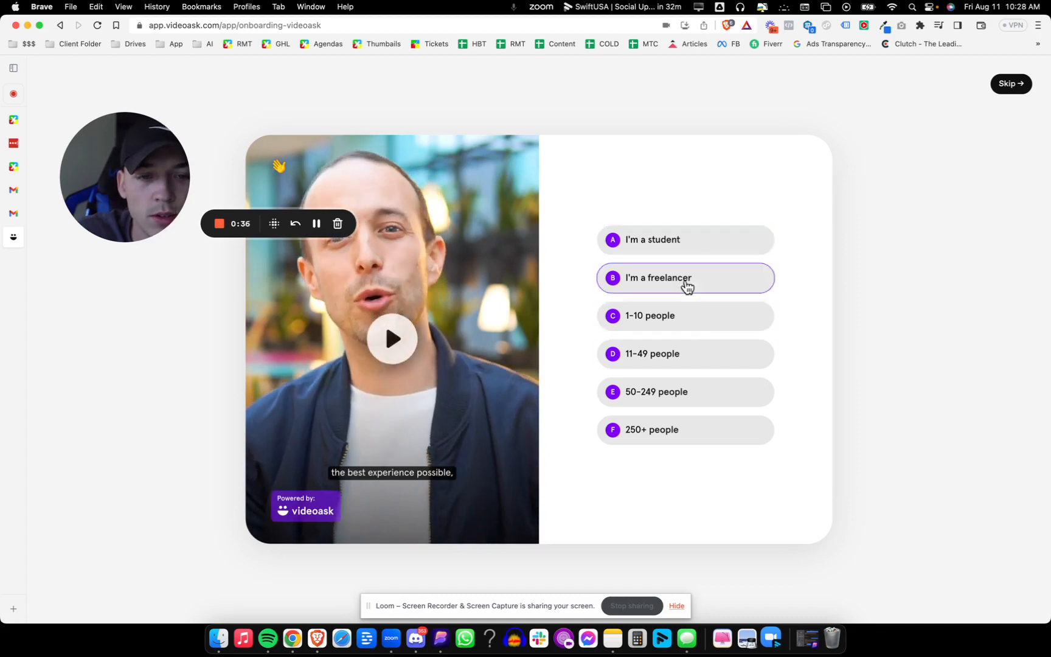
click(685, 277)
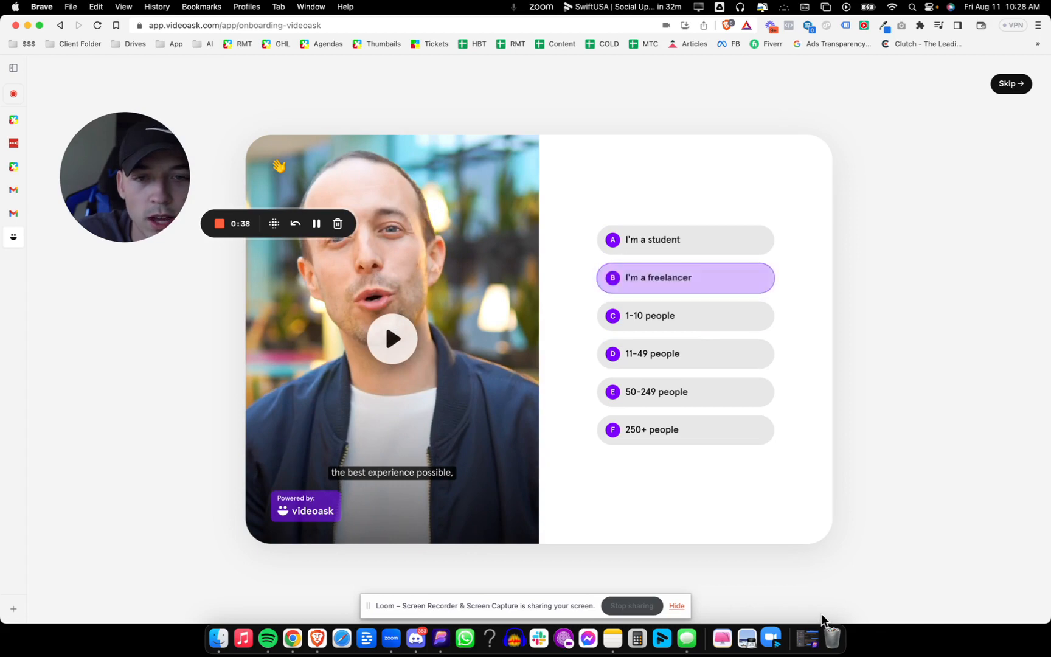
click(685, 277)
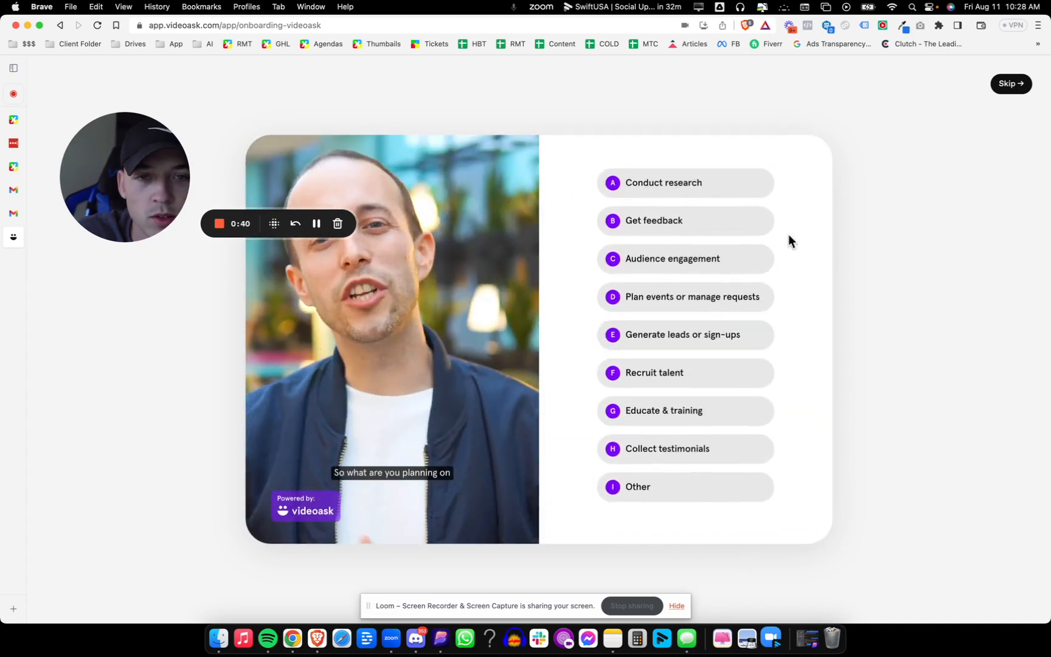
click(683, 297)
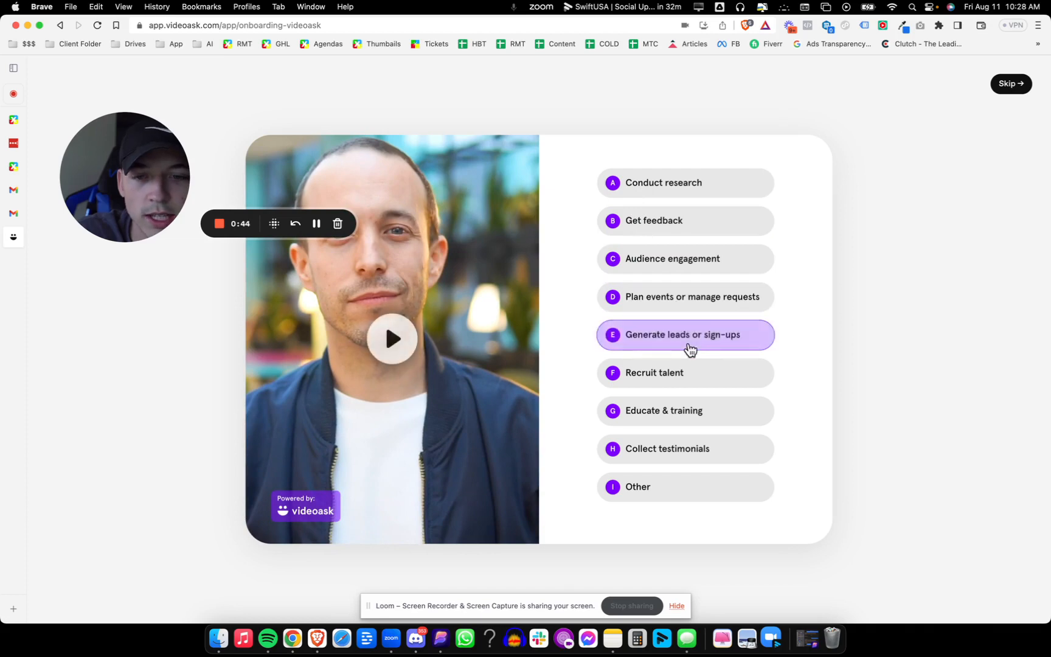
click(684, 334)
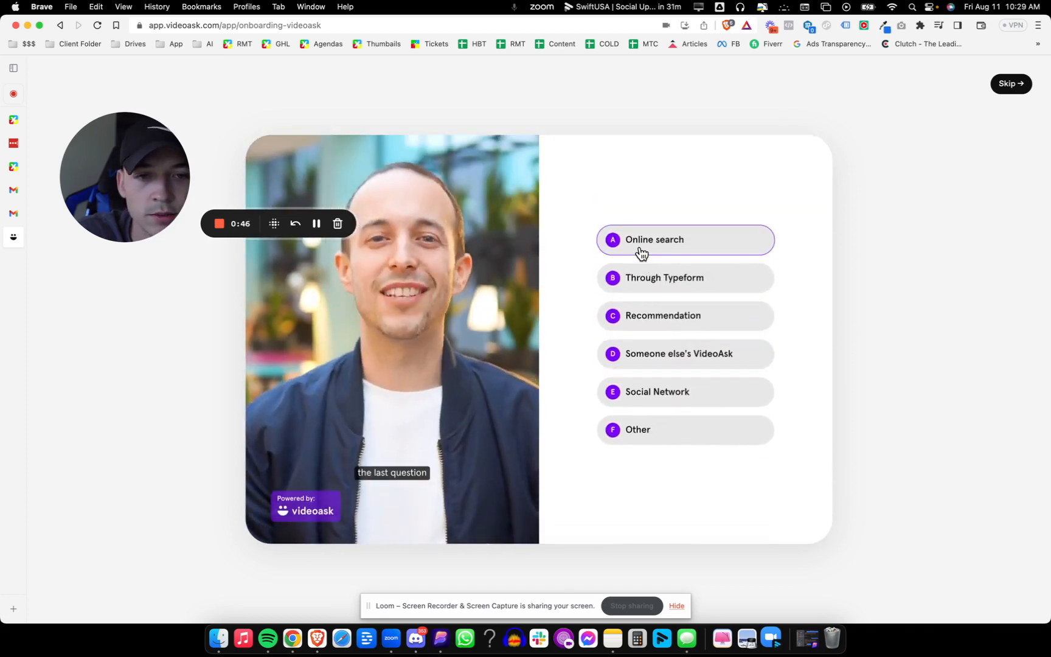
mouse_move(649, 353)
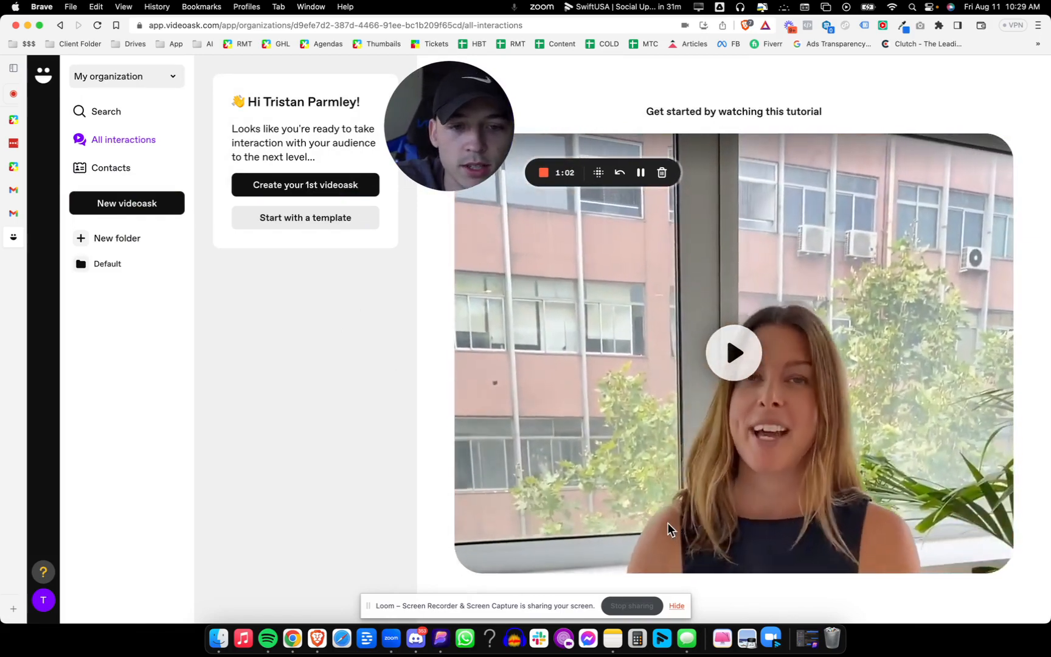
Create a new videoask from scratch with the default settings.
click(131, 208)
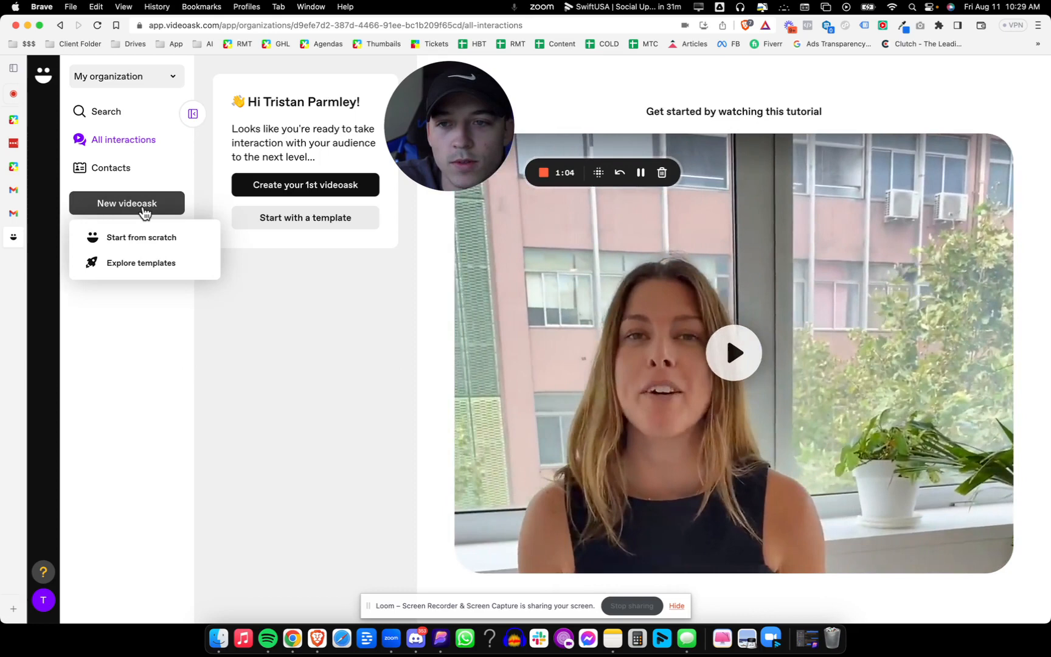
click(141, 237)
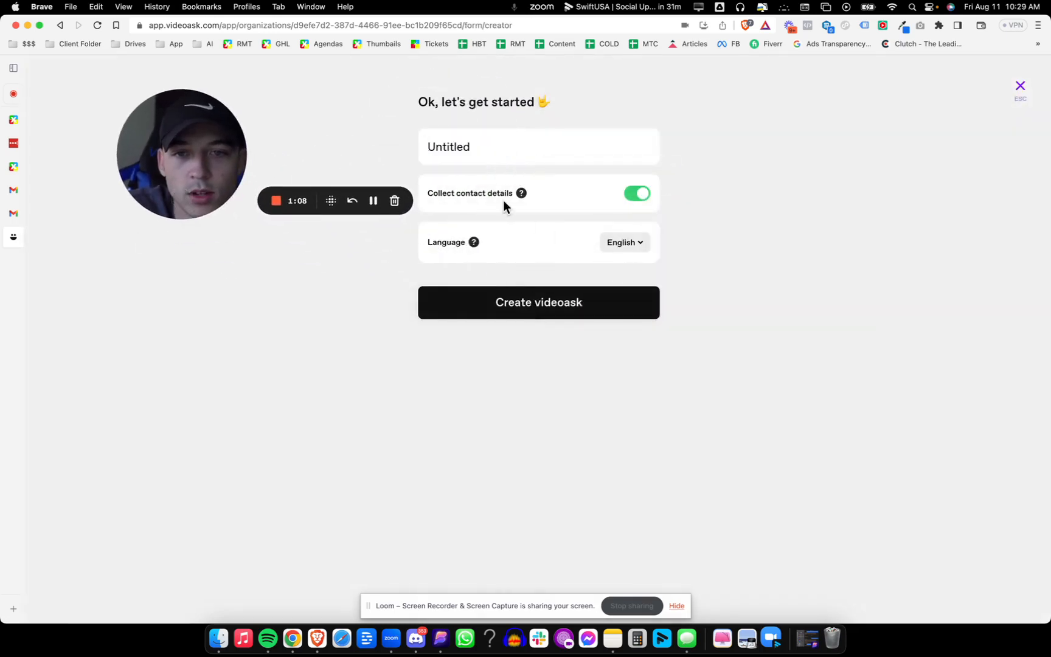
click(538, 301)
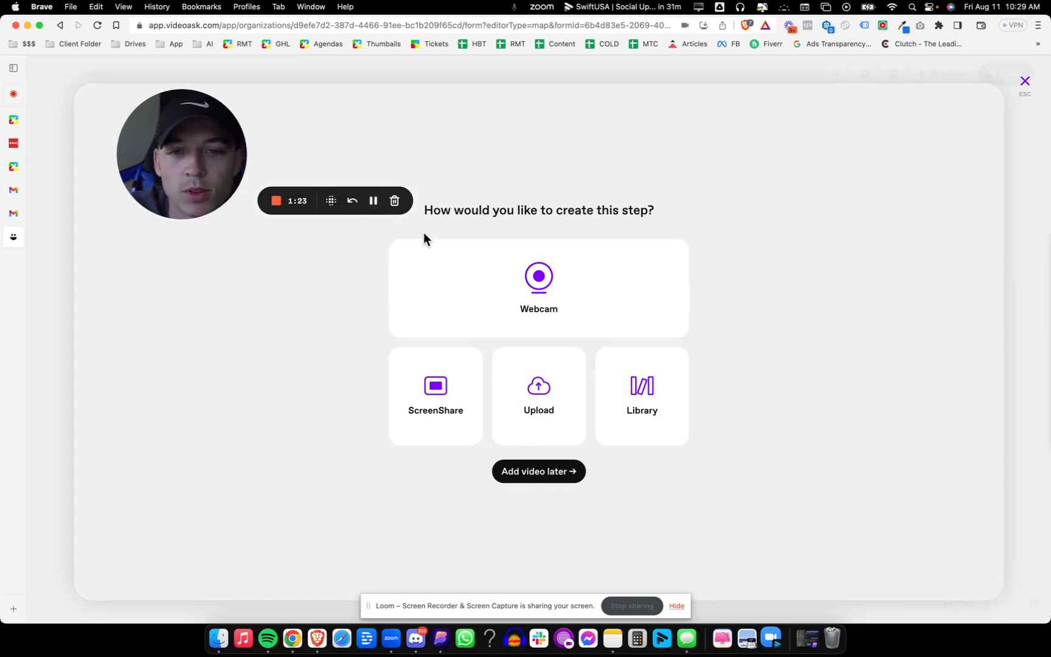
Upload the recorded selfie video file for the first step.
click(537, 395)
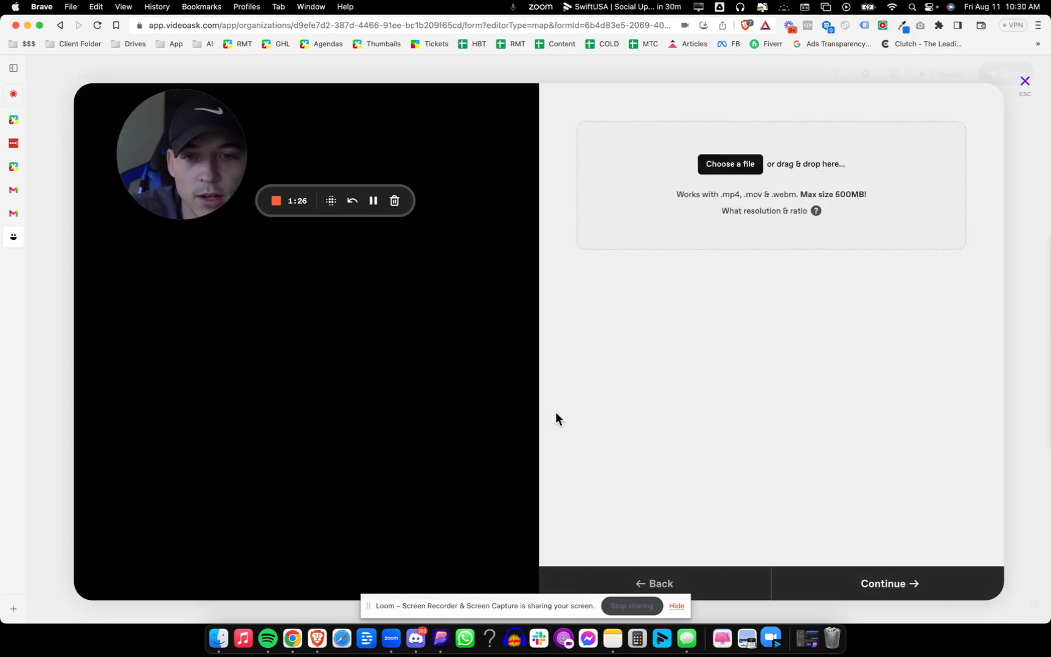
click(730, 163)
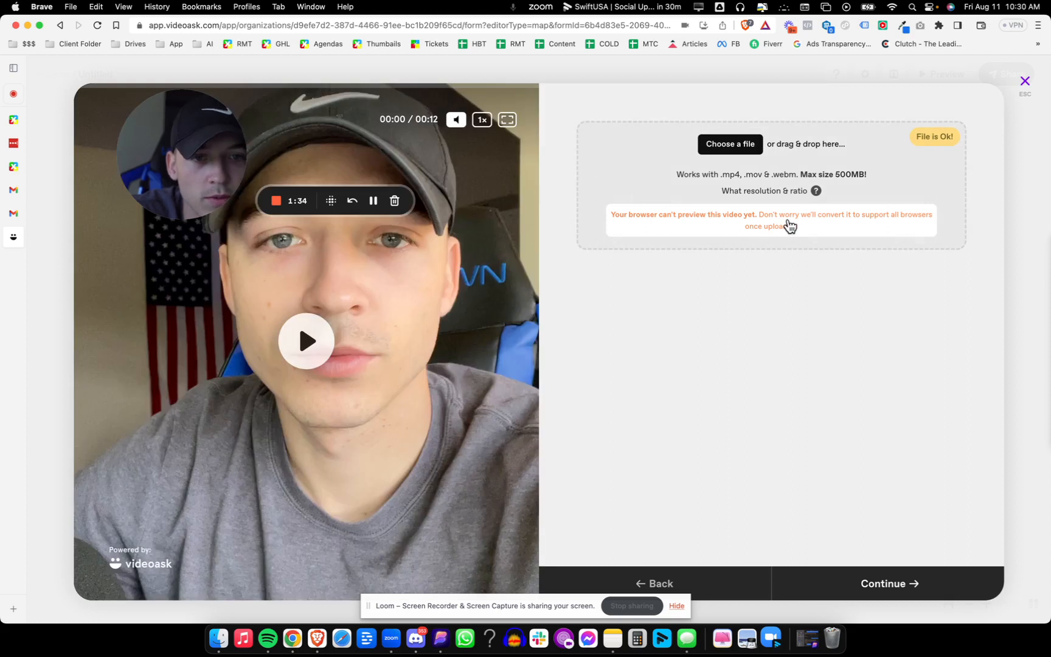
mouse_move(937, 141)
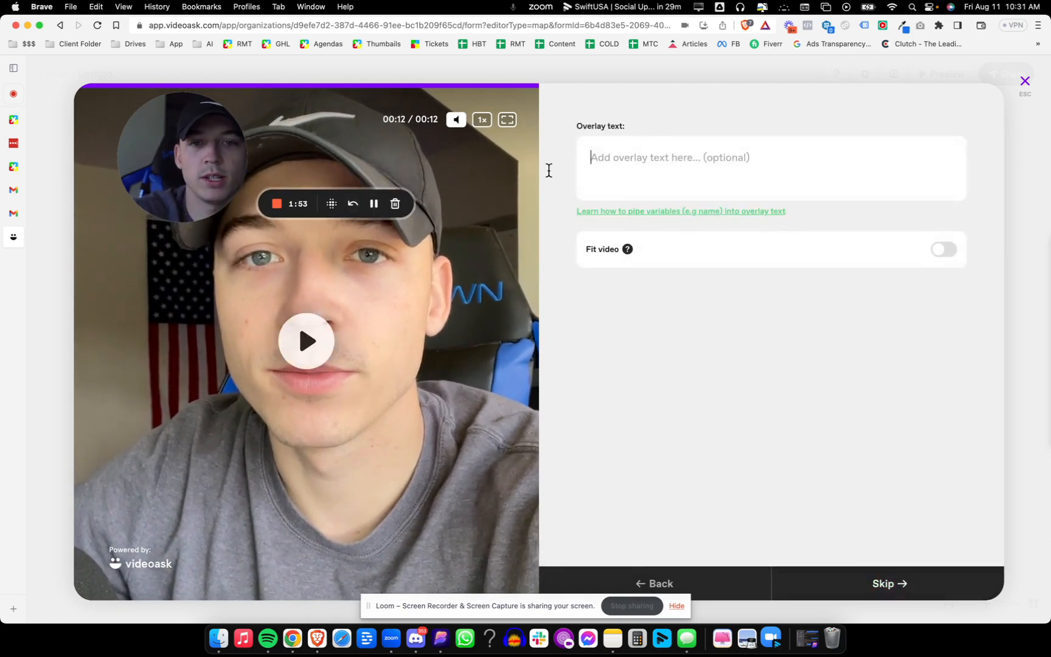
Add extra small overlay text "We're using Video Ask to help our community." without darkening or fitting, and continue.
text(We're using Video Ask to help our community.)
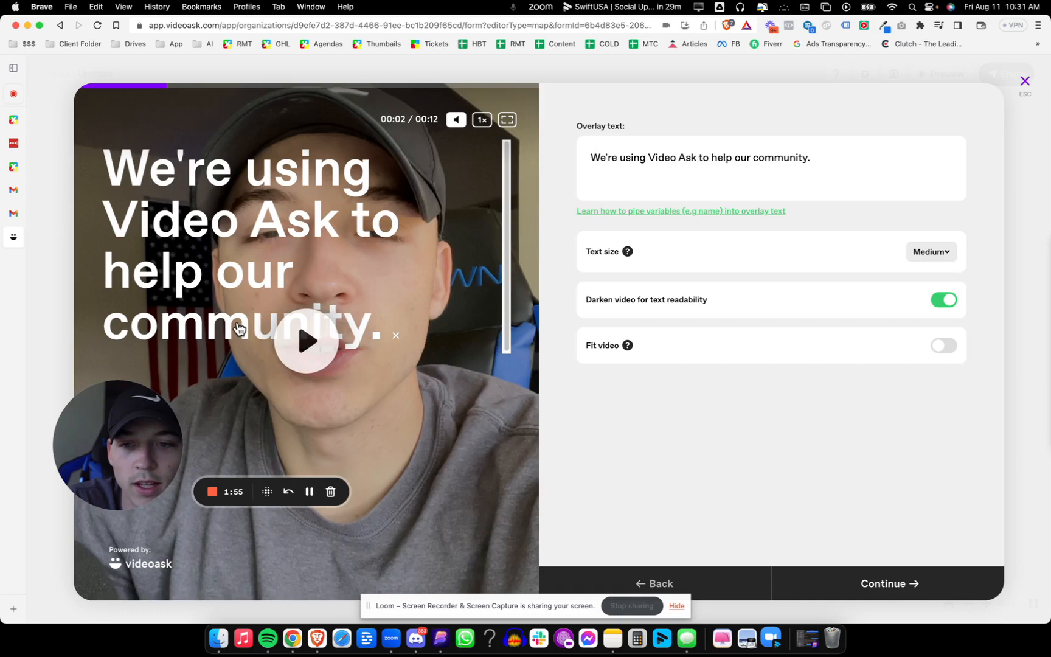
click(934, 252)
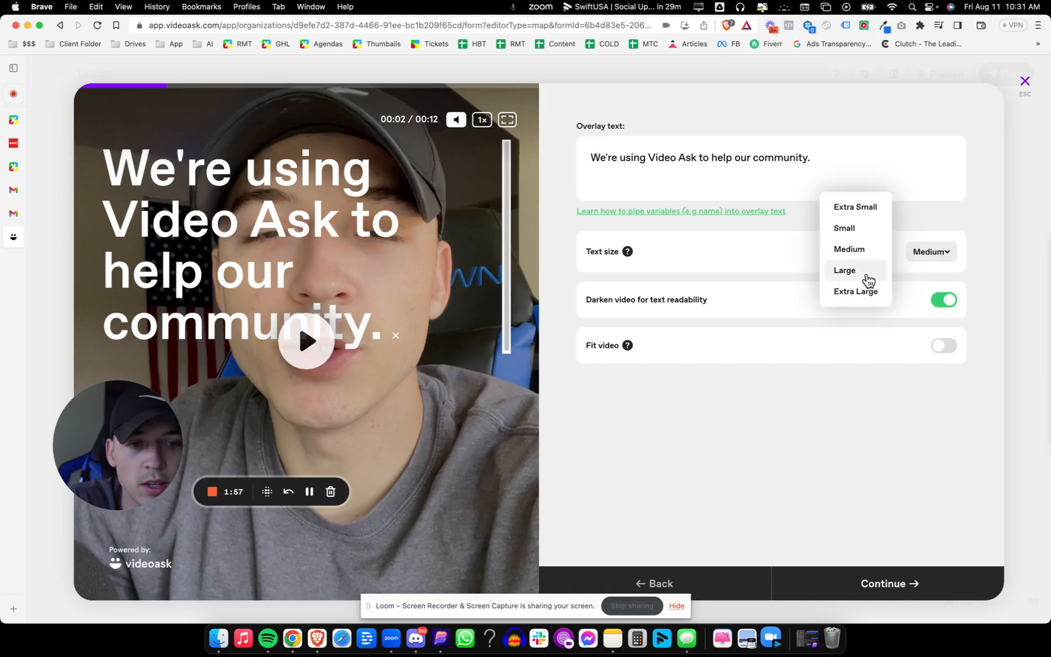
mouse_move(877, 209)
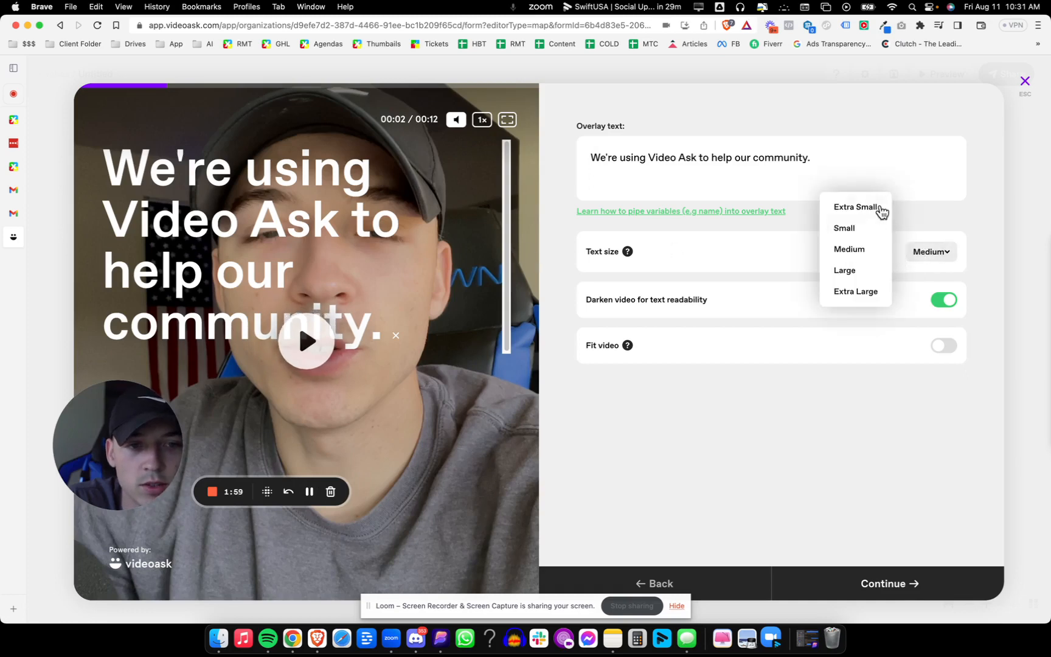
click(856, 207)
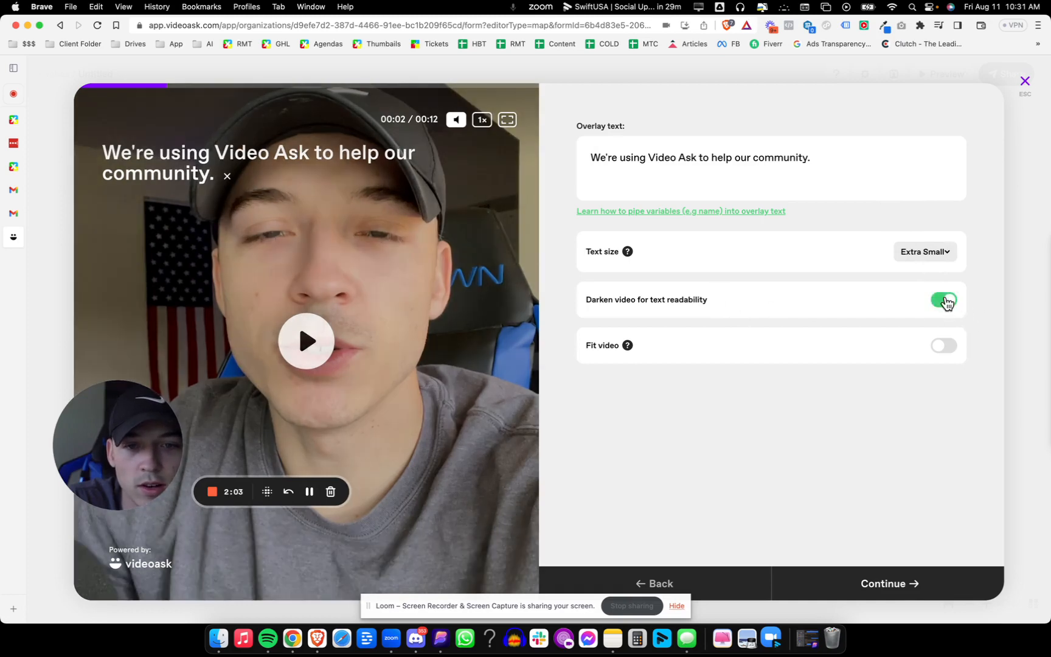
click(961, 304)
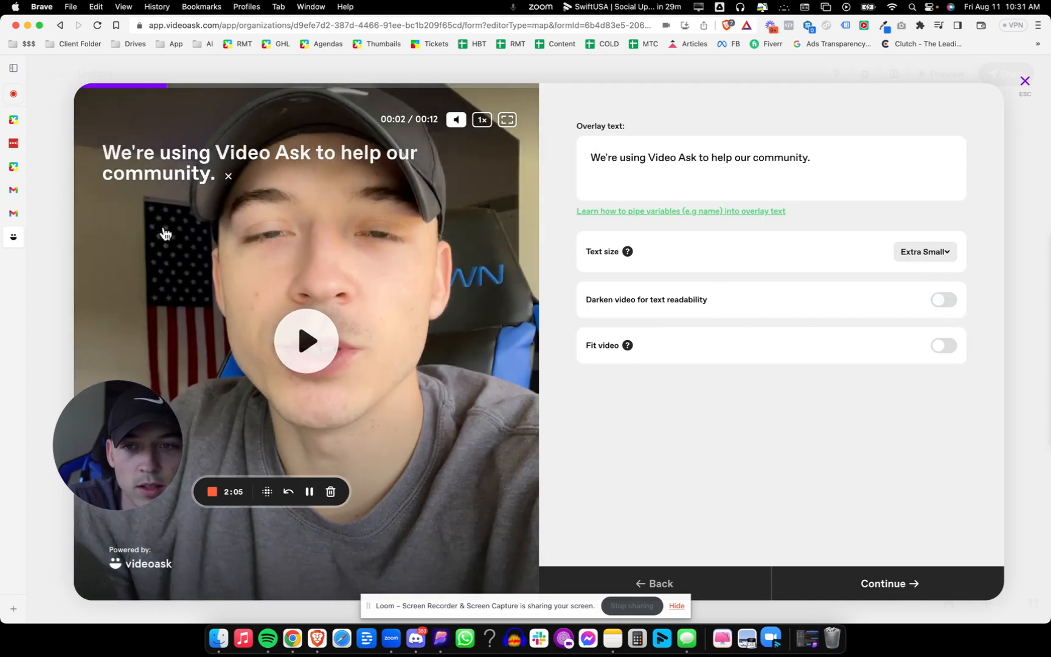
click(944, 346)
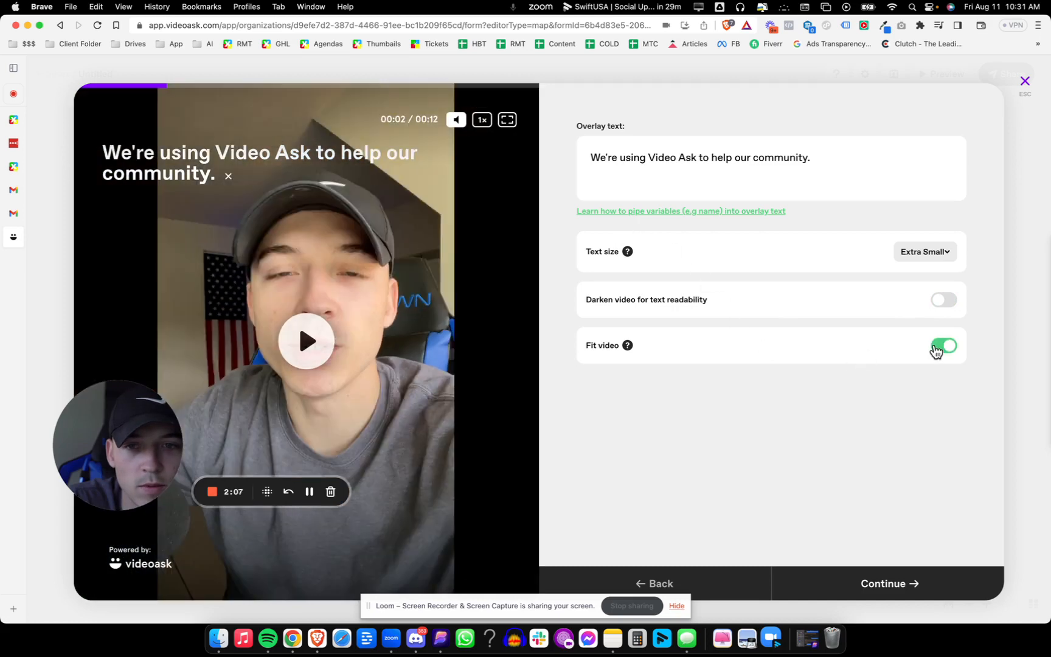
click(942, 345)
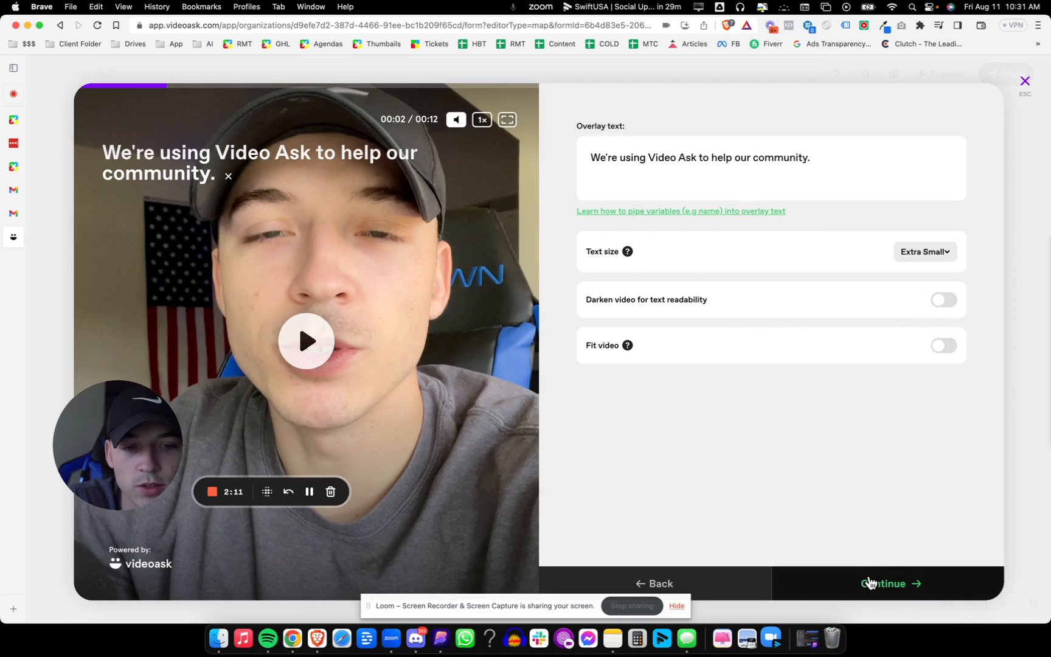
click(890, 582)
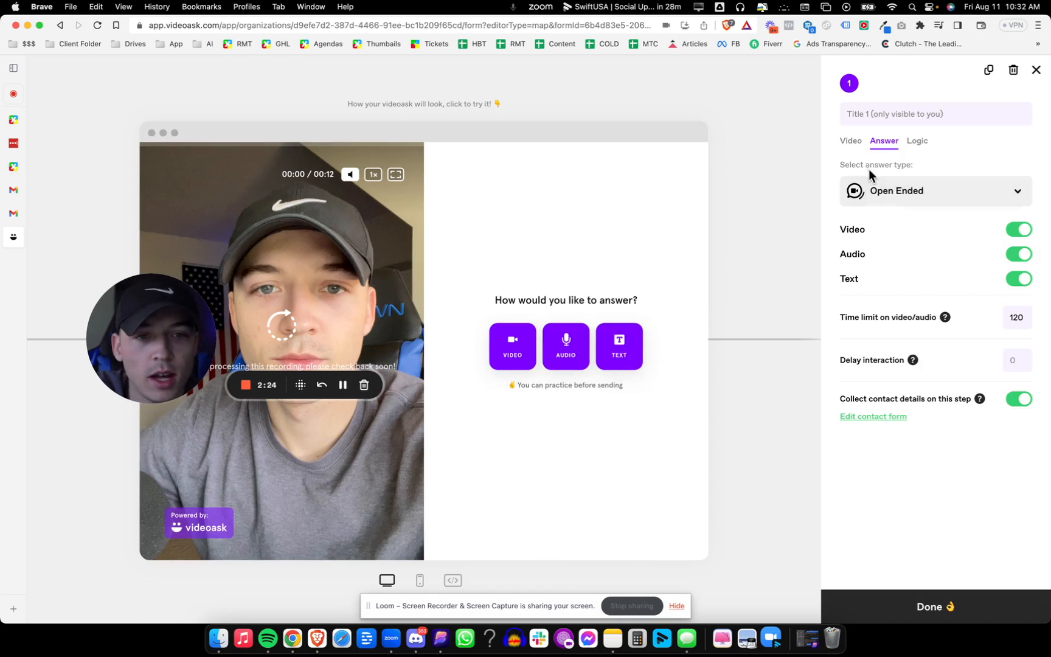
Title the first step 'Type', leaving open-ended answers in place.
click(934, 189)
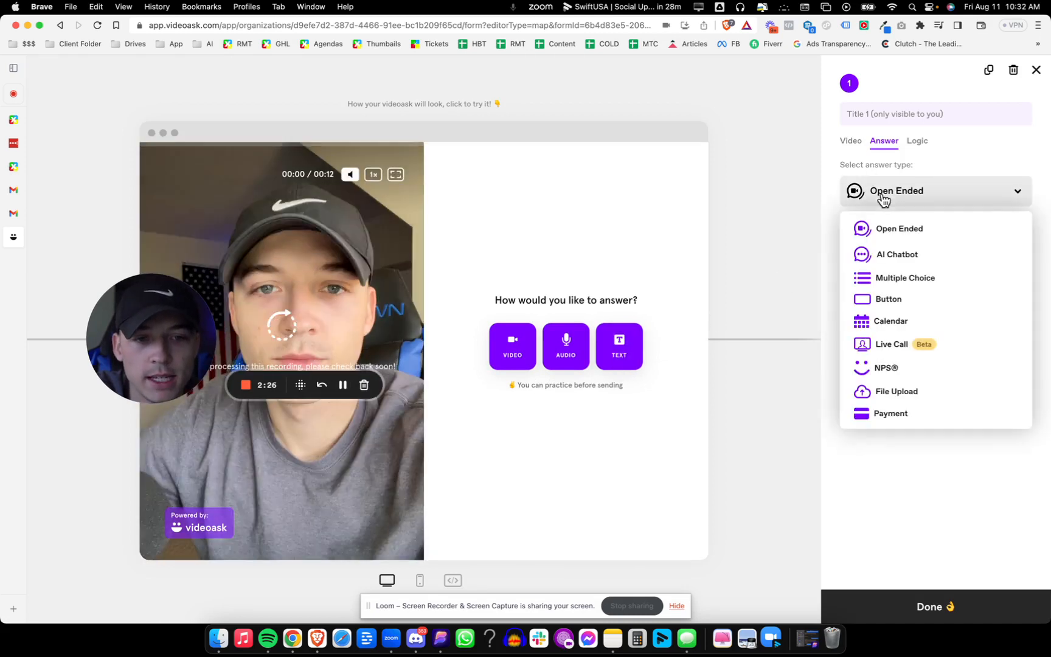
mouse_move(891, 284)
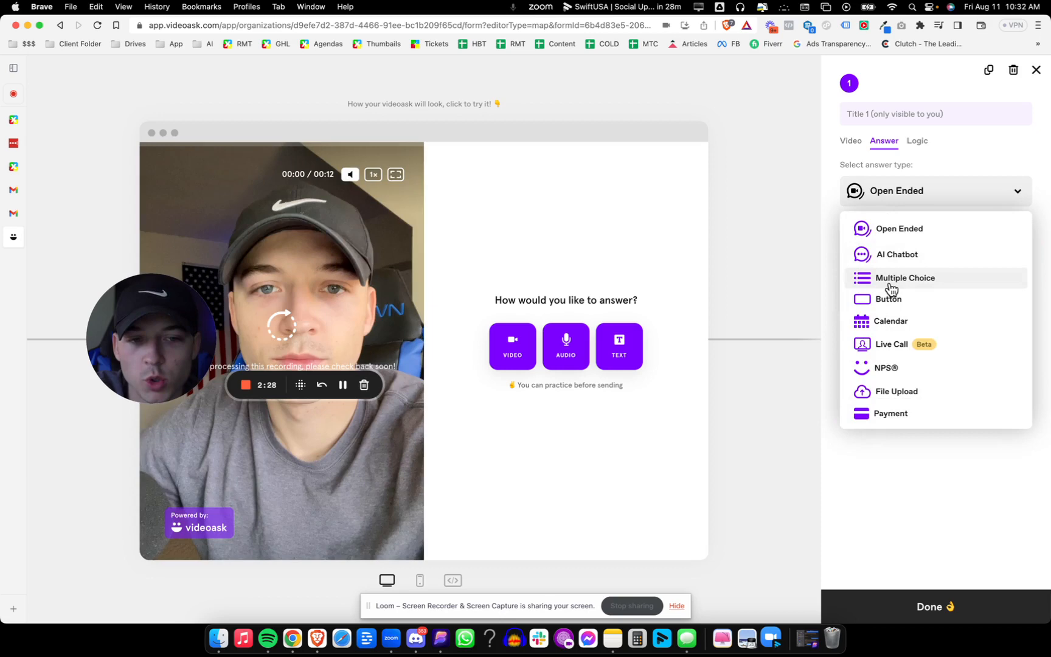
mouse_move(888, 369)
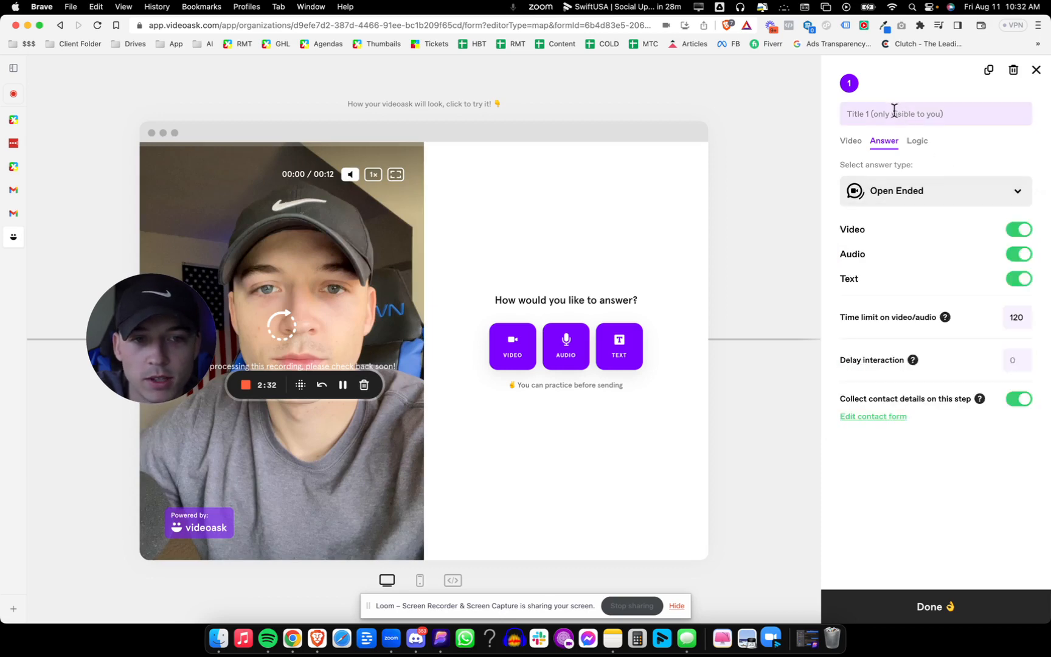
click(934, 113)
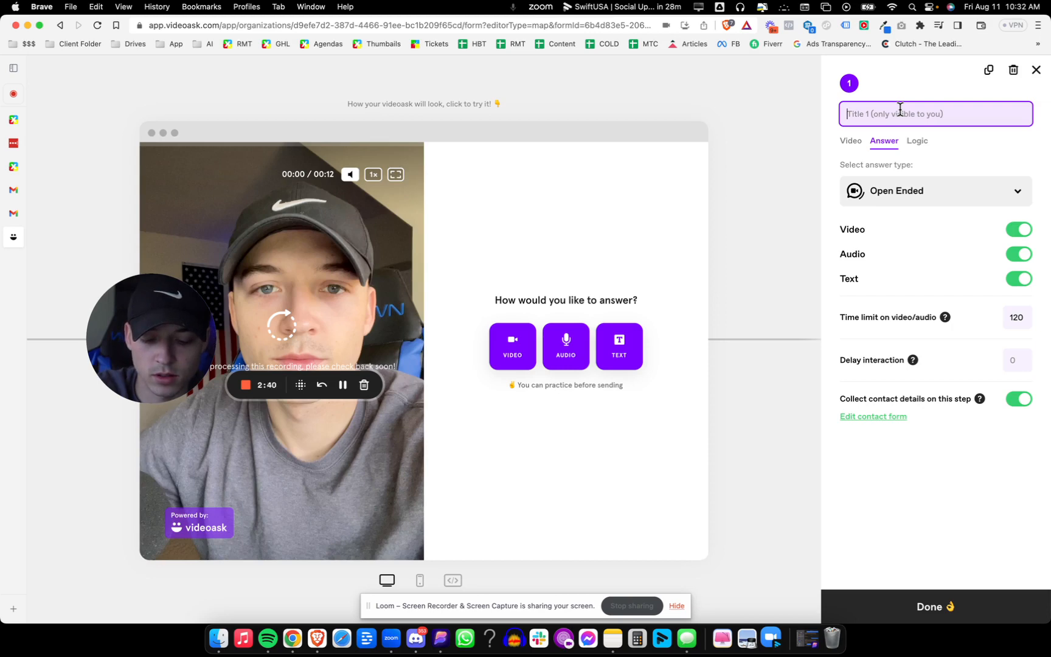
text(Type)
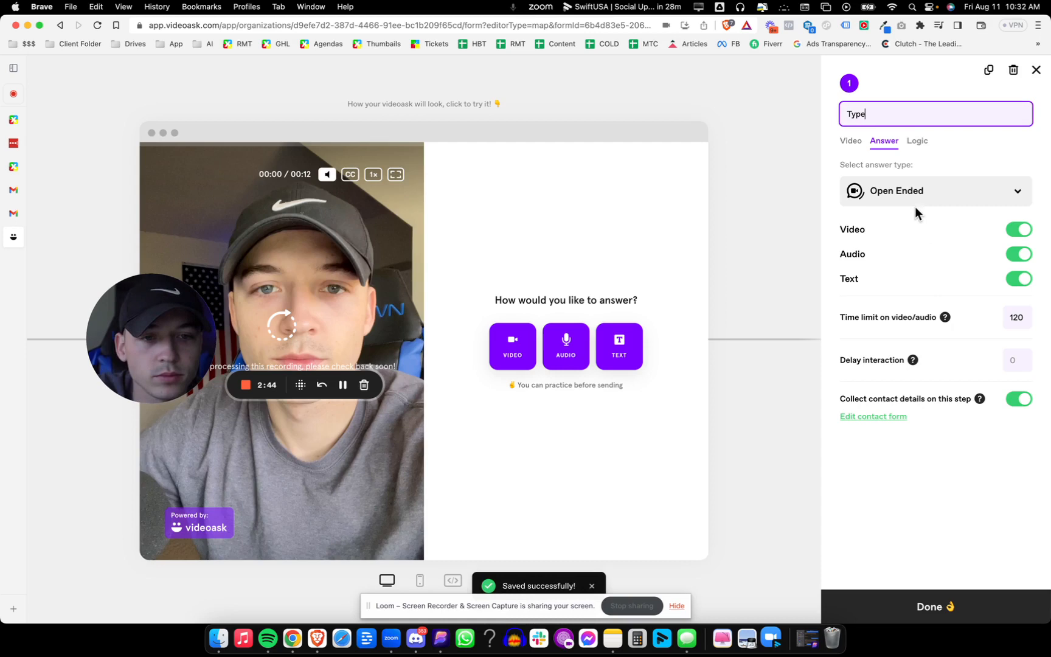
Make the step Multiple Choice with choices Brand Owner, Content Creator, Agency Owner and a started Ma… choice.
click(934, 189)
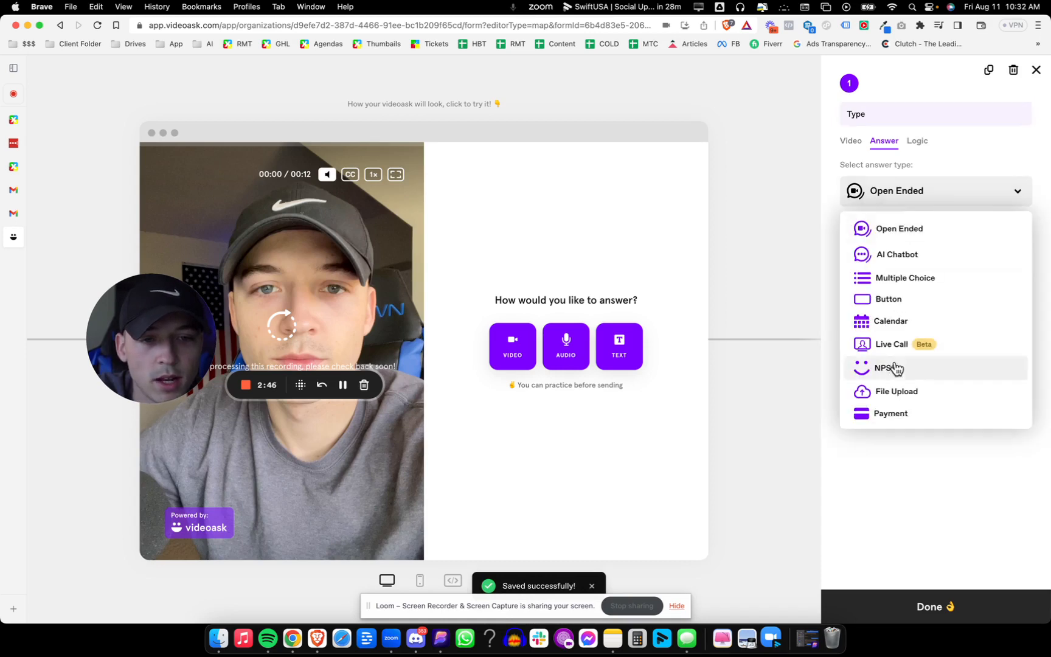
click(904, 278)
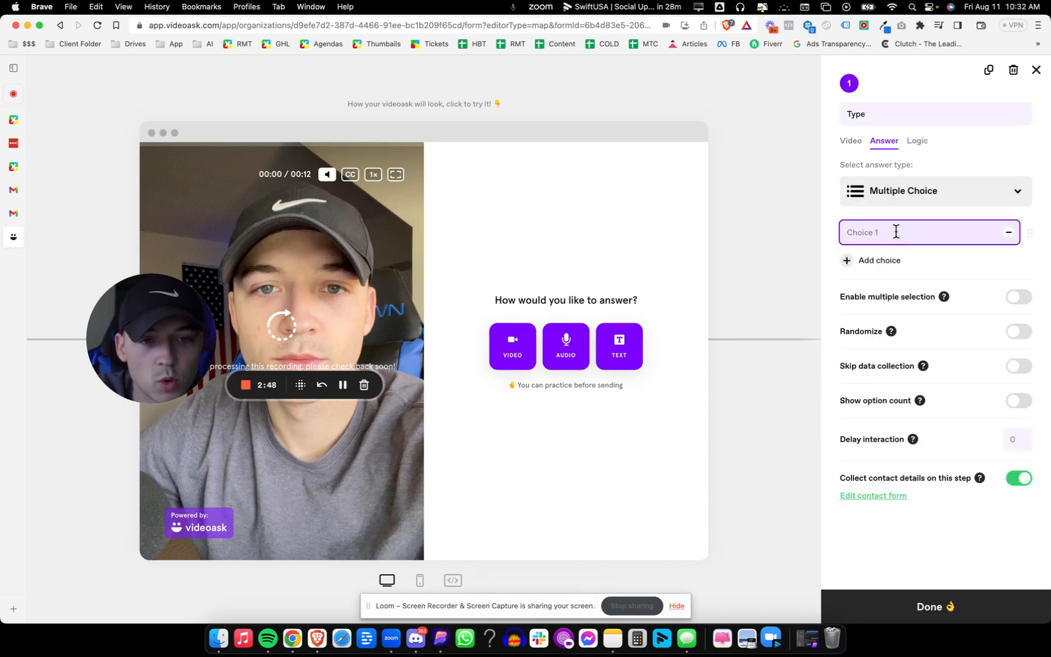
text(Bra)
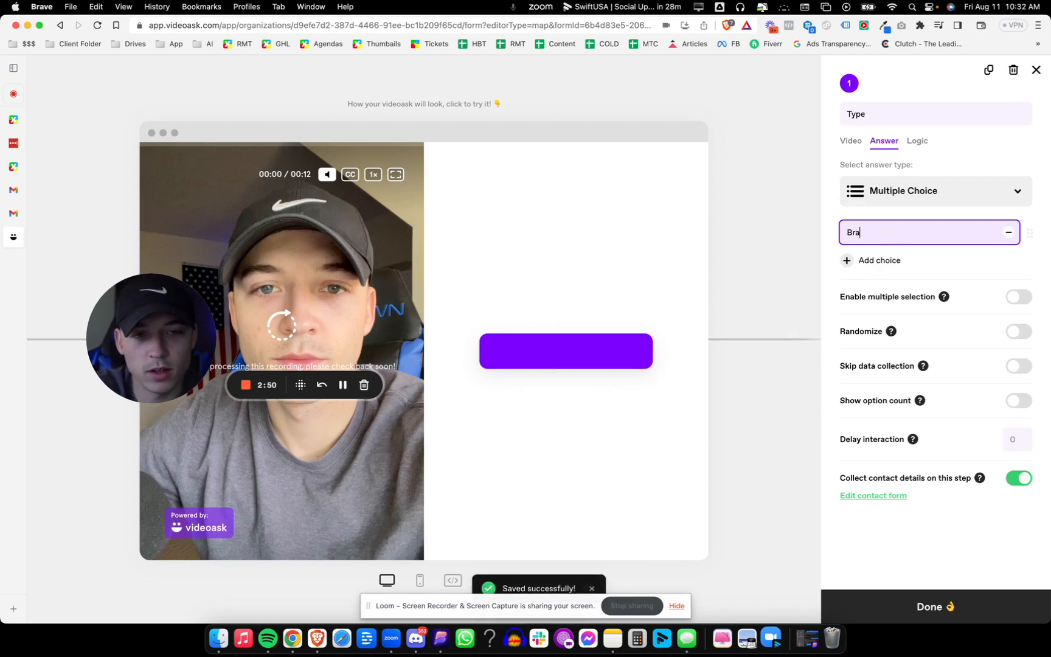
click(878, 260)
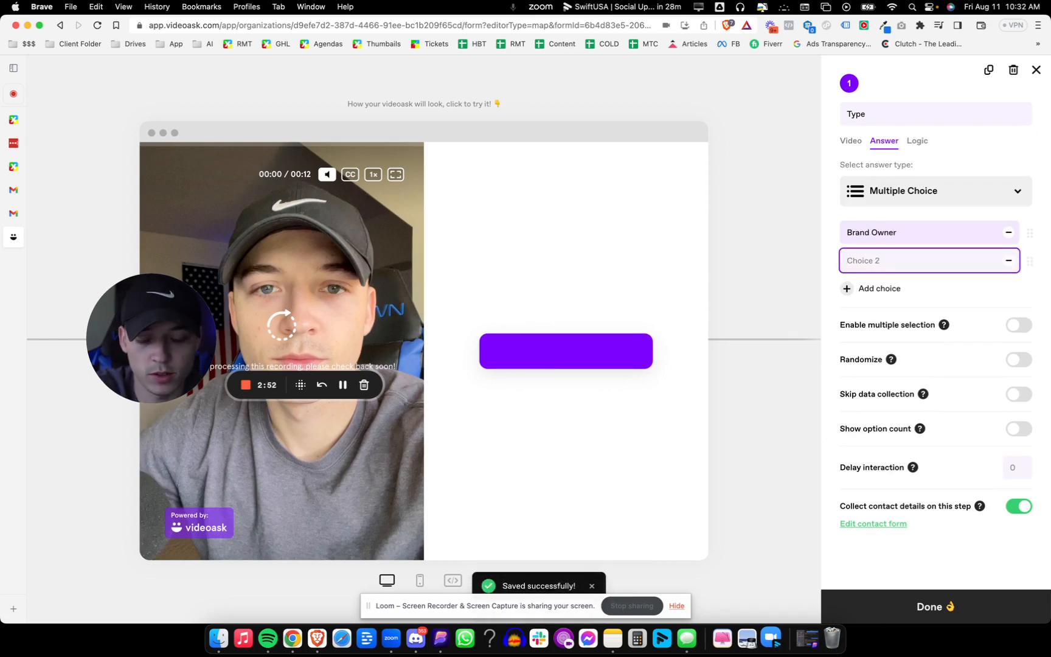
text(Content Creat)
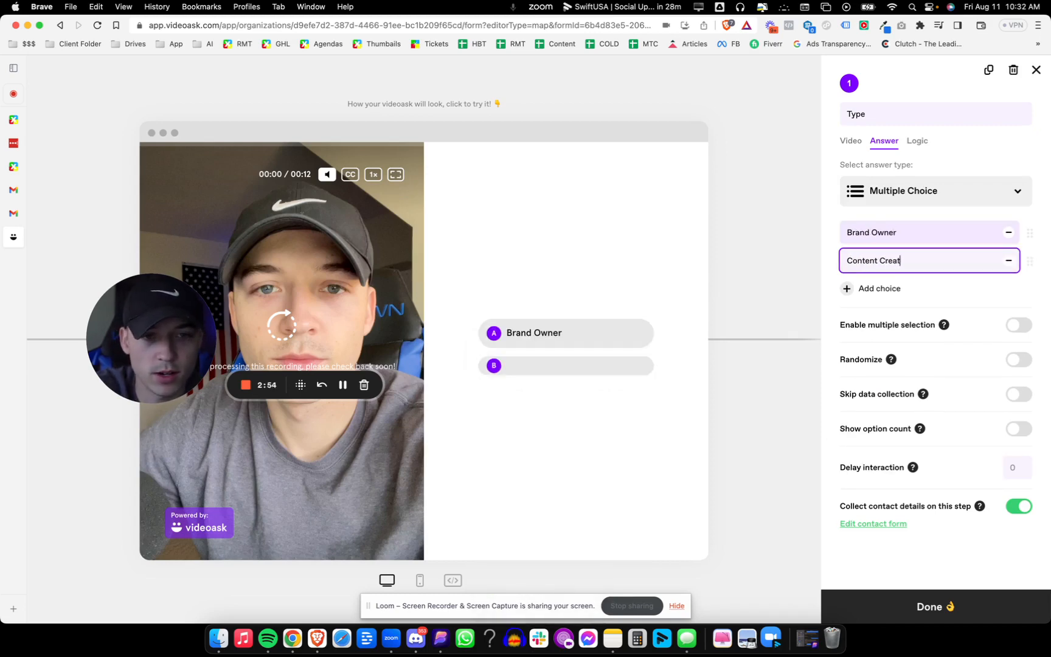
click(879, 289)
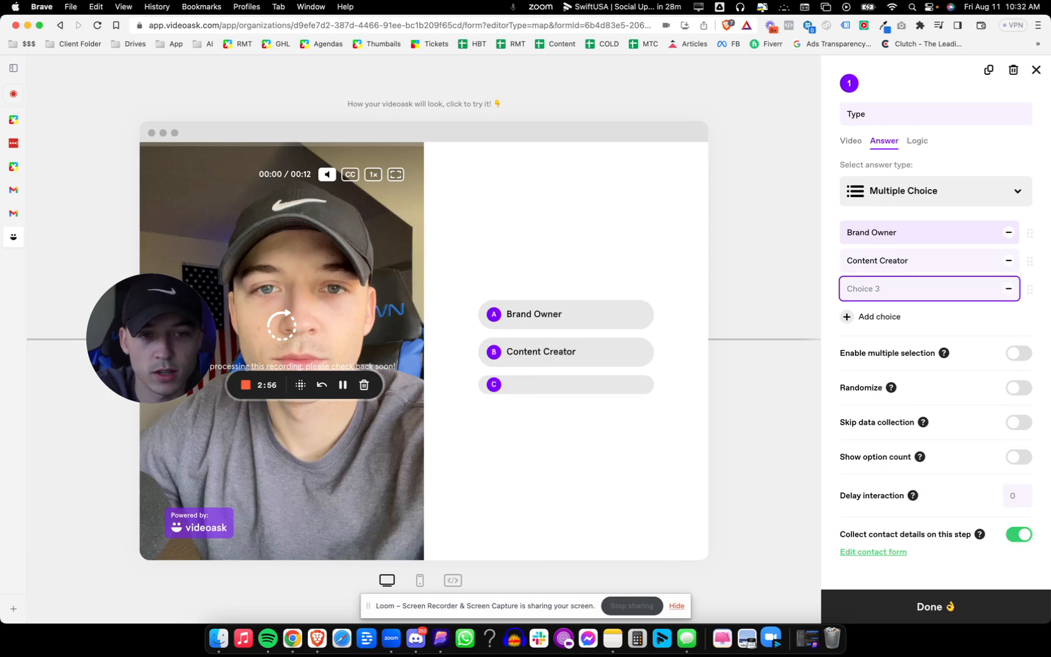
text(Agency Owner)
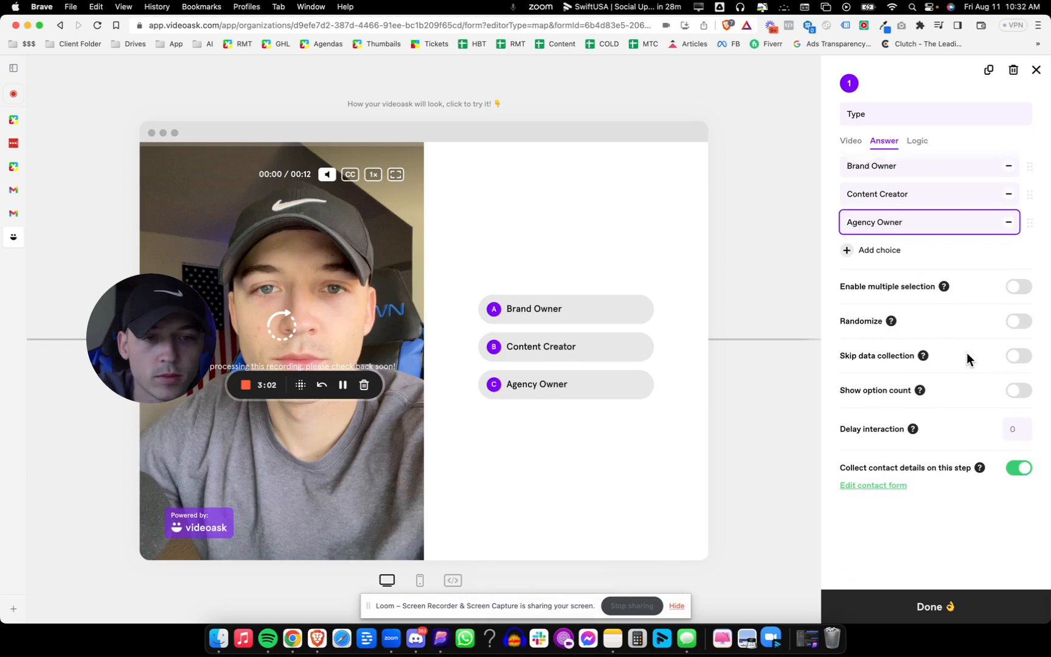
text(Ma)
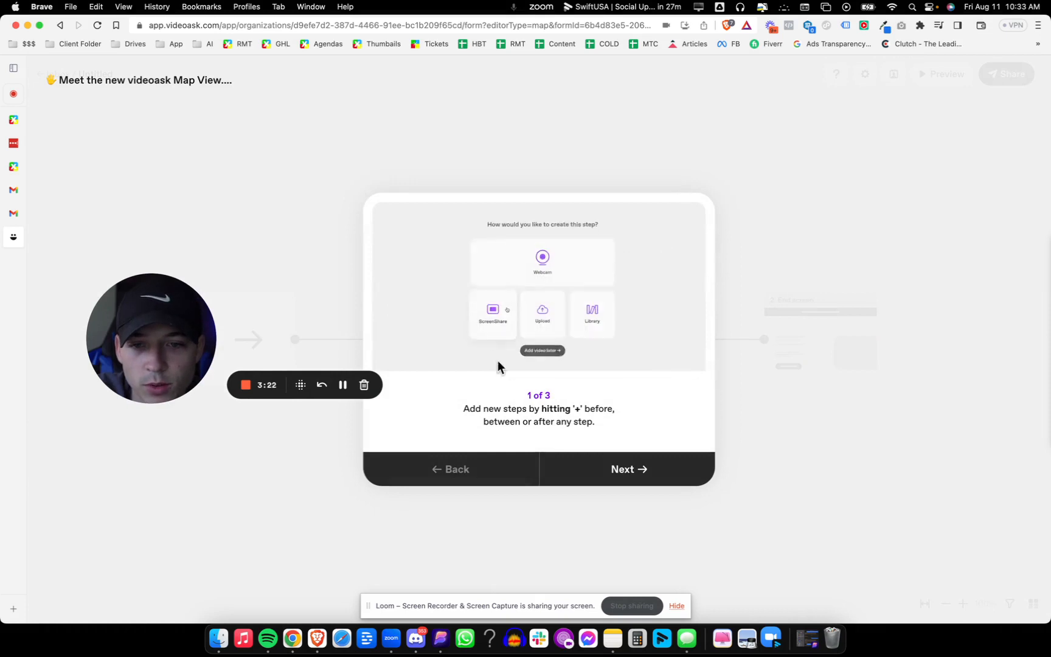
Step through the three Map View tips and go to the editor.
drag(482, 408, 595, 408)
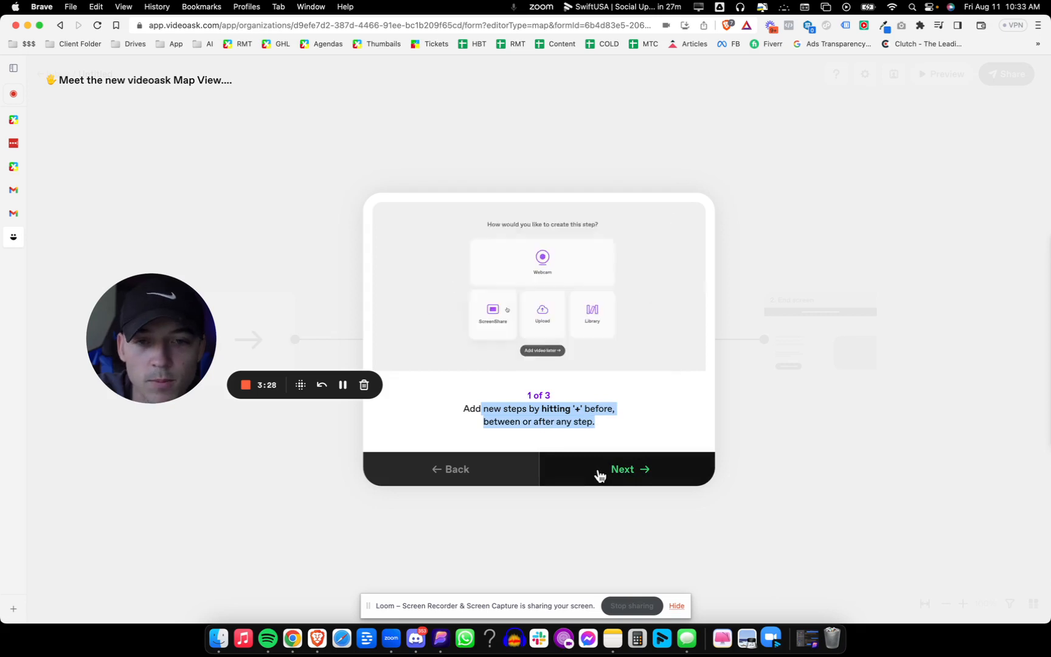
click(629, 468)
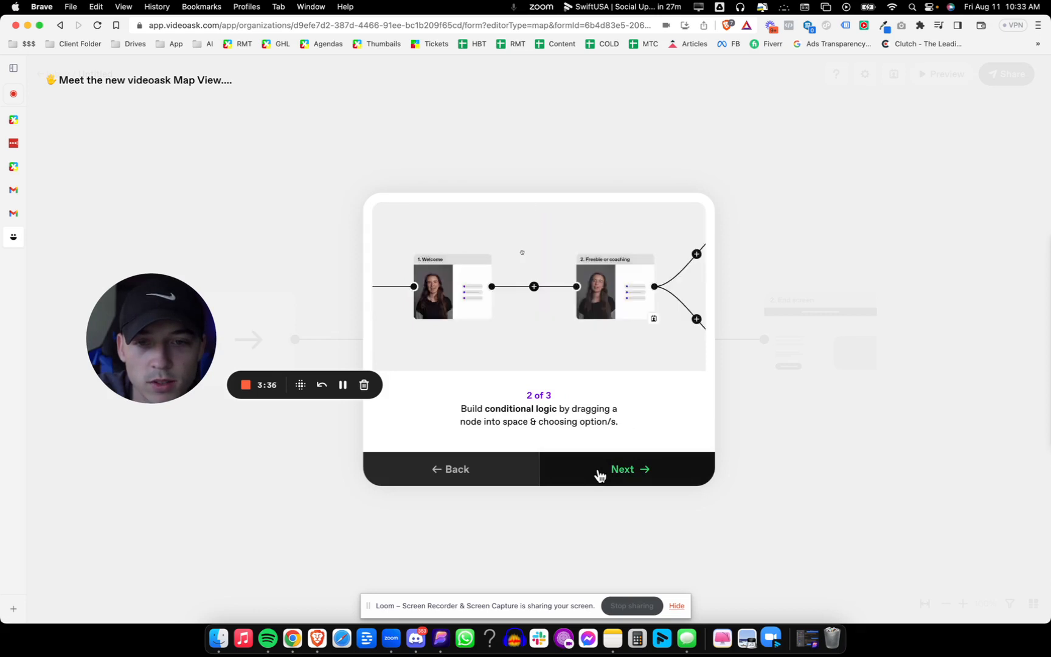
click(627, 469)
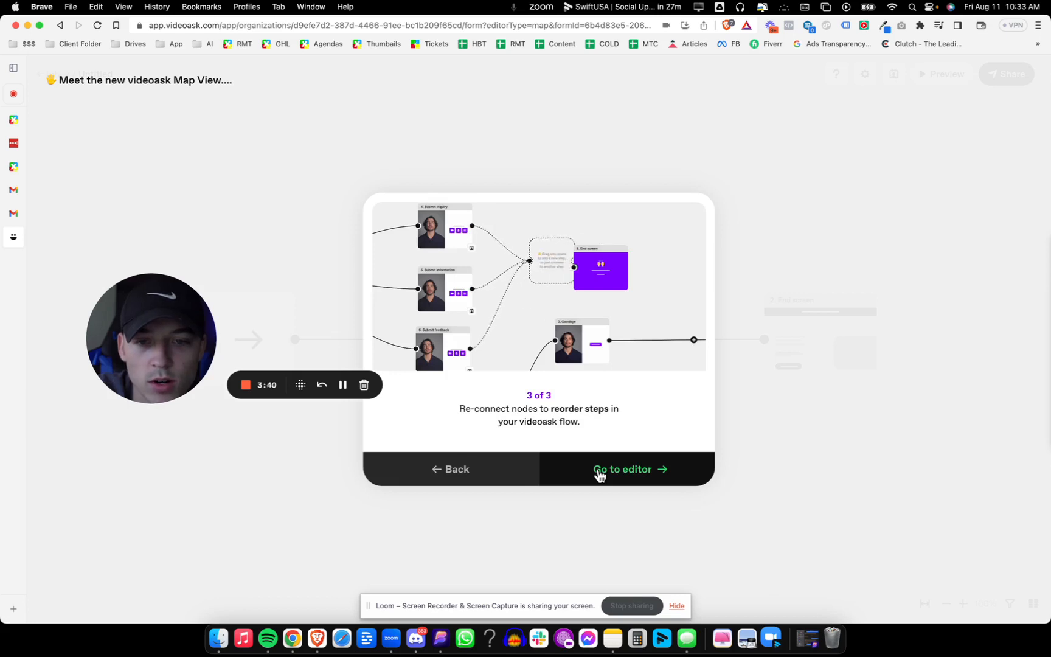
click(629, 468)
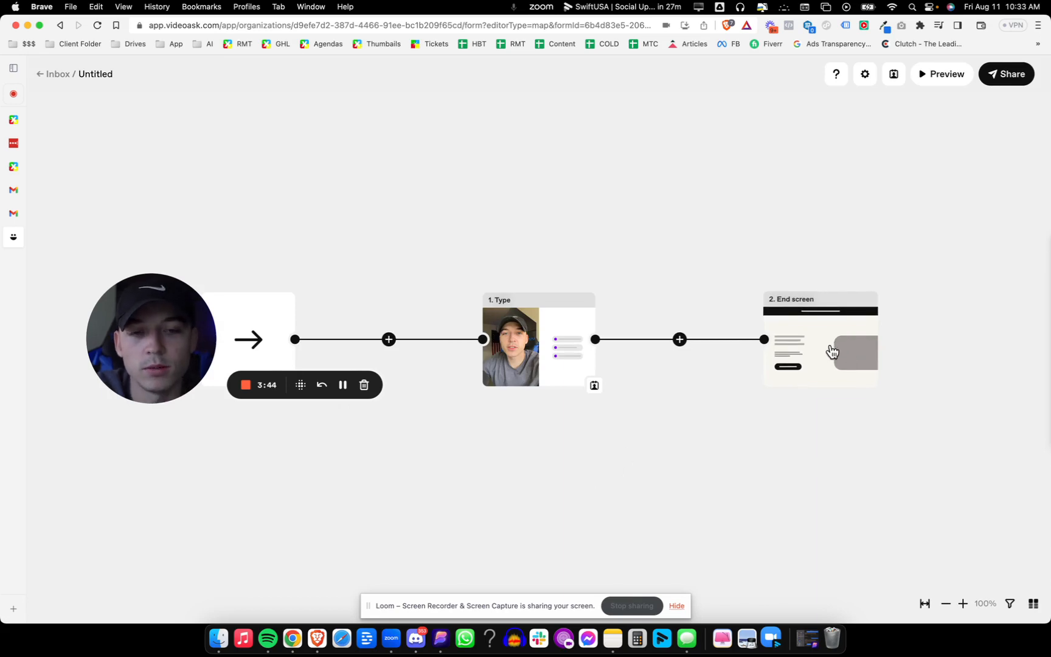
click(820, 338)
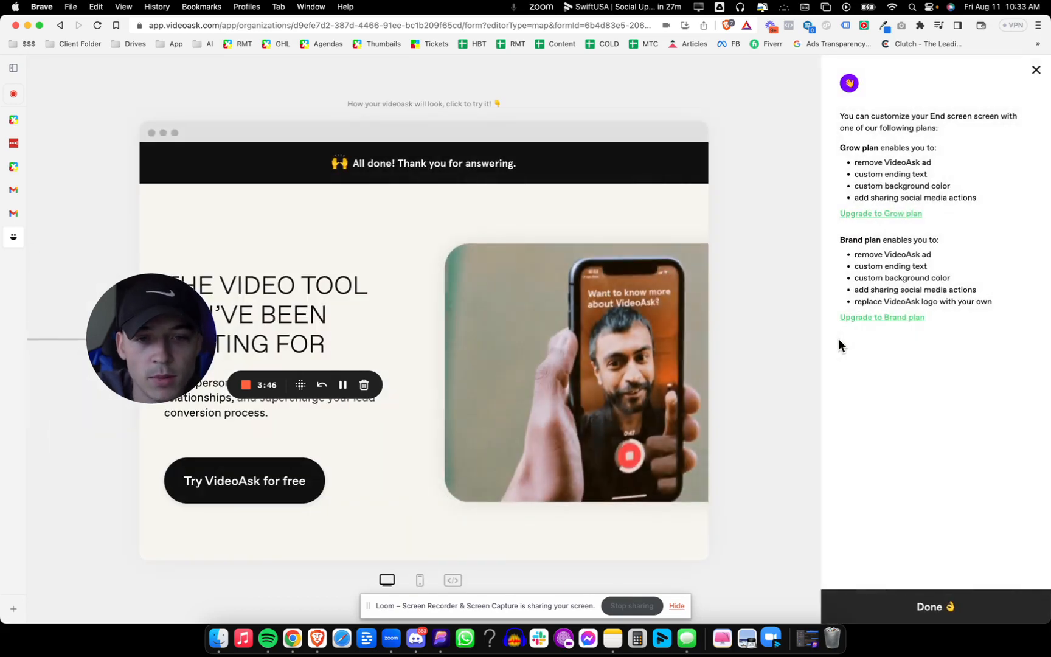
mouse_move(398, 277)
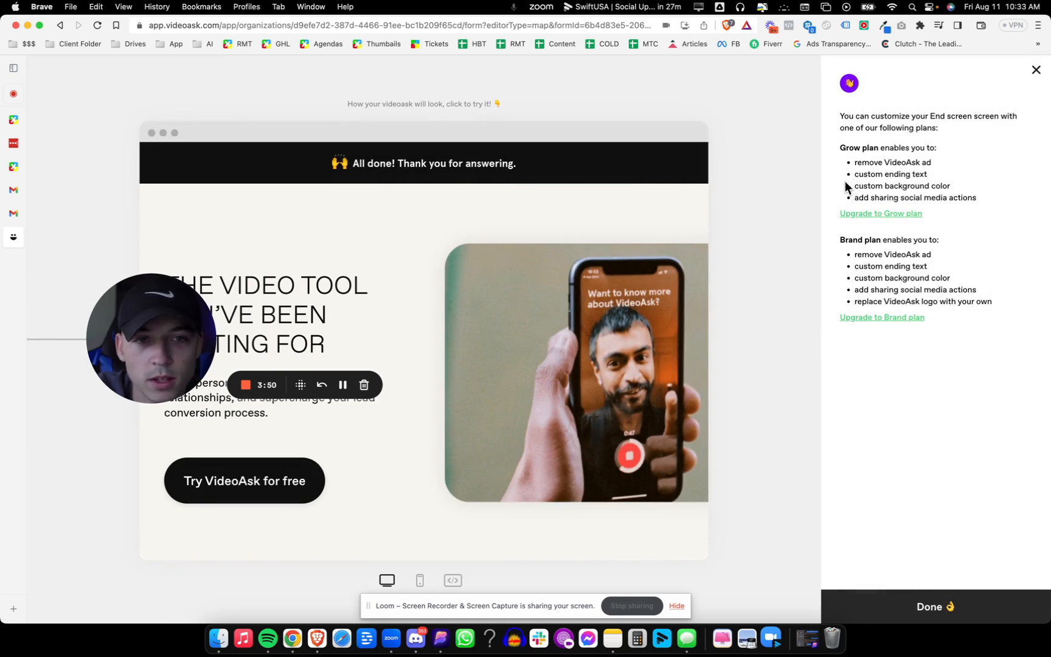
drag(855, 116, 918, 128)
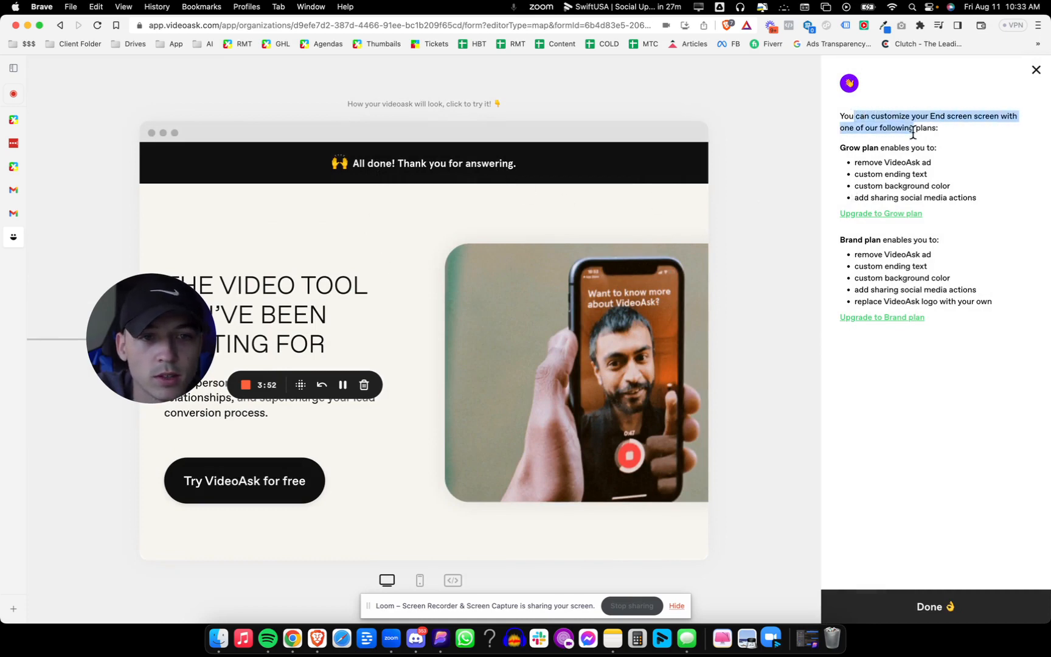
drag(938, 127, 898, 197)
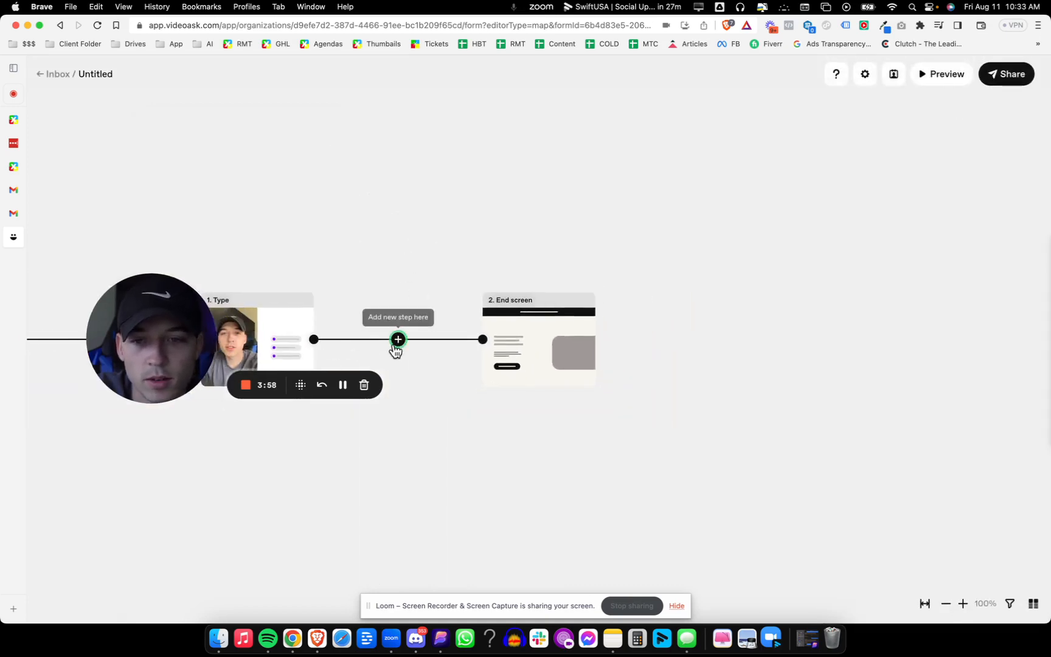
click(398, 339)
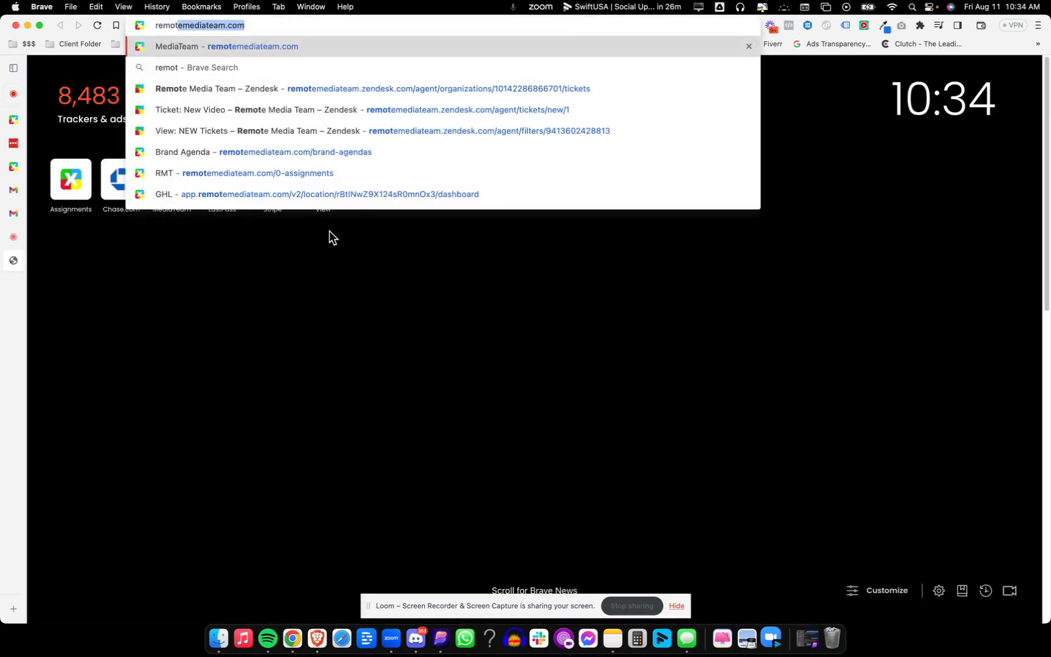
Load remotemediateam.com in the new Brave tab.
key(Backspace)
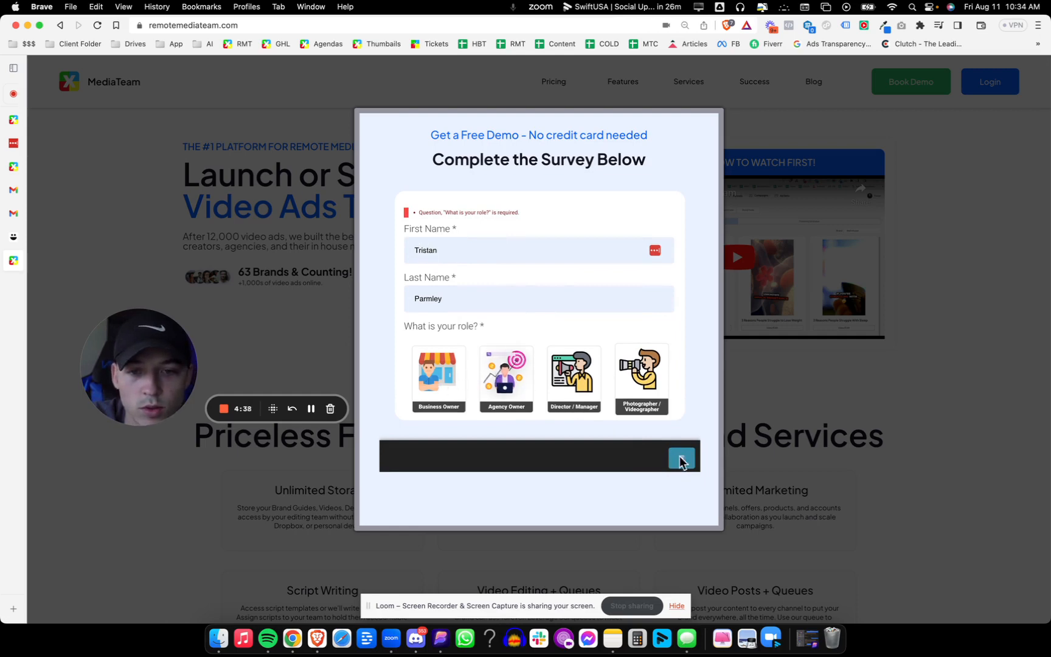
Answer the demo survey's video, content-trouble, $25,000-$50,000/m revenue and ad-spend questions.
click(681, 459)
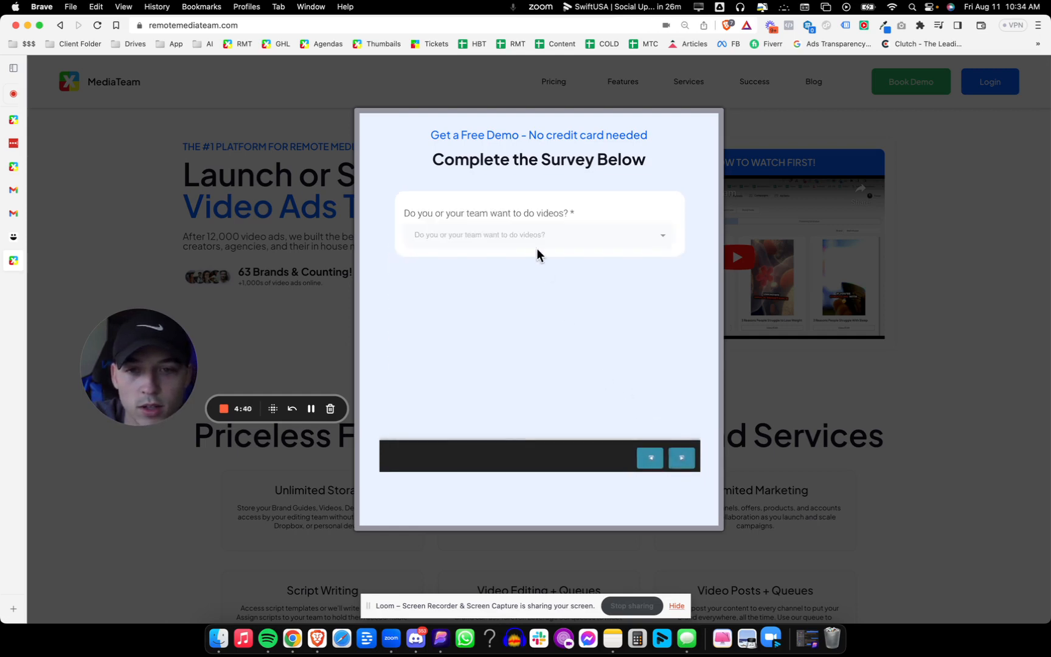
click(538, 235)
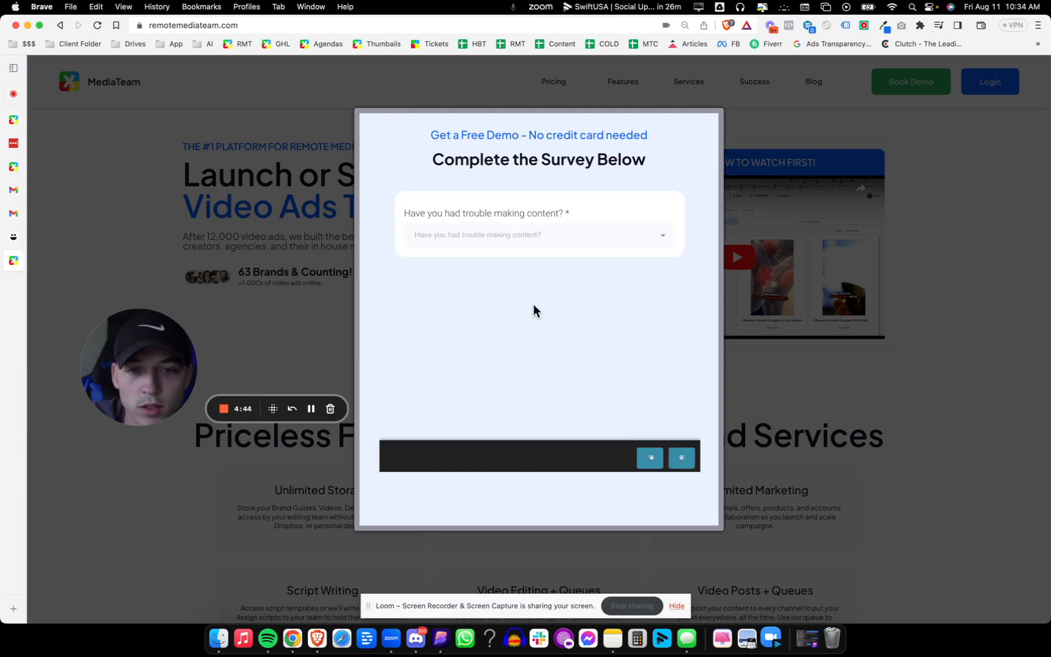
click(538, 237)
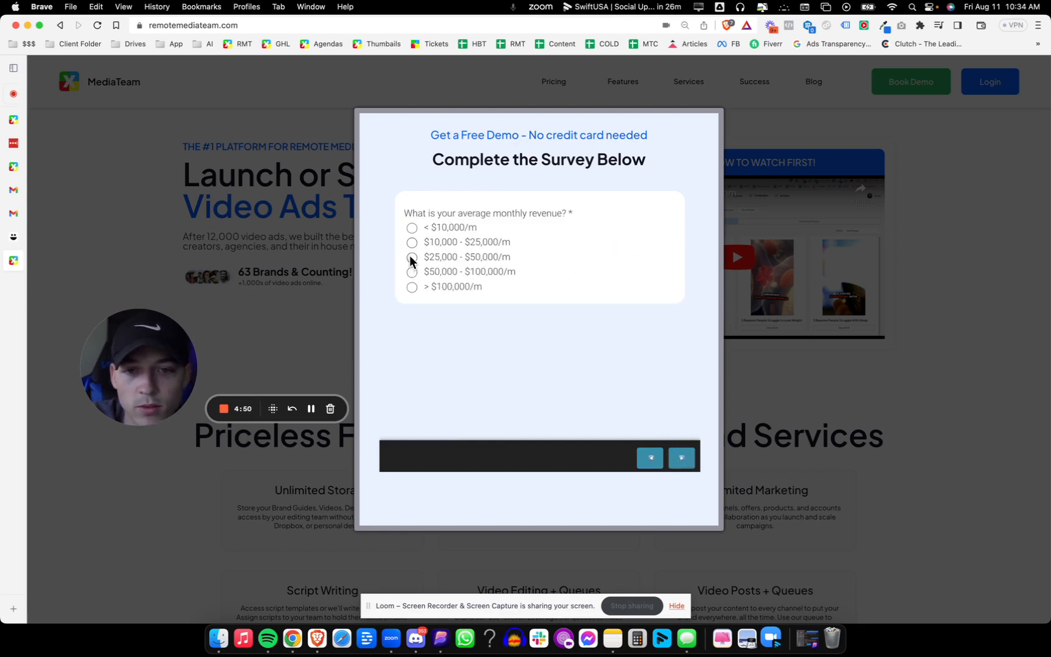
click(411, 257)
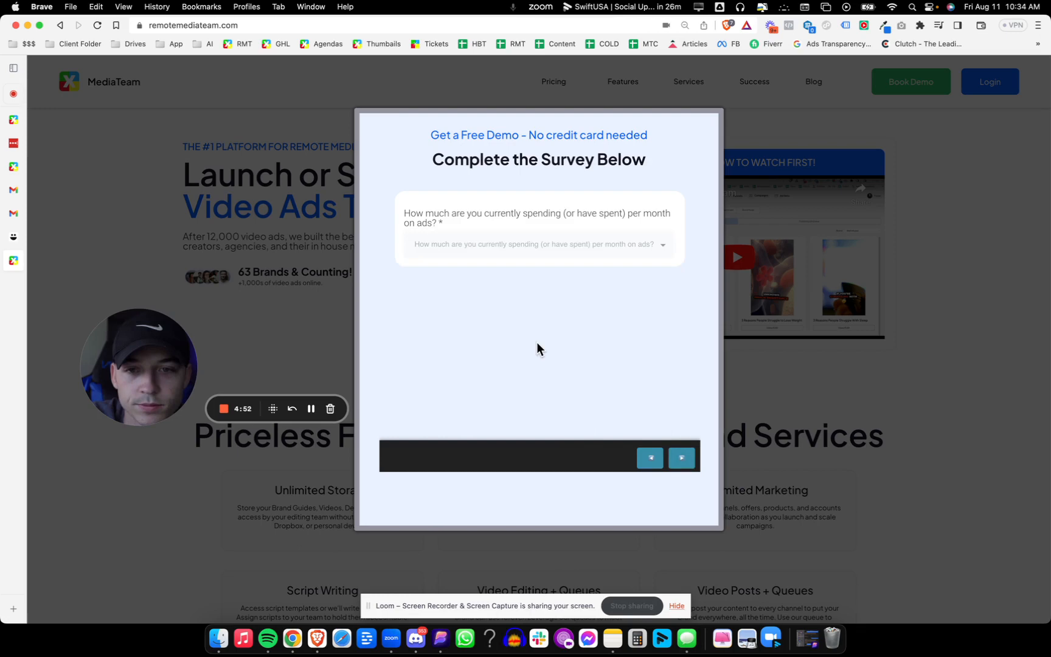
click(537, 247)
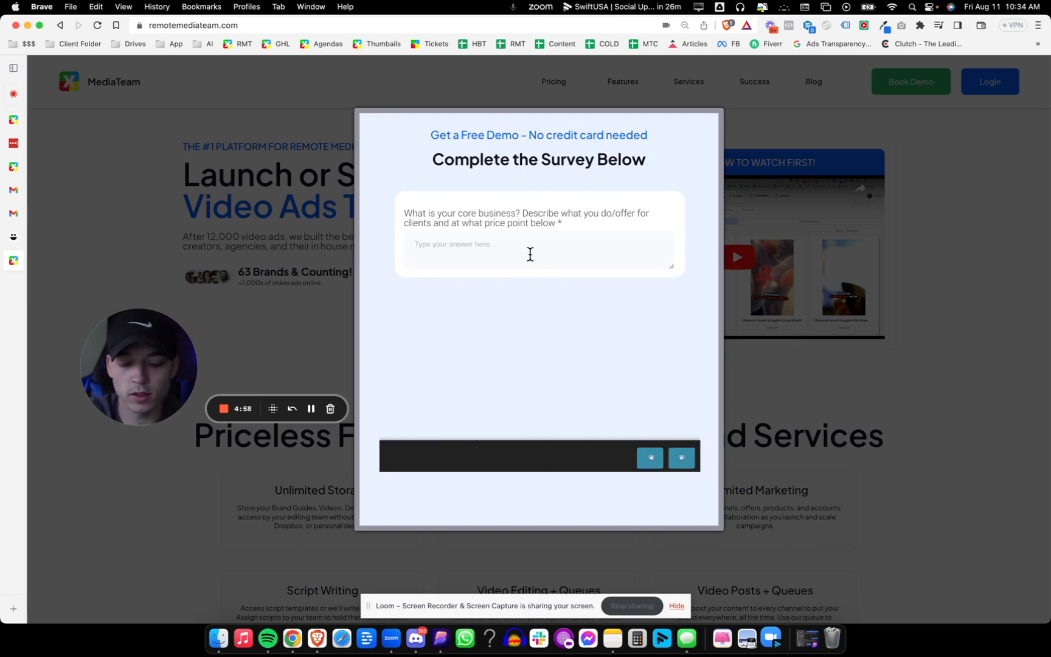
Answer Video Ads Agency as core business and 5-7 as financial tolerance.
text(Video)
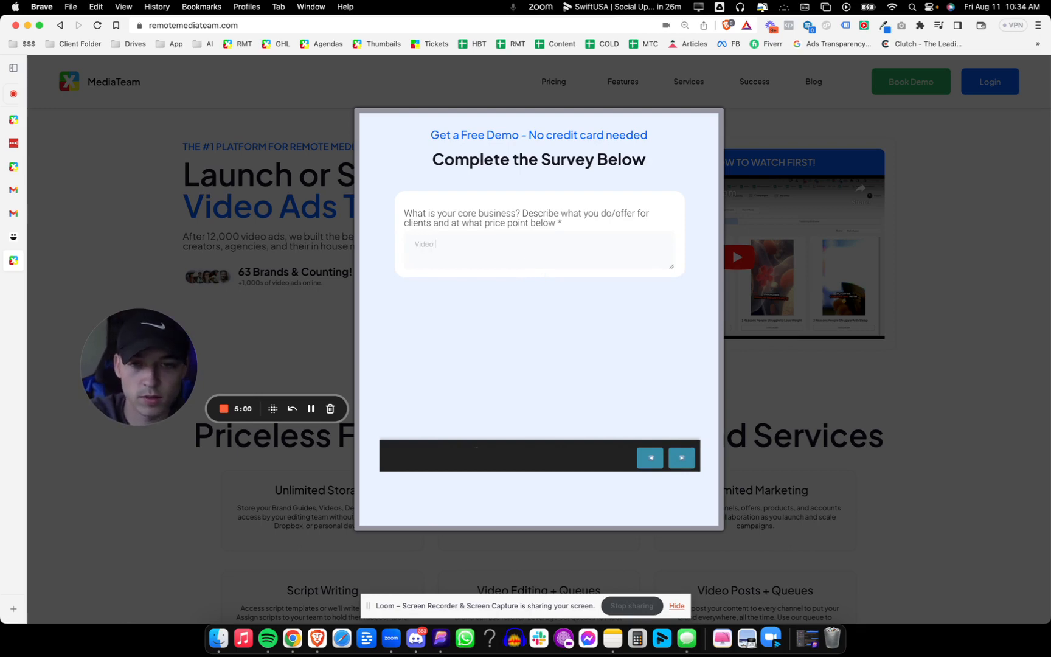
text(Ads Agency)
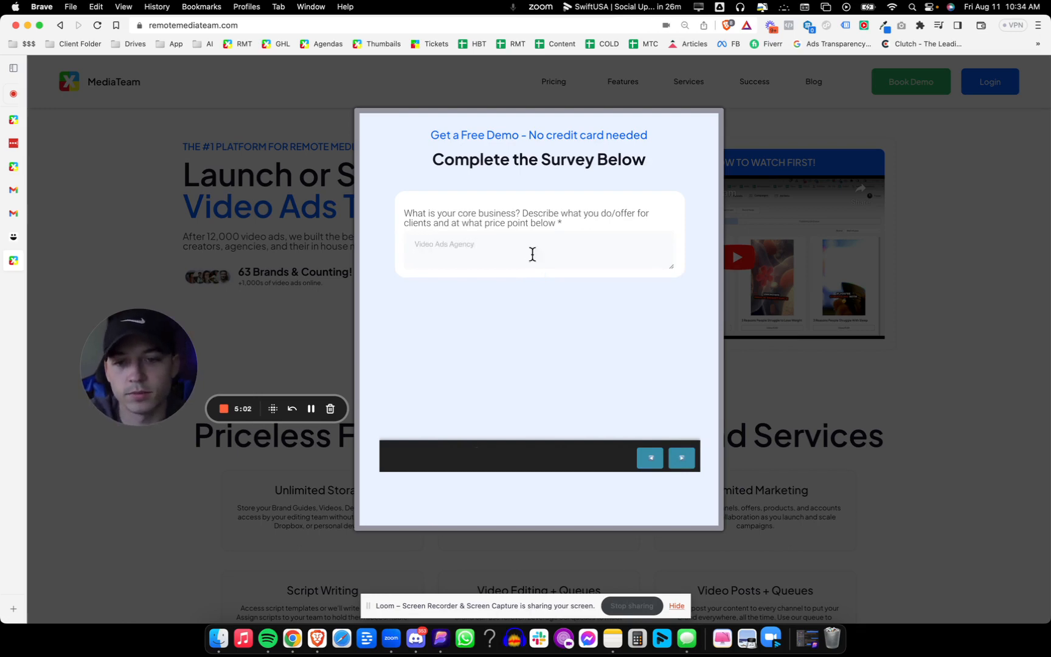
click(681, 457)
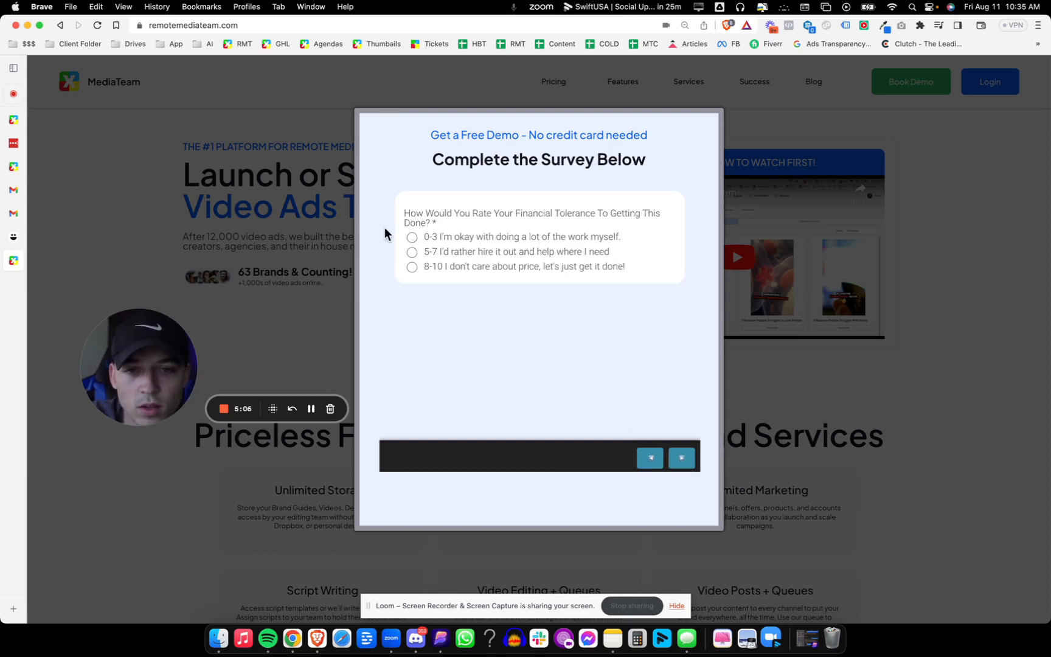
click(411, 254)
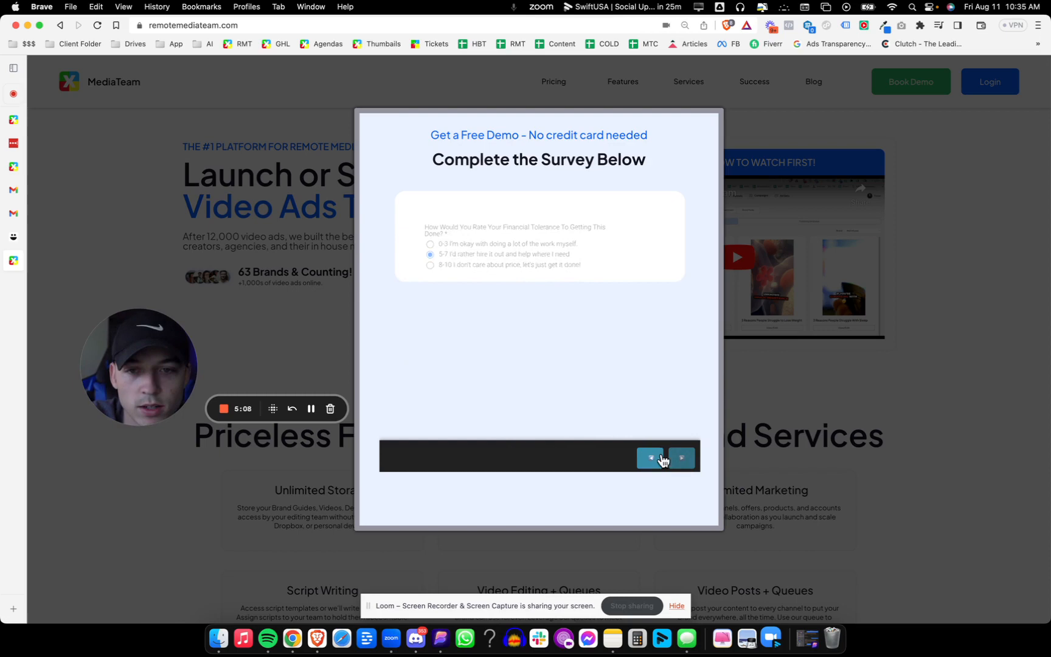
click(683, 457)
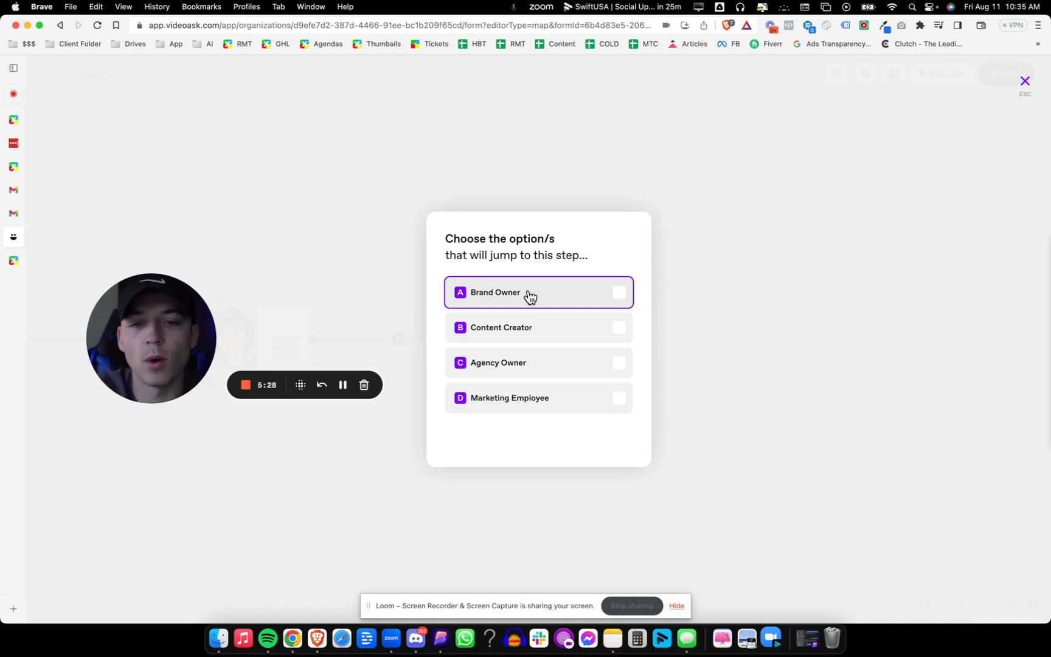
mouse_move(536, 359)
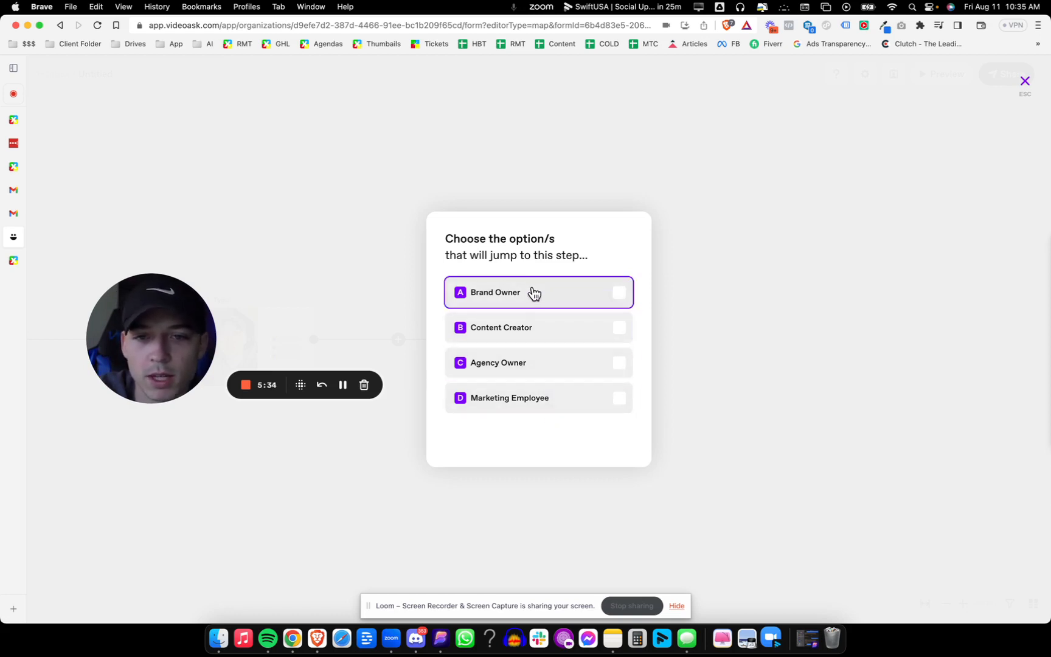
Route Brand Owner, Agency Owner and Marketing Employee answers to the new step and confirm.
click(616, 292)
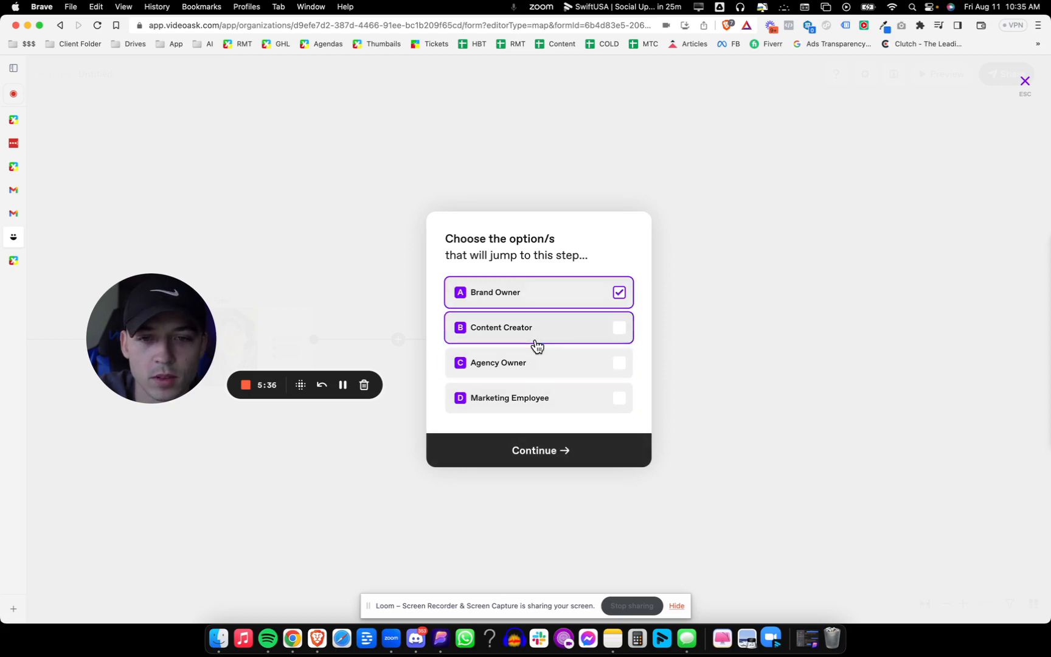
click(617, 362)
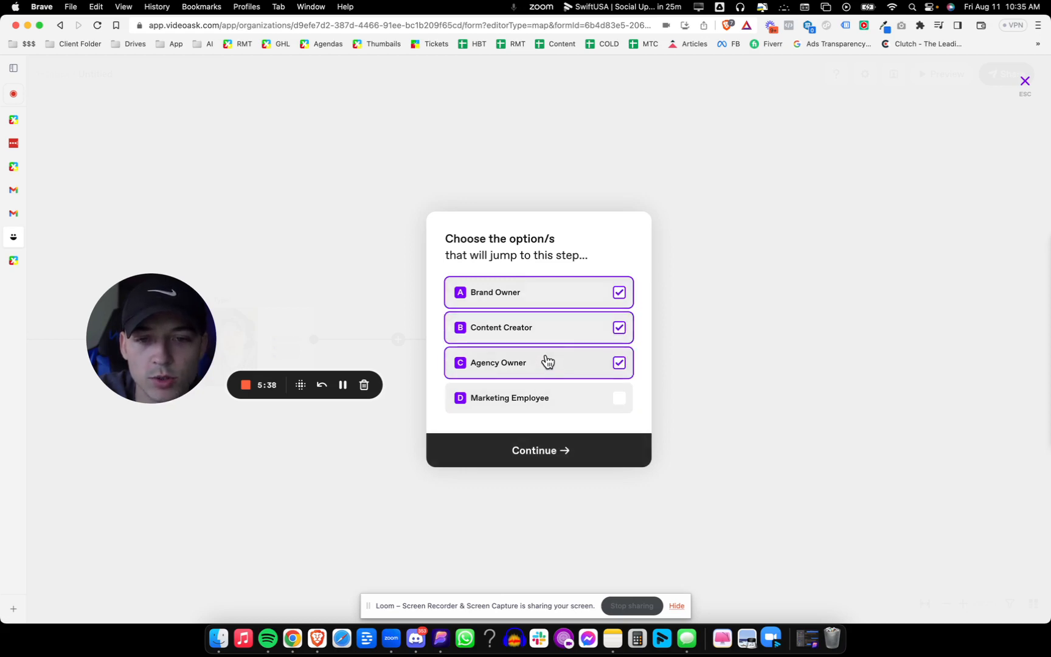
click(619, 398)
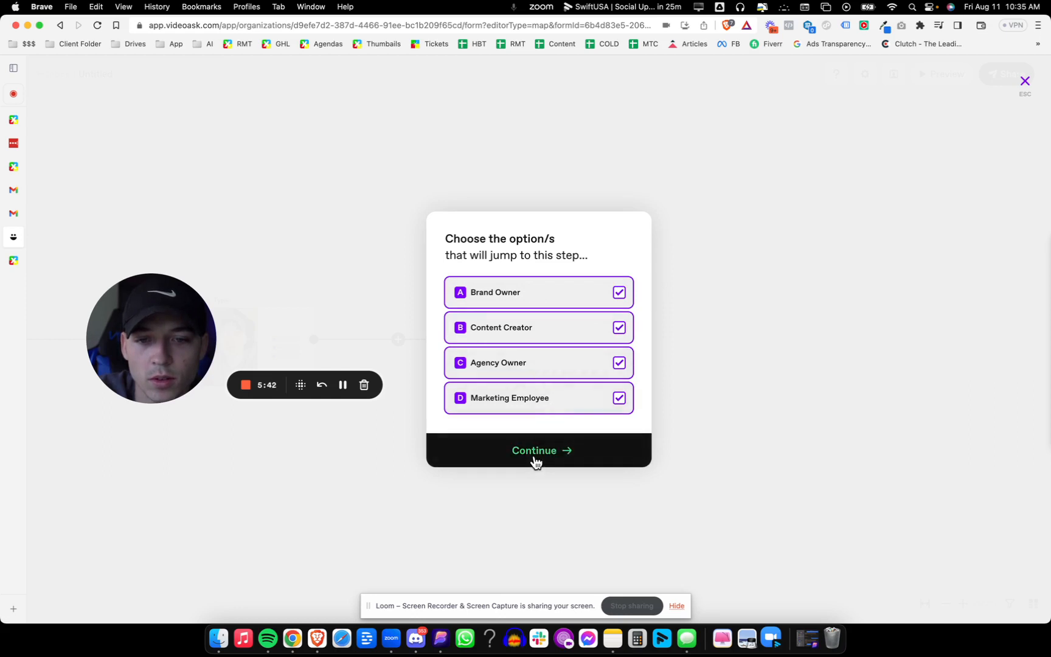
click(538, 450)
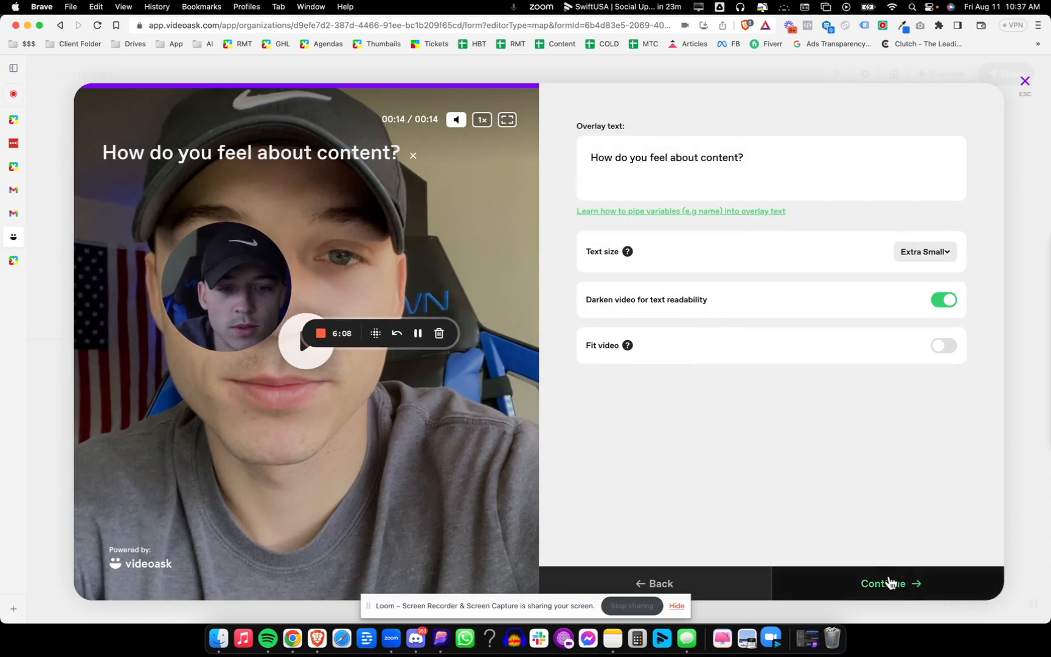
Save step 2's video with its 'How do you feel about content?' overlay and view the answer types.
click(889, 582)
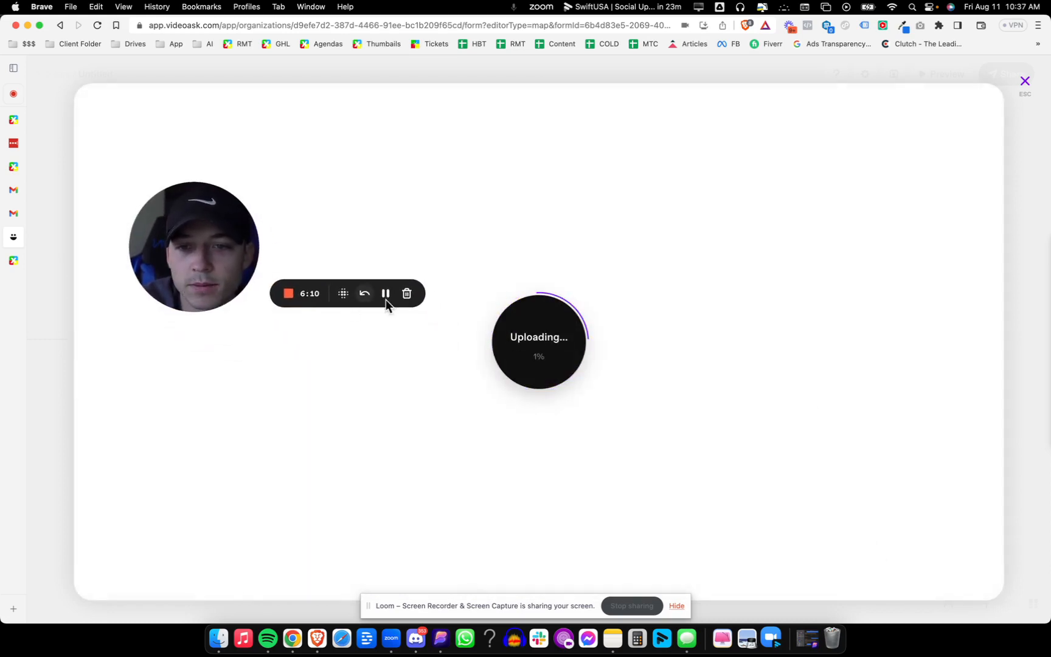
click(932, 190)
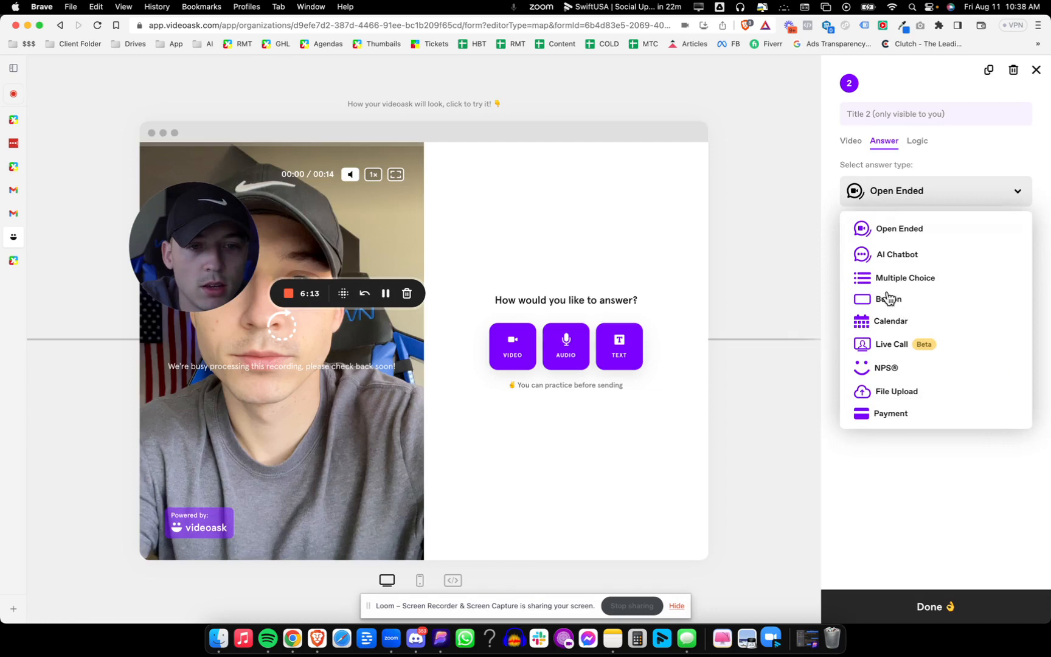
mouse_move(904, 278)
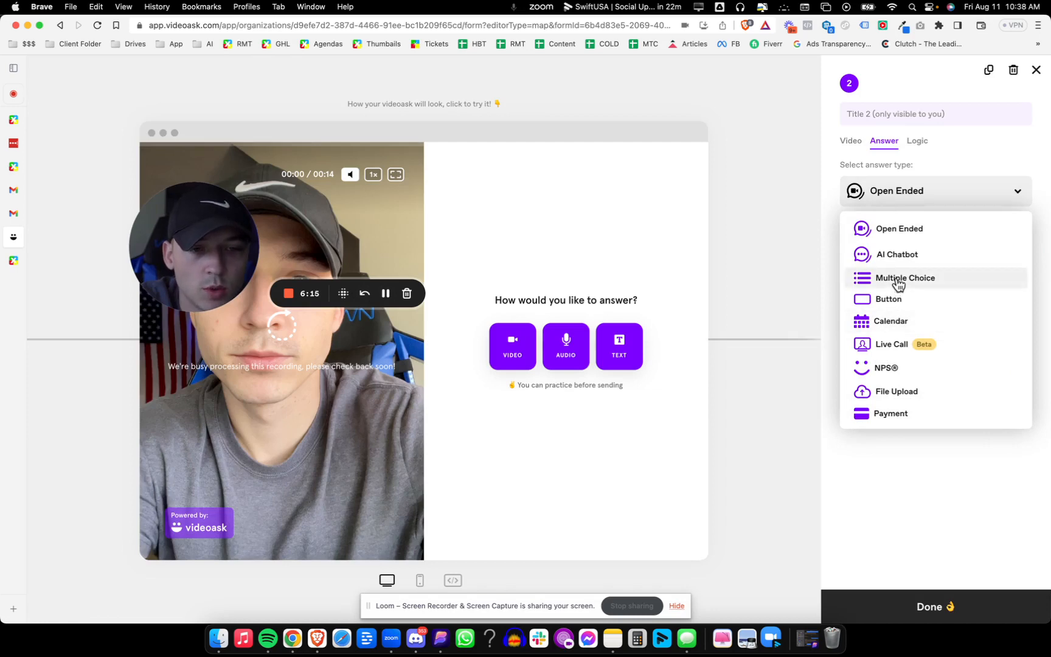
Make step 2 a Multiple Choice question.
click(905, 278)
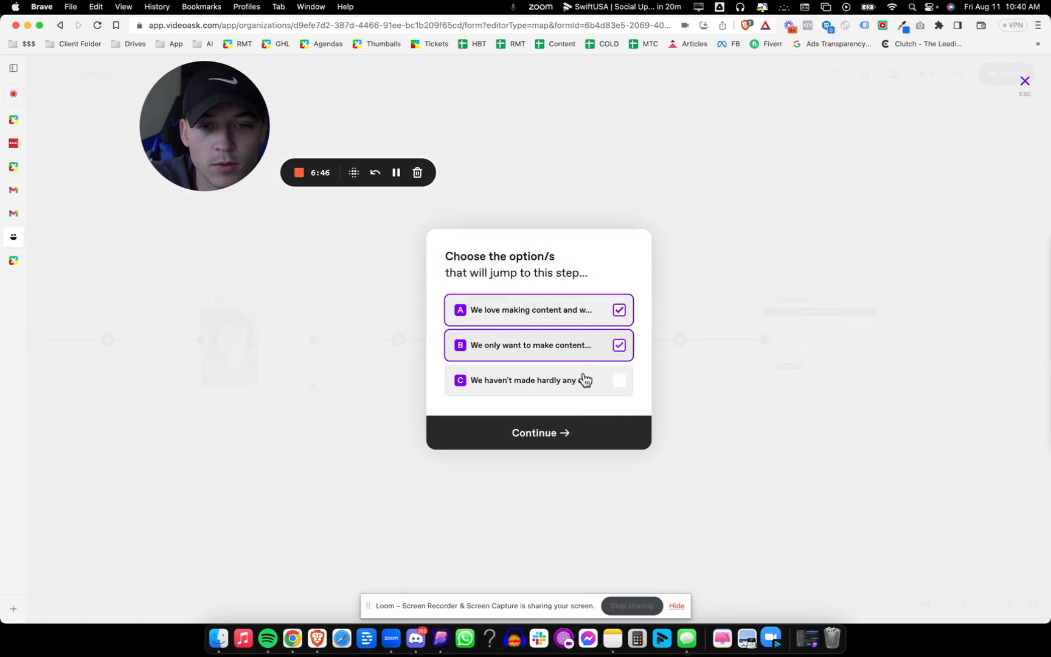
Confirm options A and B jump onward and create step 3 with video added later.
click(537, 432)
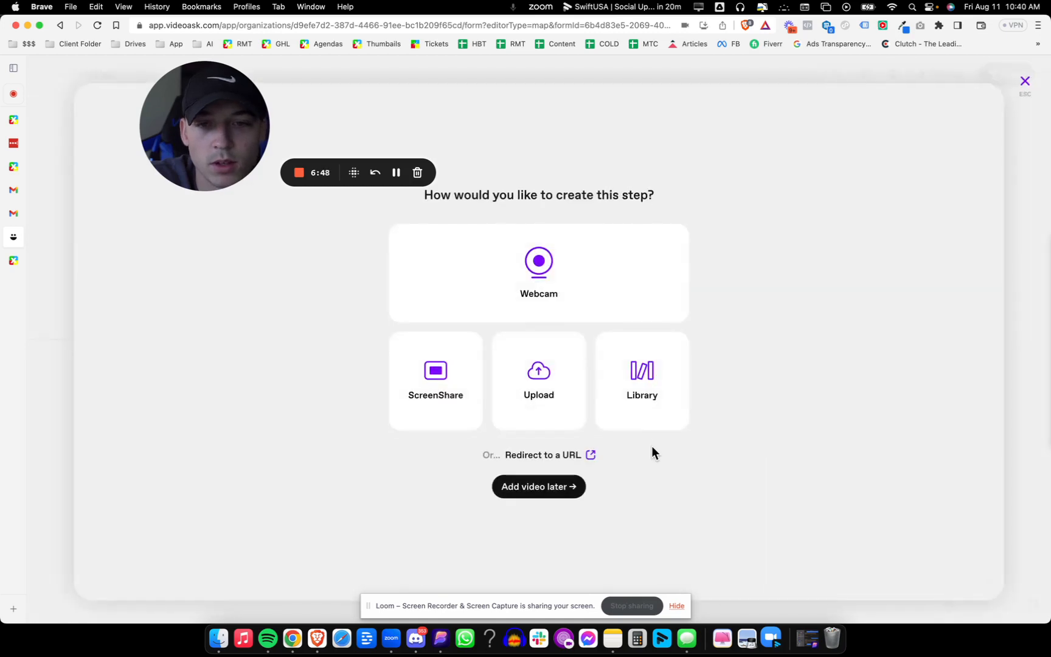
mouse_move(537, 403)
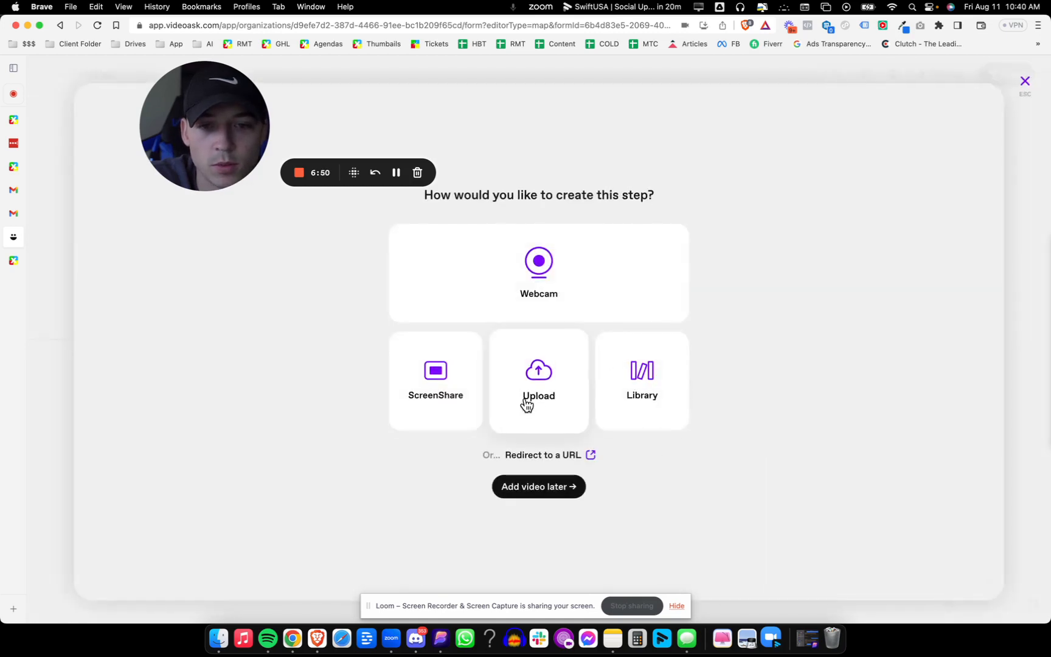
click(542, 381)
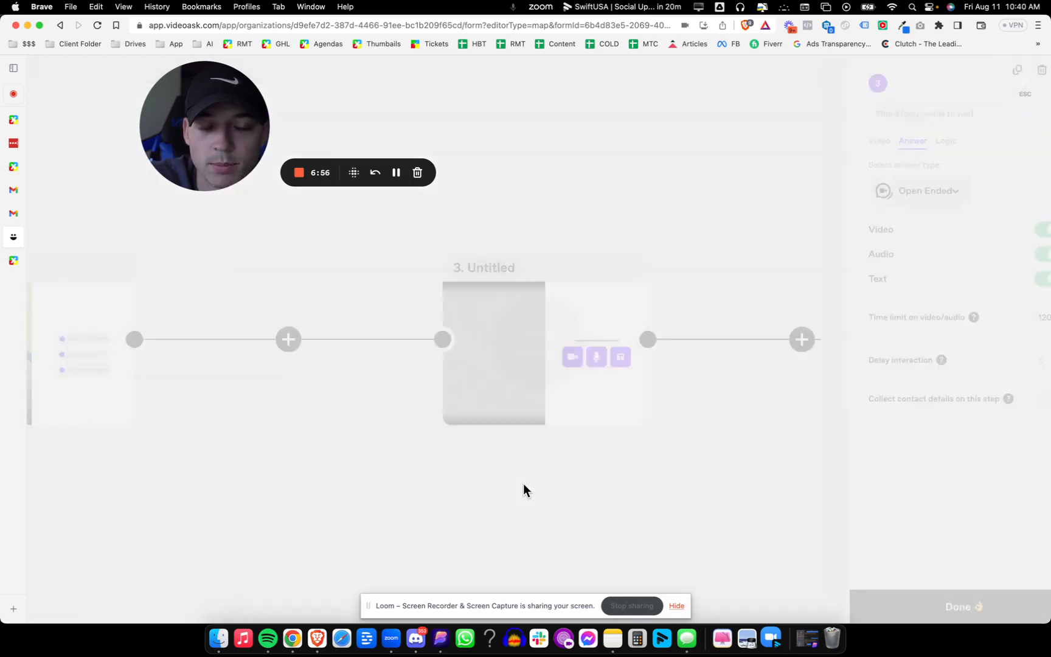
click(492, 351)
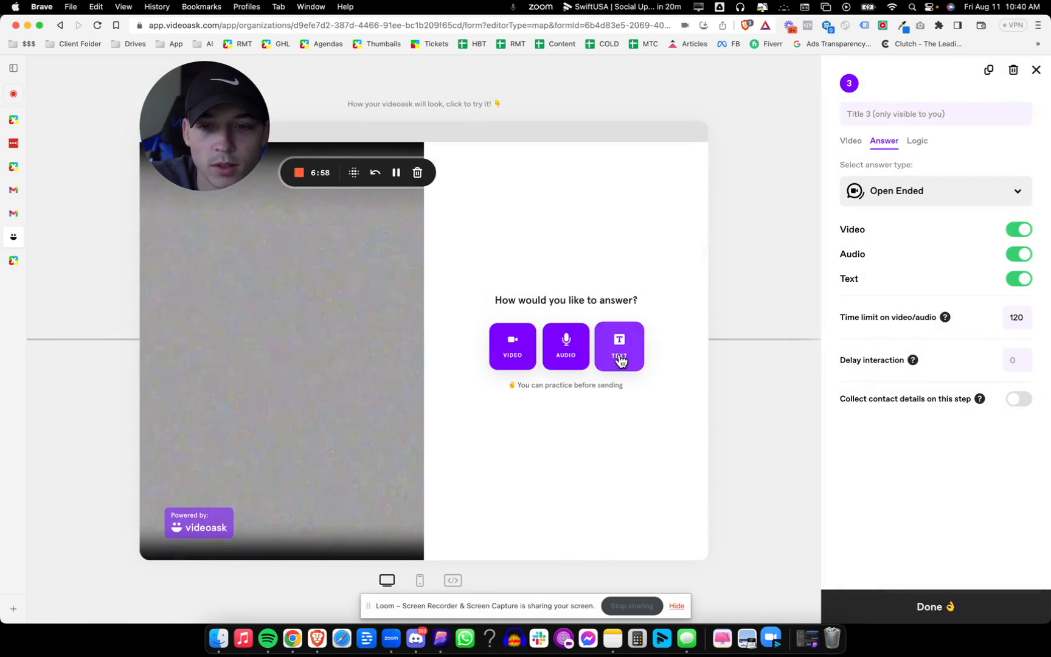
click(624, 351)
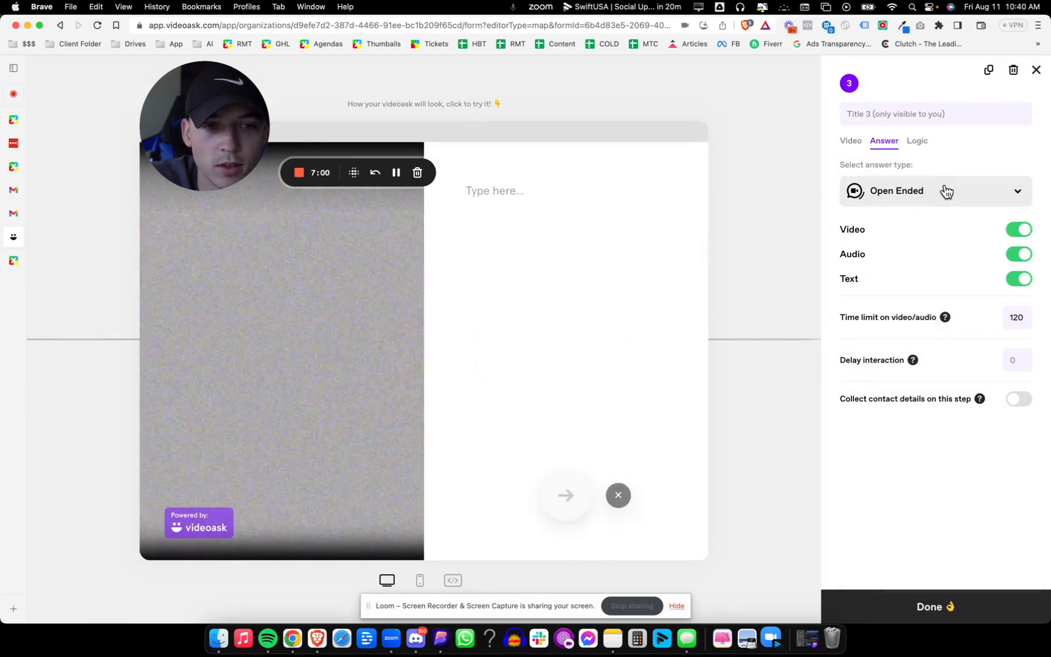
click(934, 190)
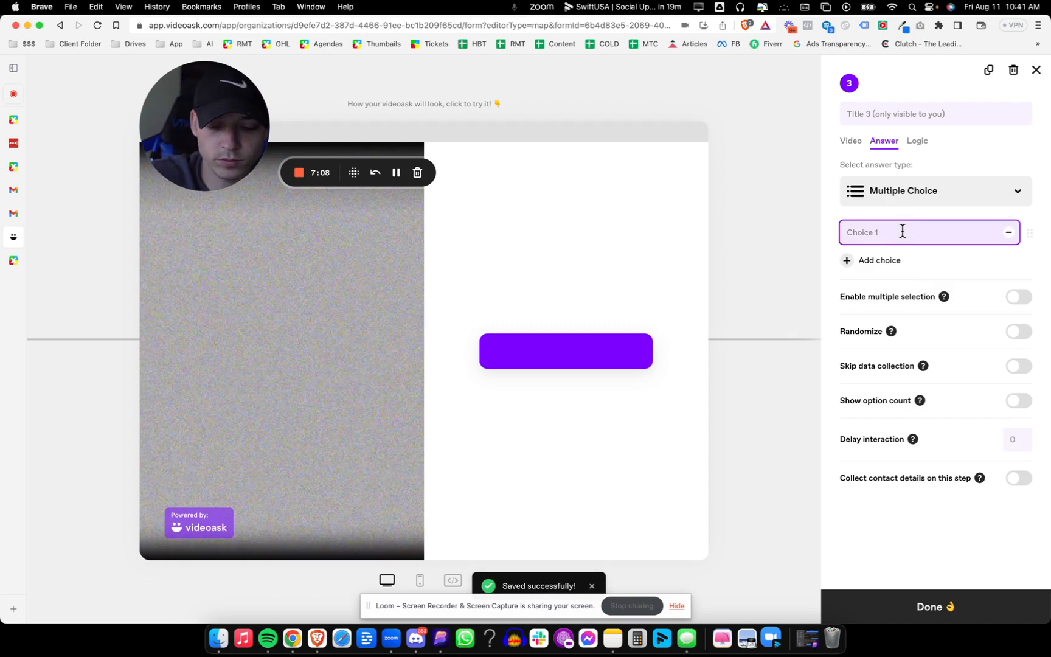
Make step 3 Multiple Choice with dollar price-range choices starting at '< $30'.
text($3)
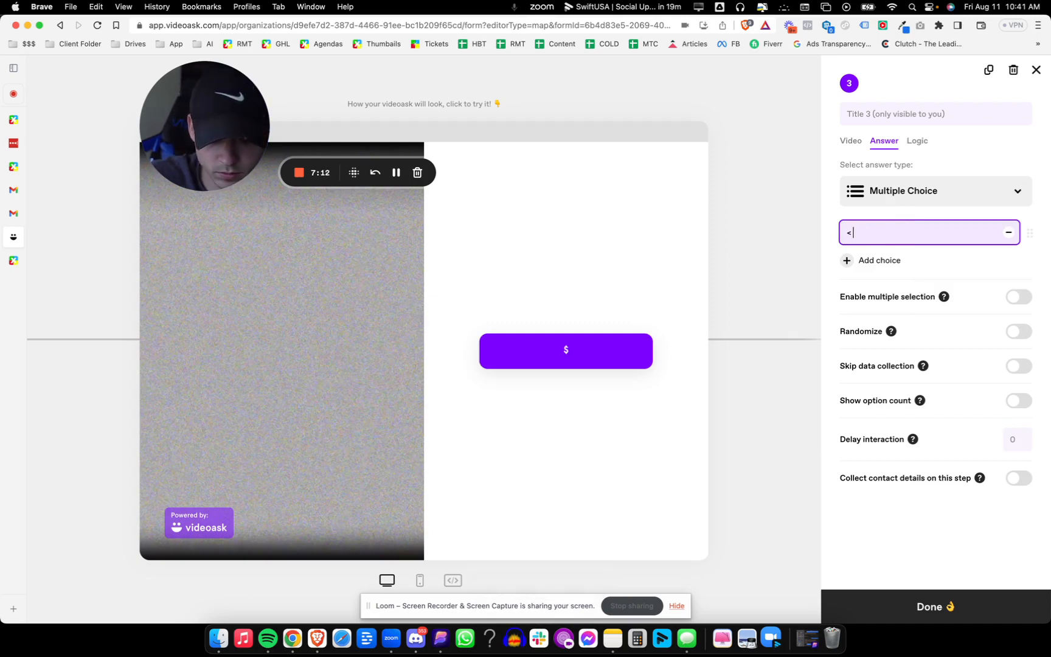
text($40)
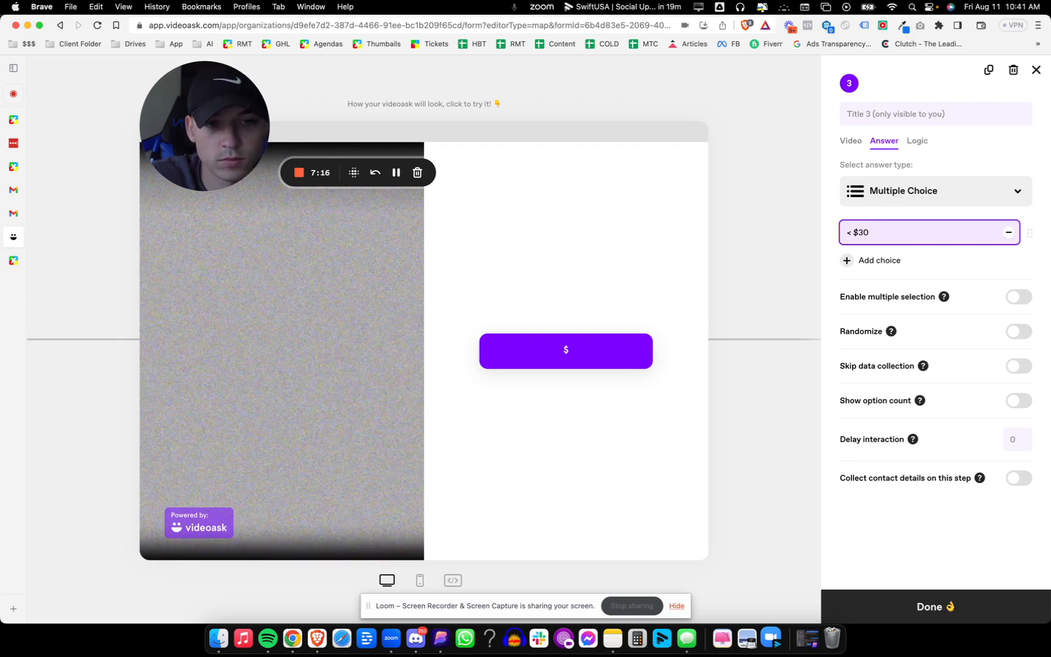
text(000)
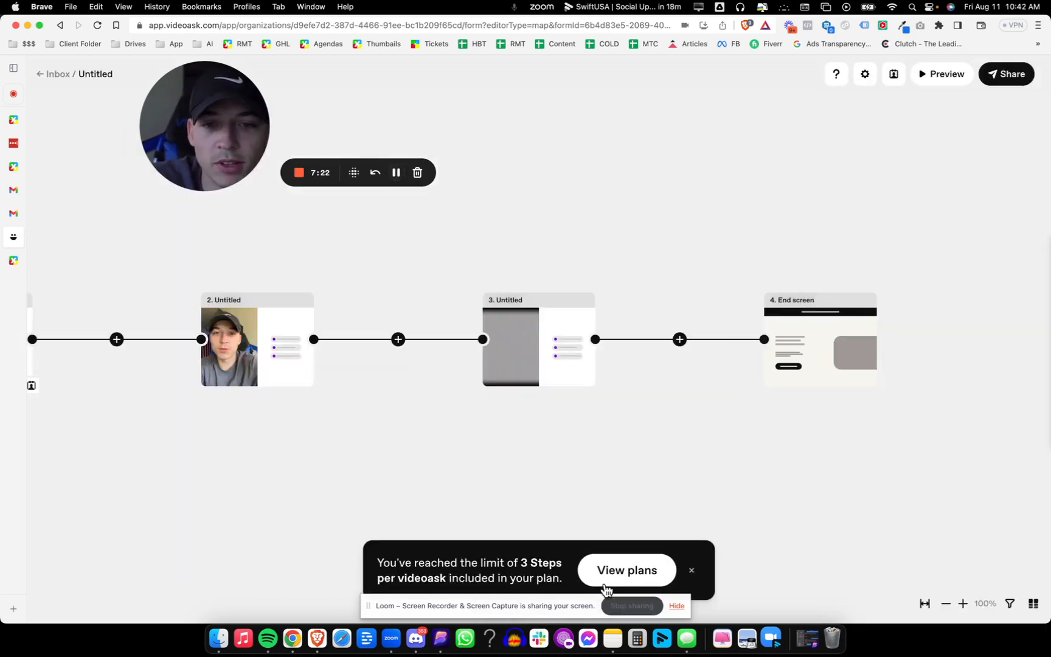
mouse_move(454, 525)
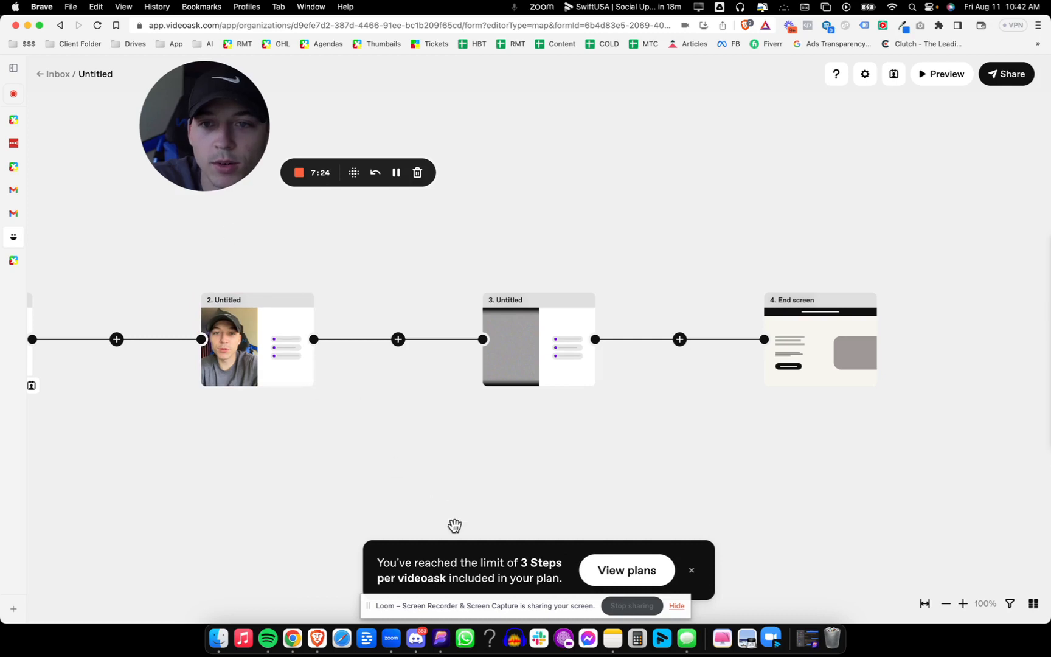
Try the Calendar answer type on step 3, keeping Calendly as the scheduling tool.
click(538, 345)
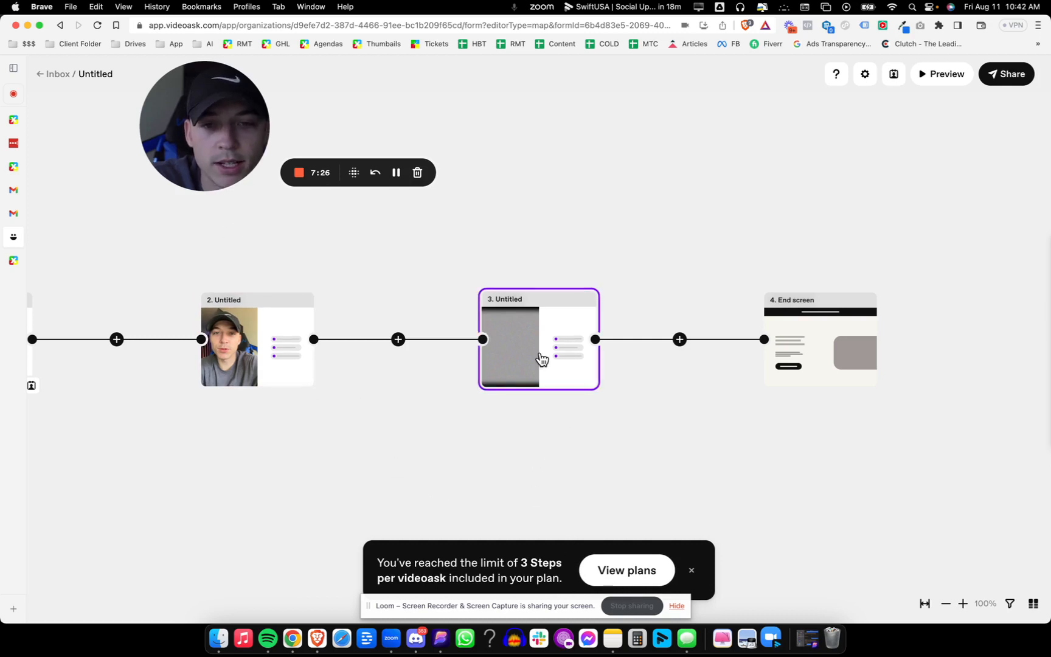
click(538, 340)
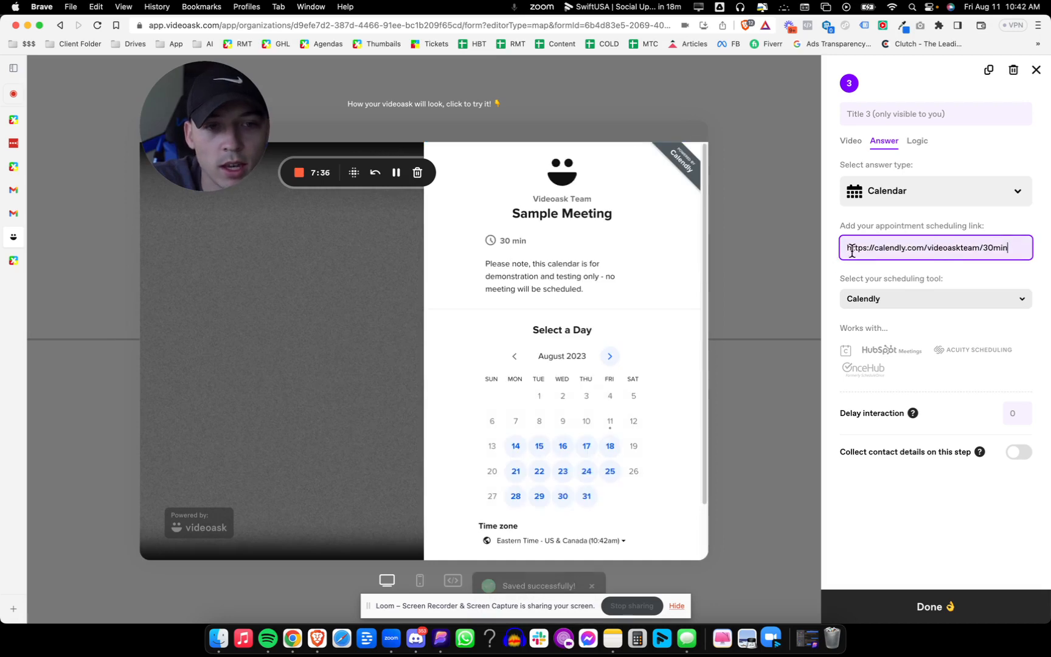
click(934, 298)
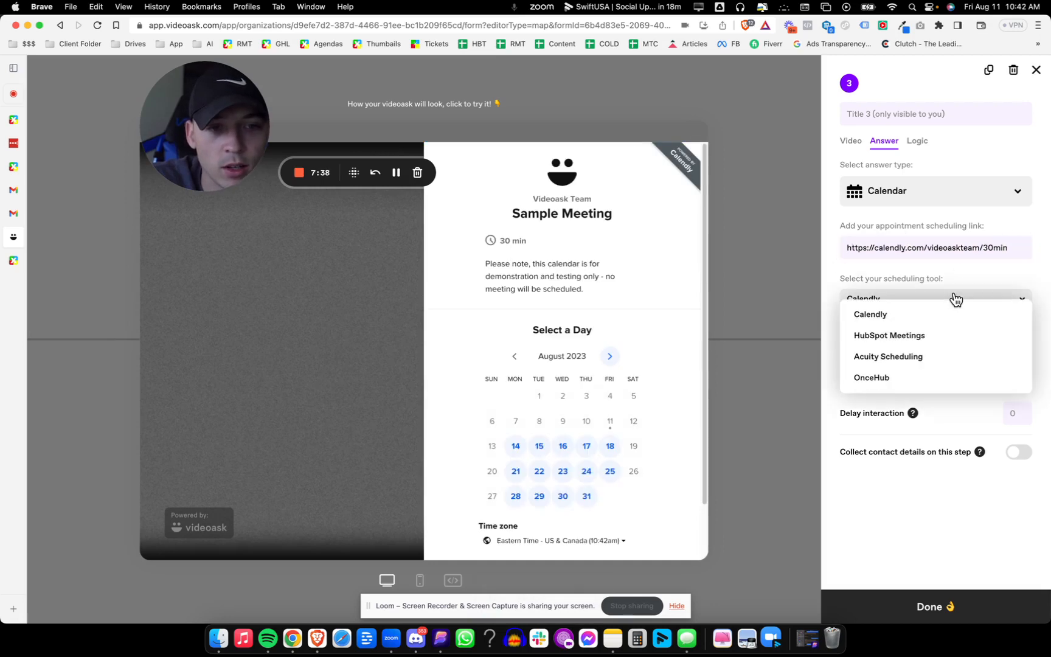
click(870, 314)
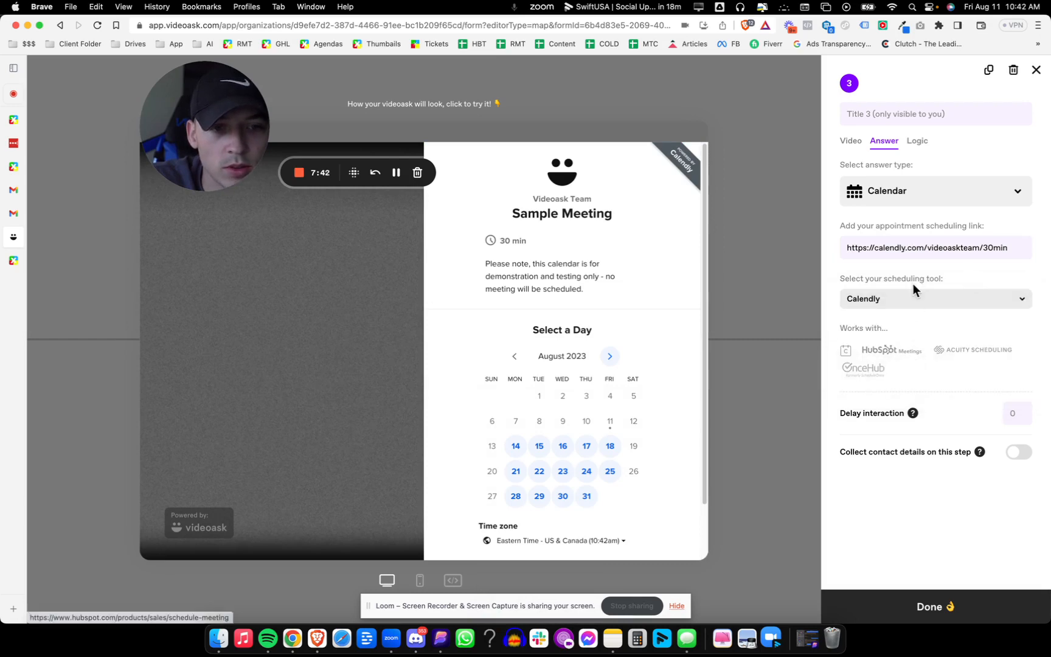
Switch step 3 to a Button answer labelled 'Book A Demo Call'.
click(933, 190)
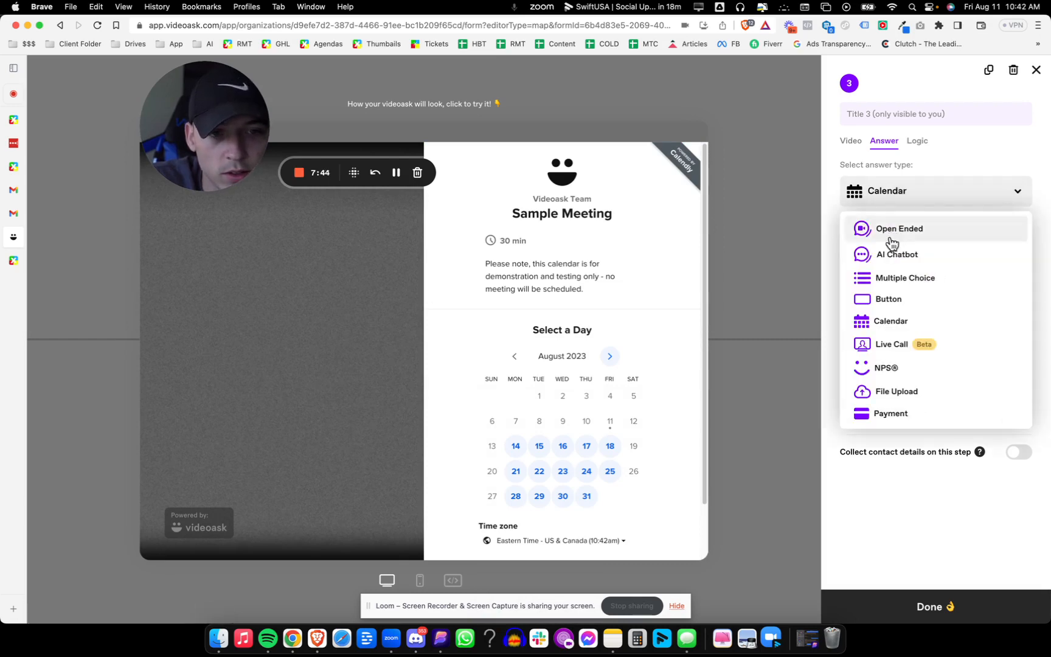
click(887, 298)
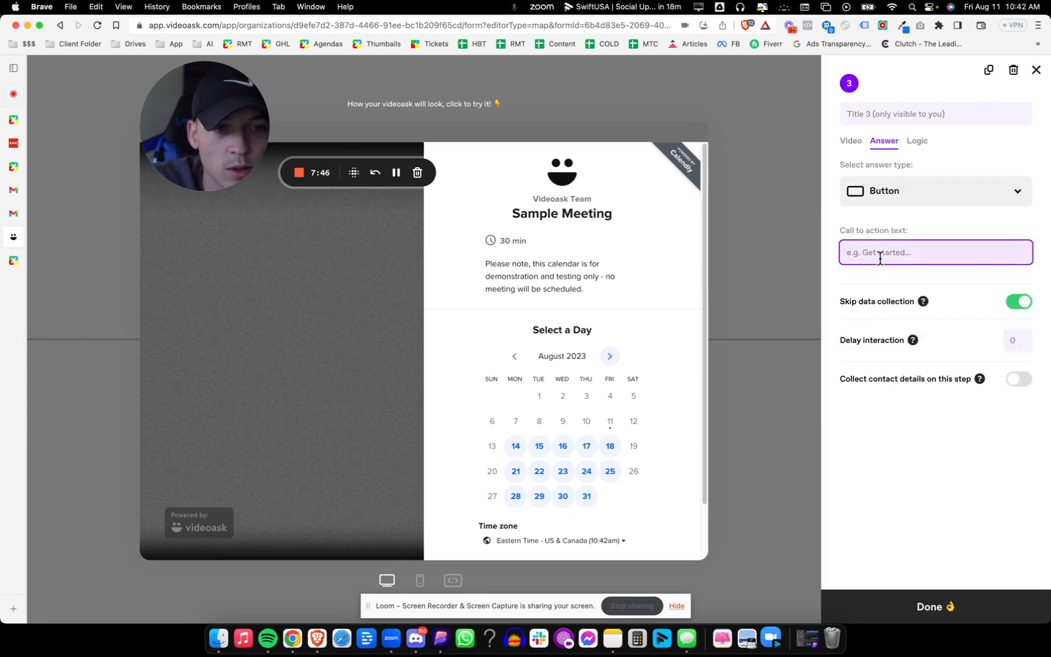
text(Book A Demo C)
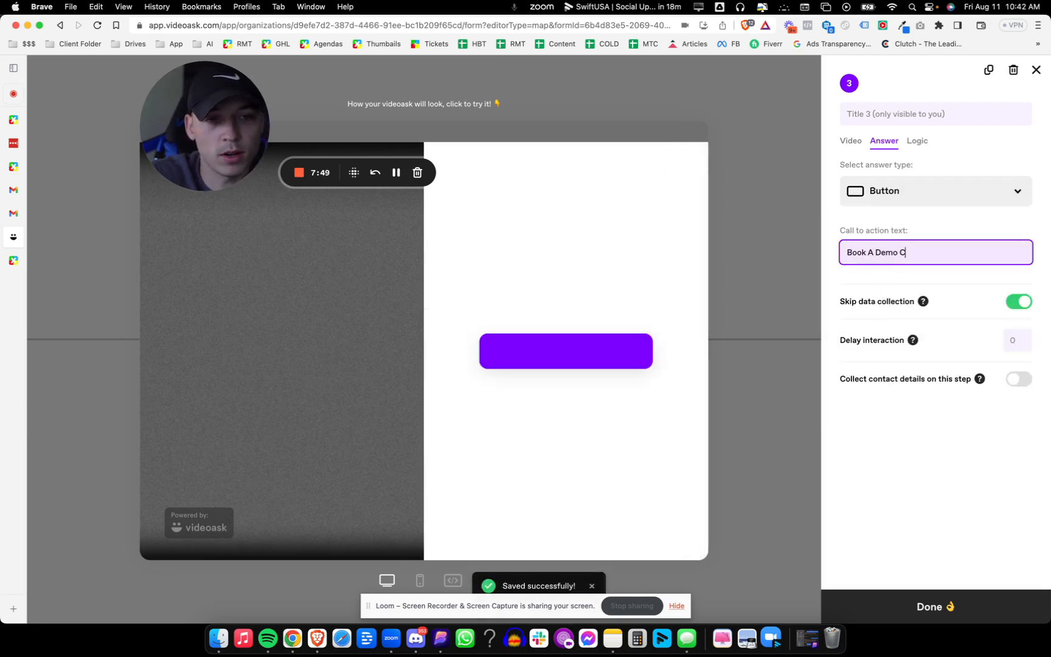
text(all)
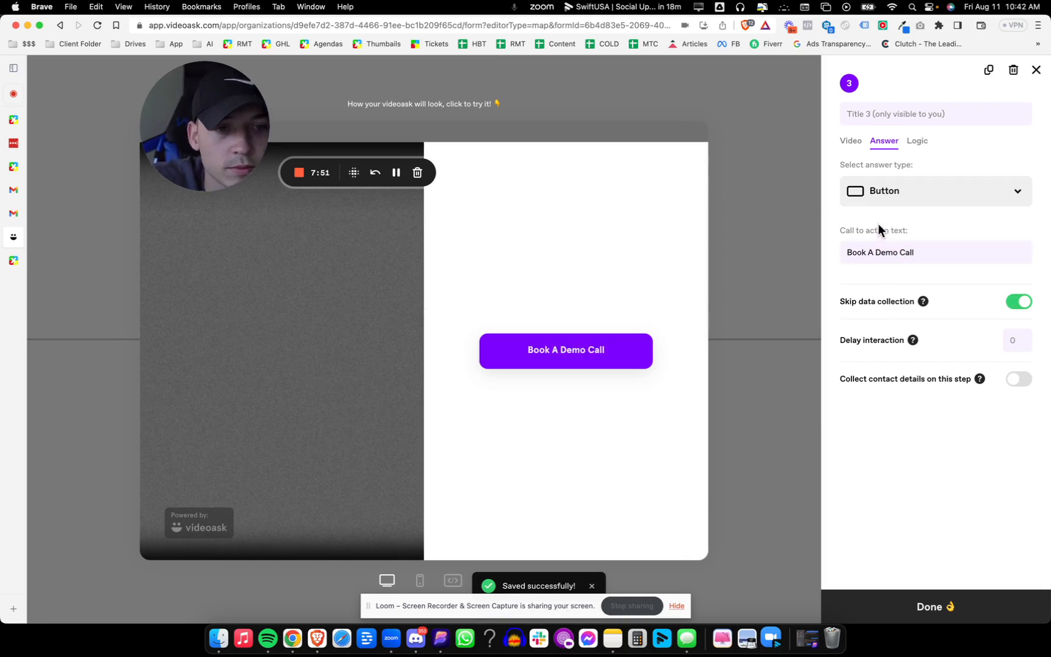
click(934, 252)
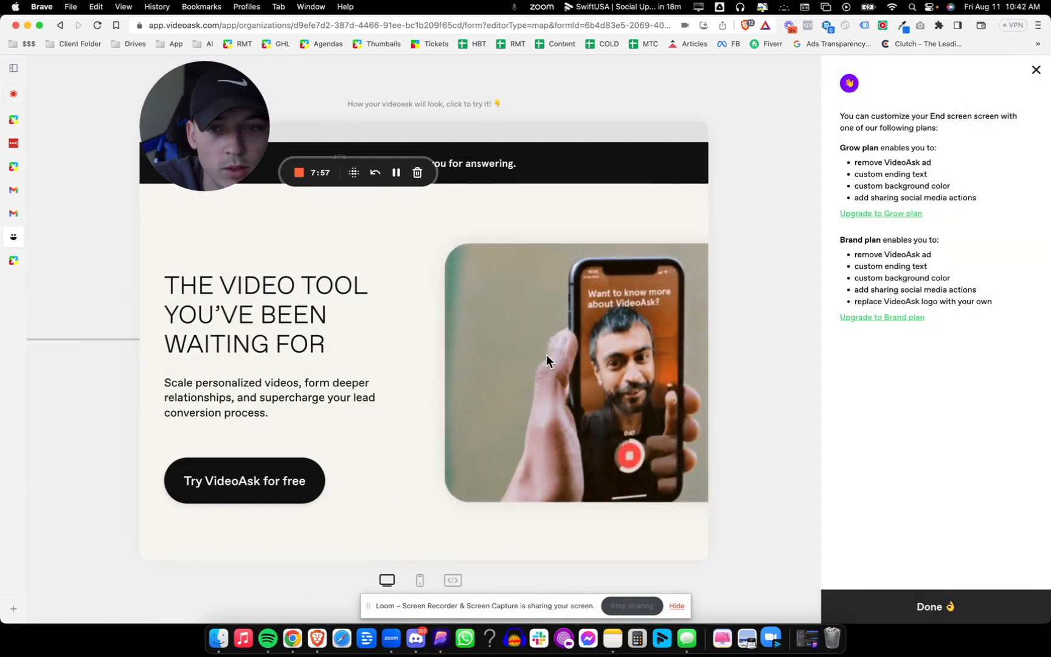
mouse_move(385, 294)
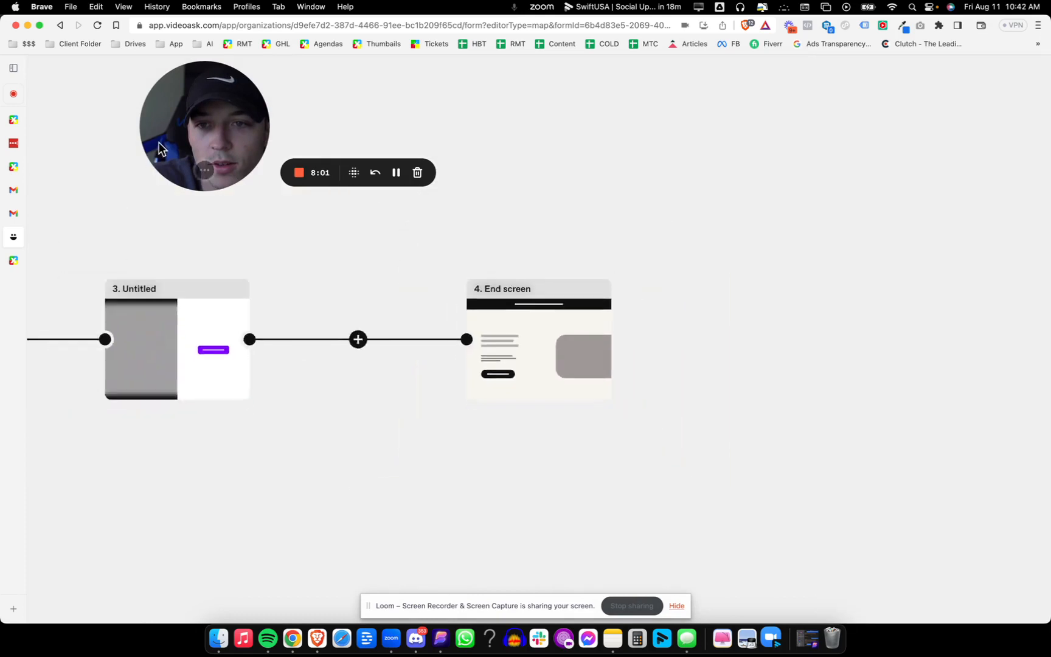
Make step 3 a Calendly Calendar answer linked to remotemediateam.com/demo and save it.
click(931, 191)
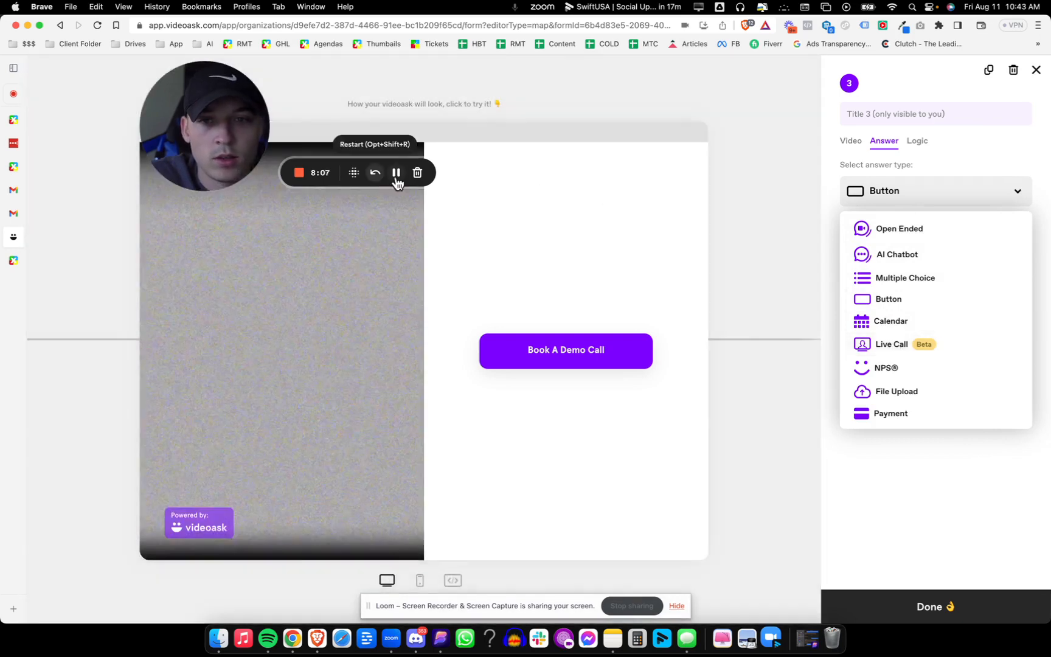
click(891, 320)
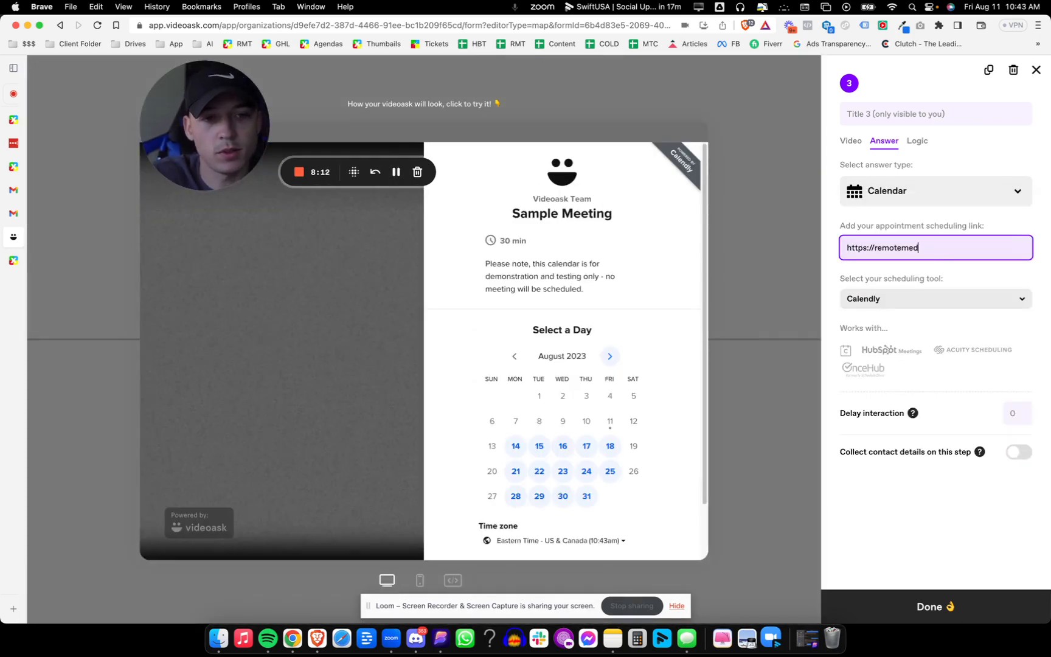
text(iateam.com/dem)
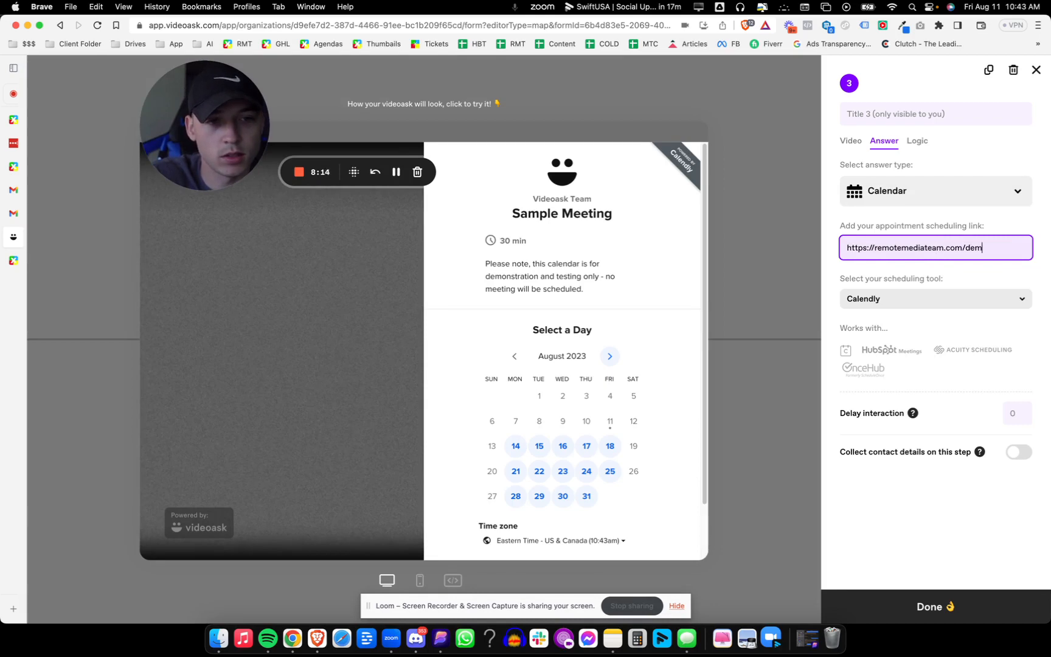
click(932, 298)
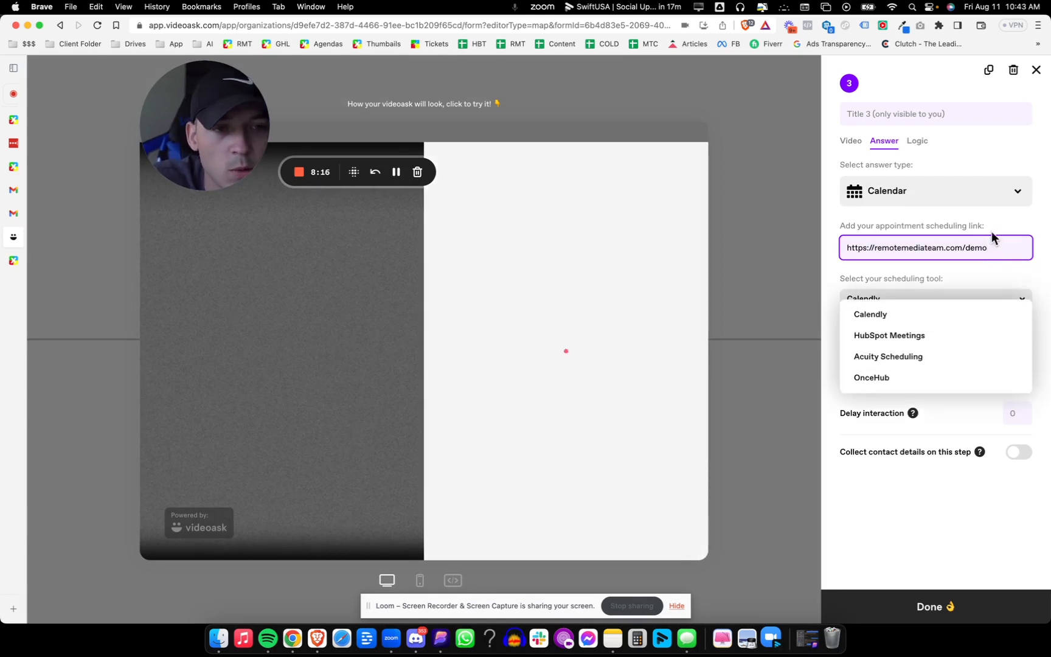
click(869, 314)
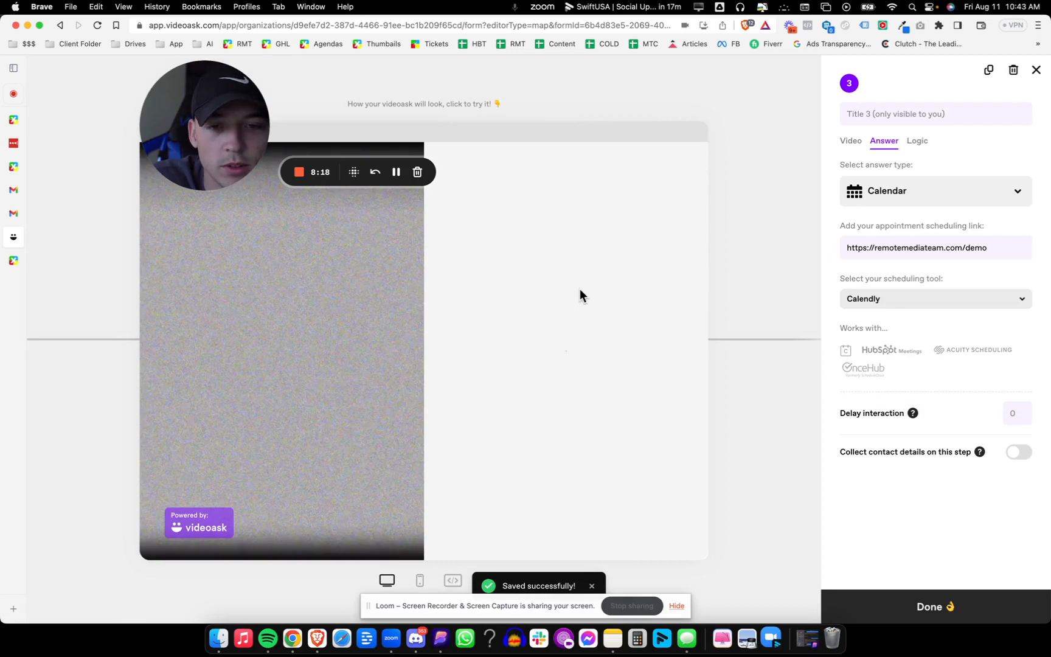
mouse_move(396, 173)
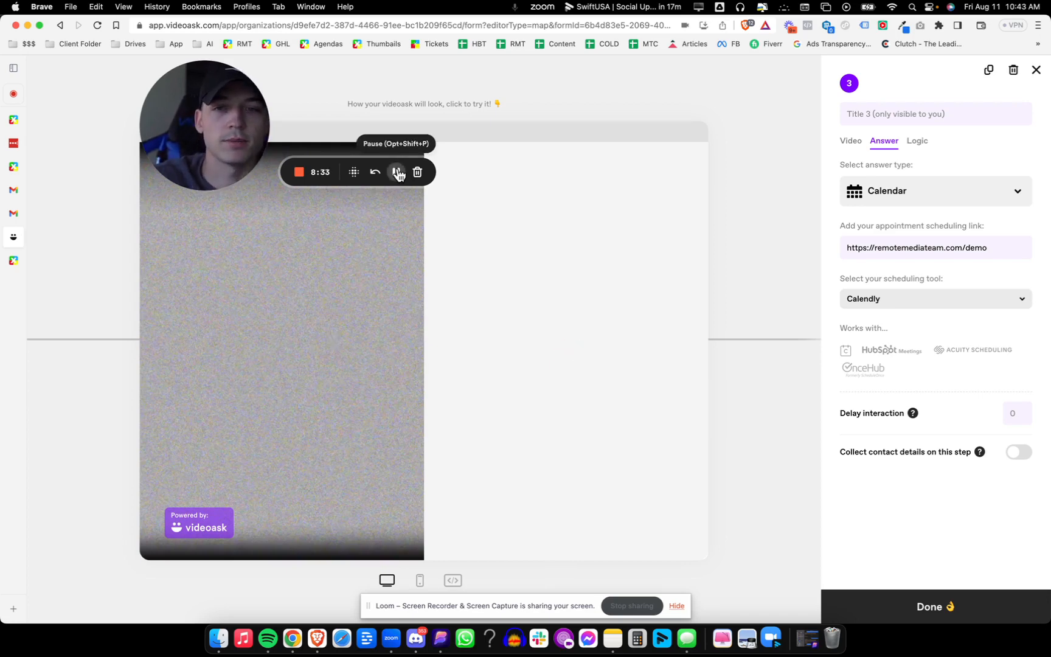
Replace step 3's video by browsing the computer for the IMG_5424.MOV recording.
click(850, 141)
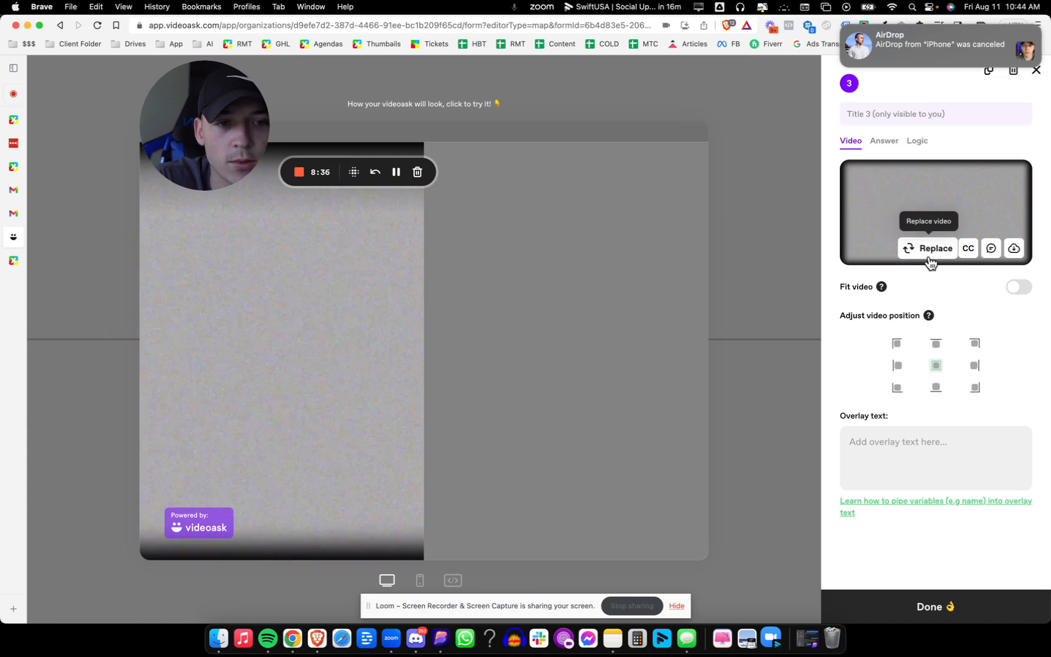
click(934, 247)
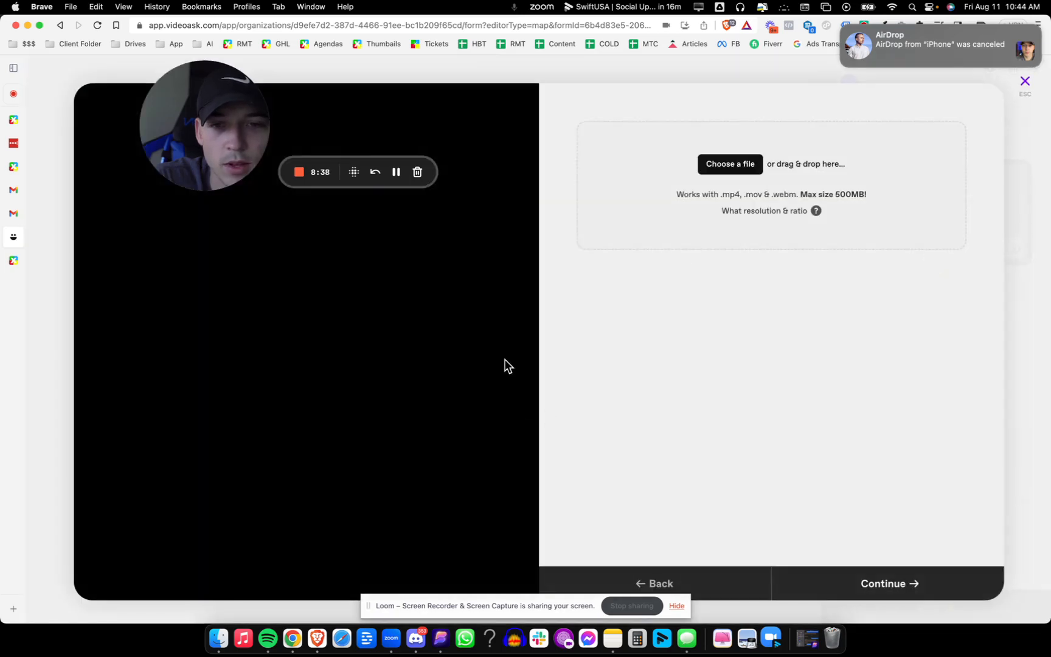
mouse_move(730, 168)
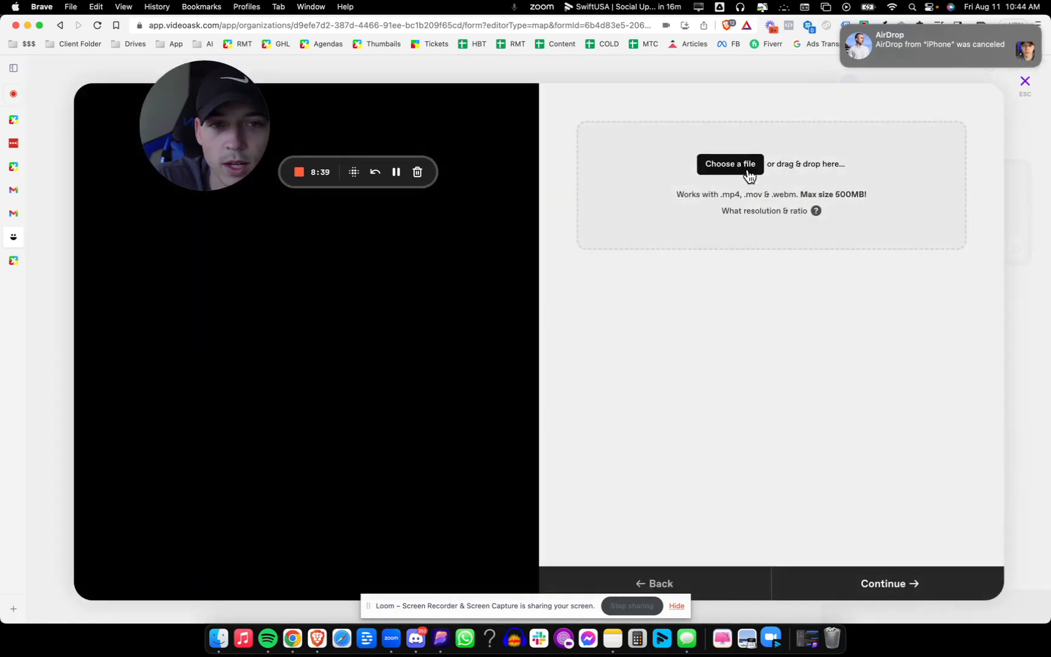
click(729, 163)
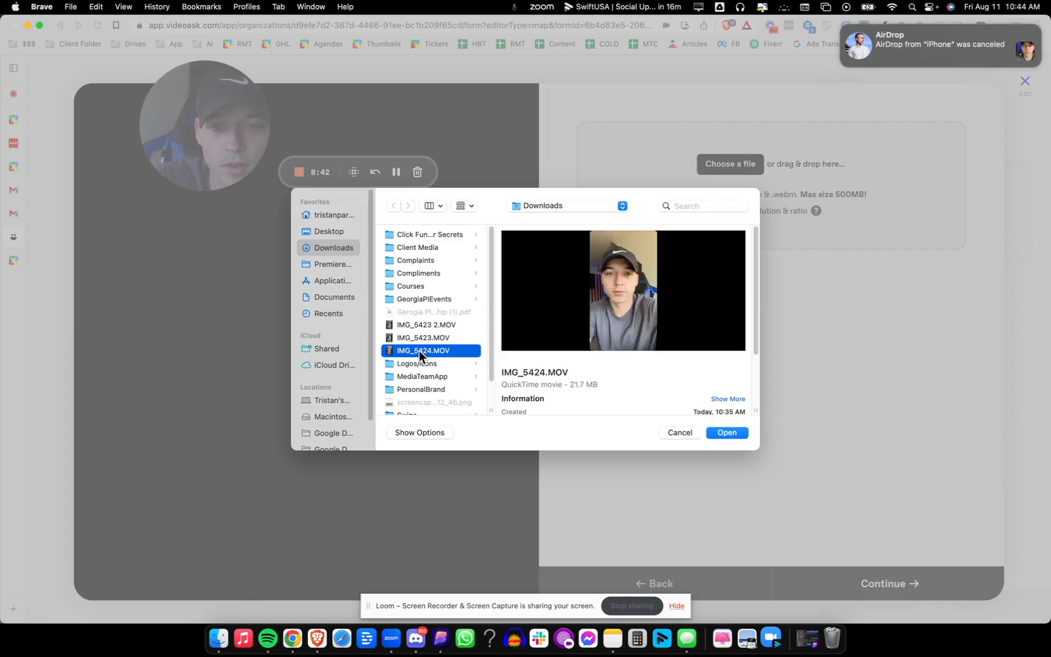
scroll(down, 3)
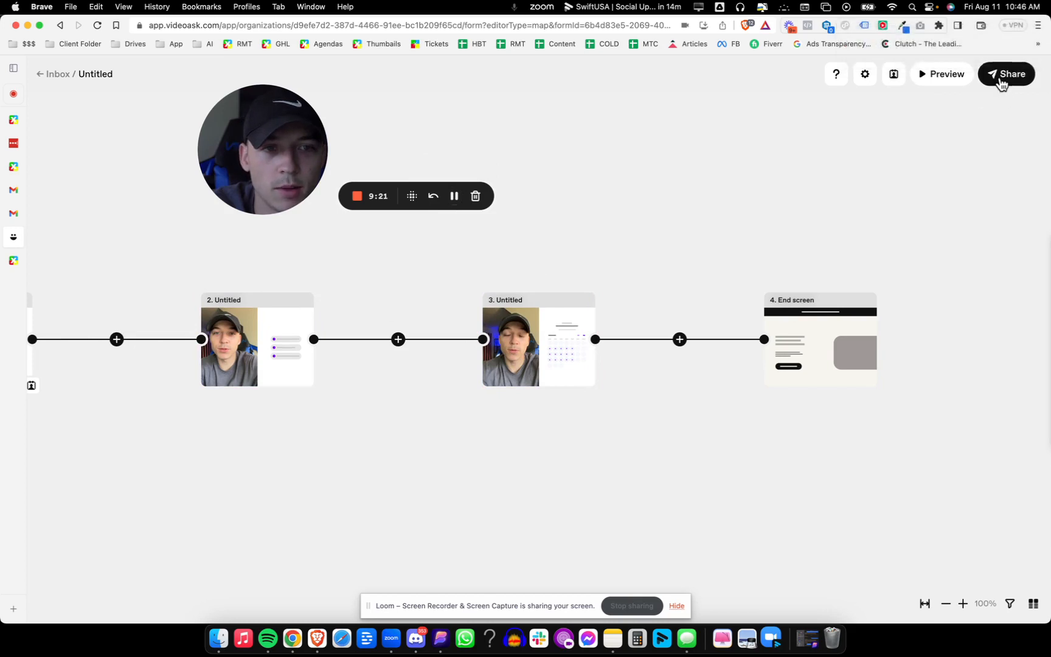
Share the videoask via email, showing its animated GIF embed preview and link.
click(1012, 74)
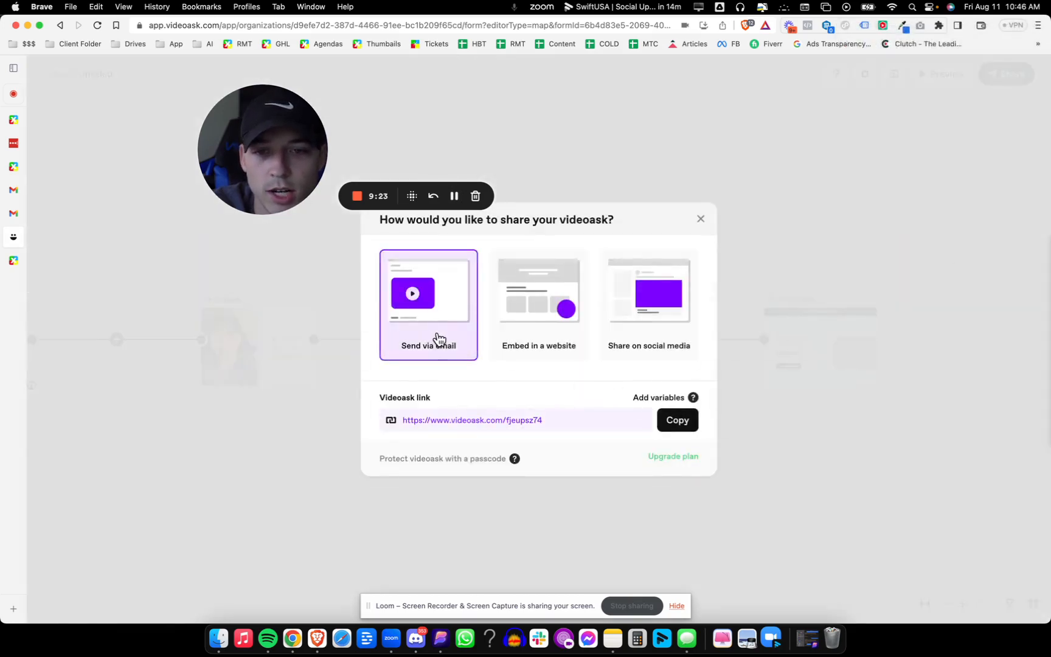
click(647, 304)
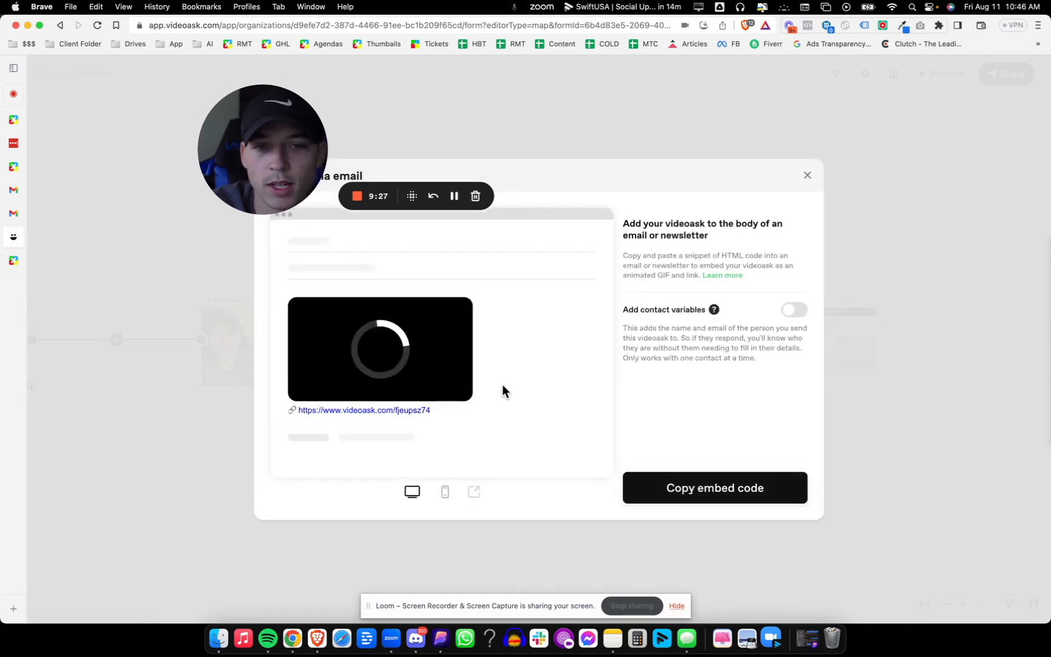
mouse_move(491, 371)
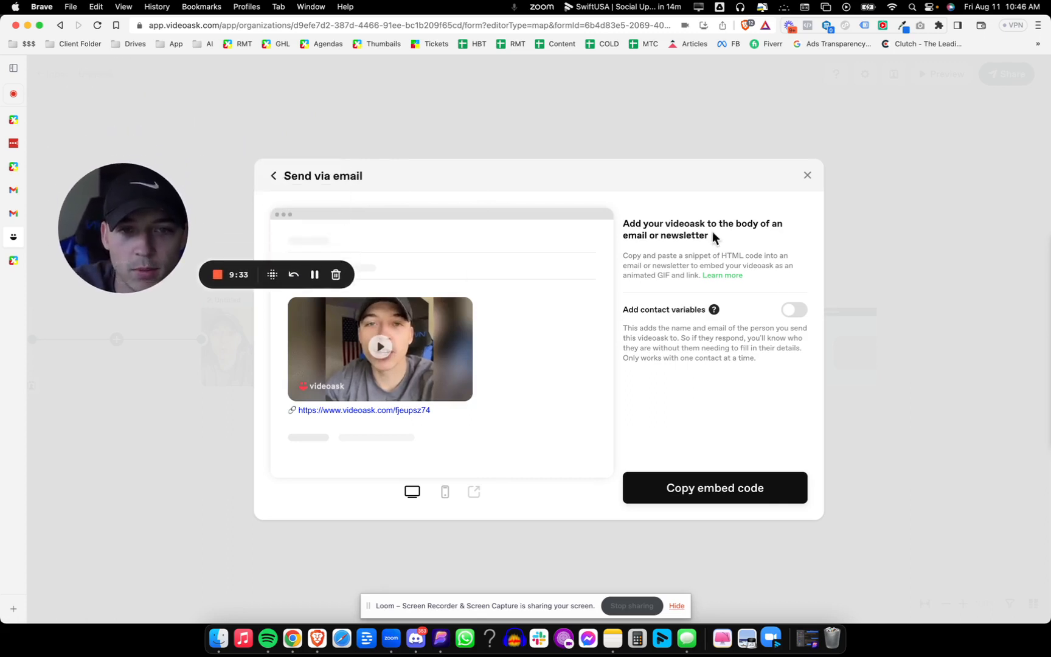
drag(631, 222, 727, 222)
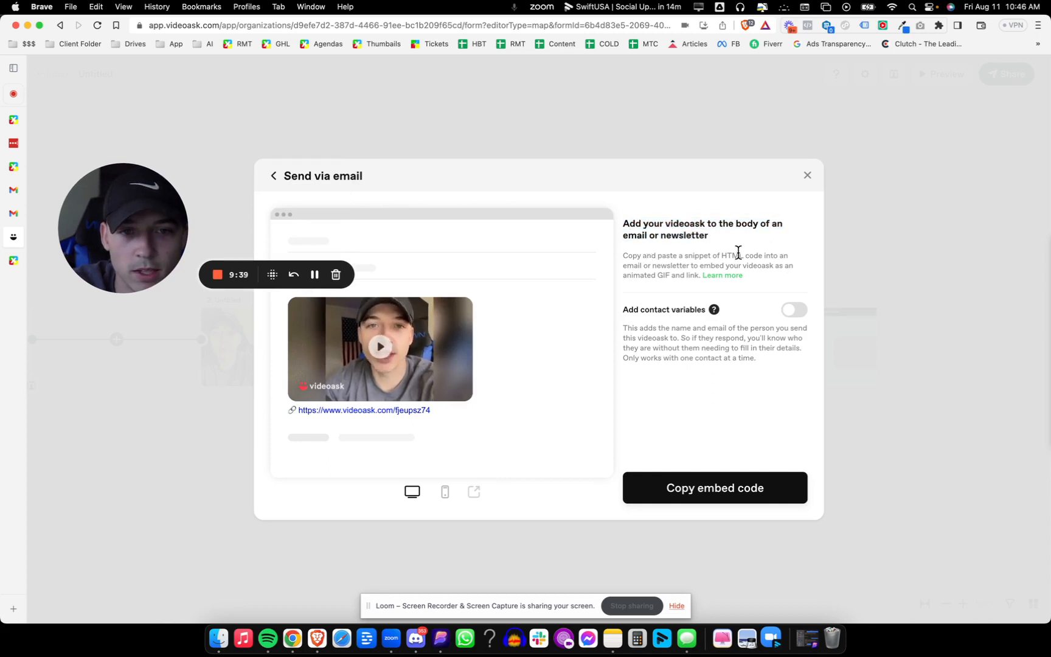
click(793, 310)
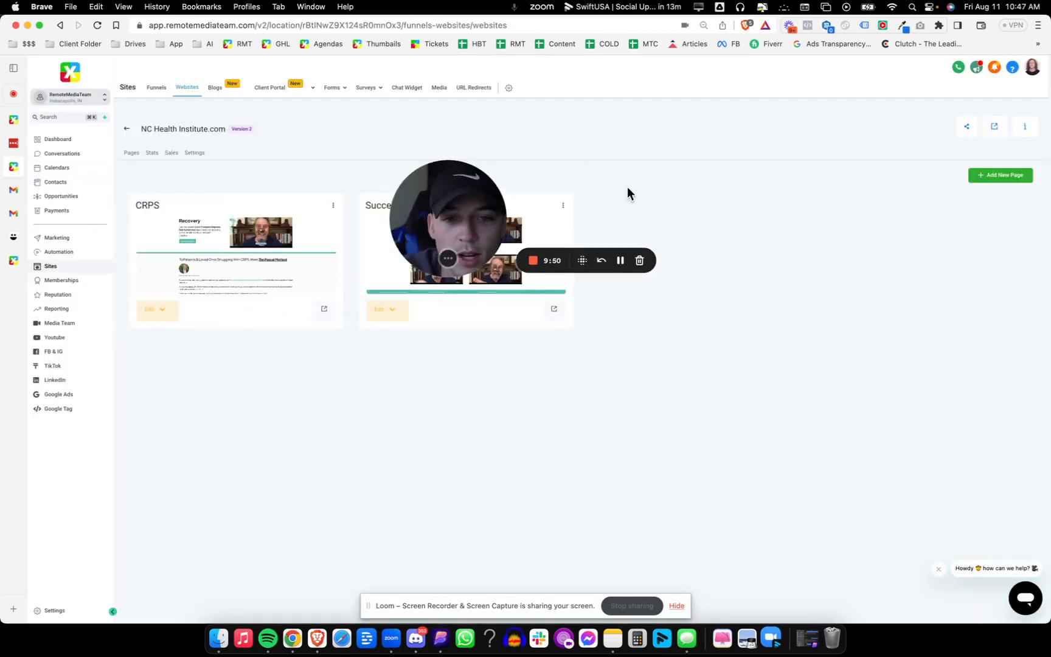
Open the VideoAsk email template for editing under Marketing > Emails in GoHighLevel.
click(127, 128)
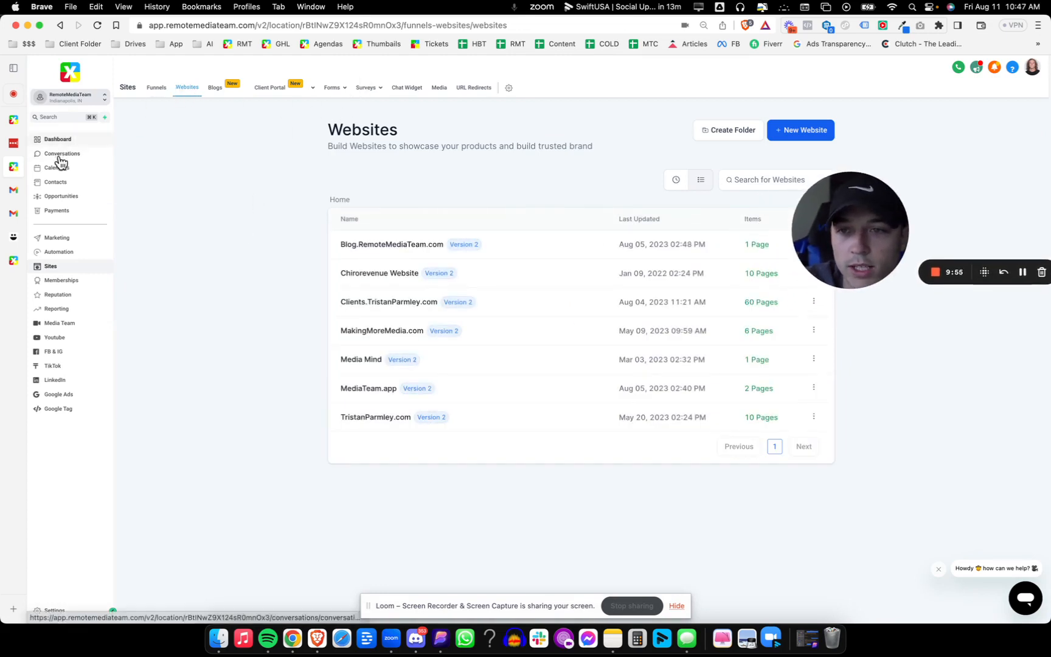
click(59, 252)
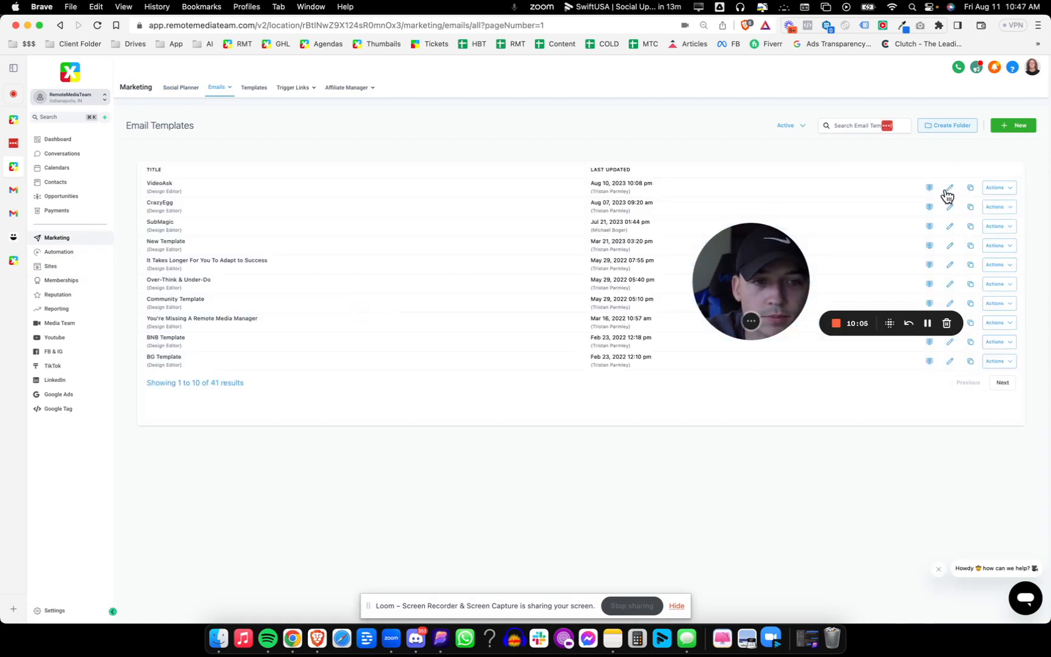
click(950, 187)
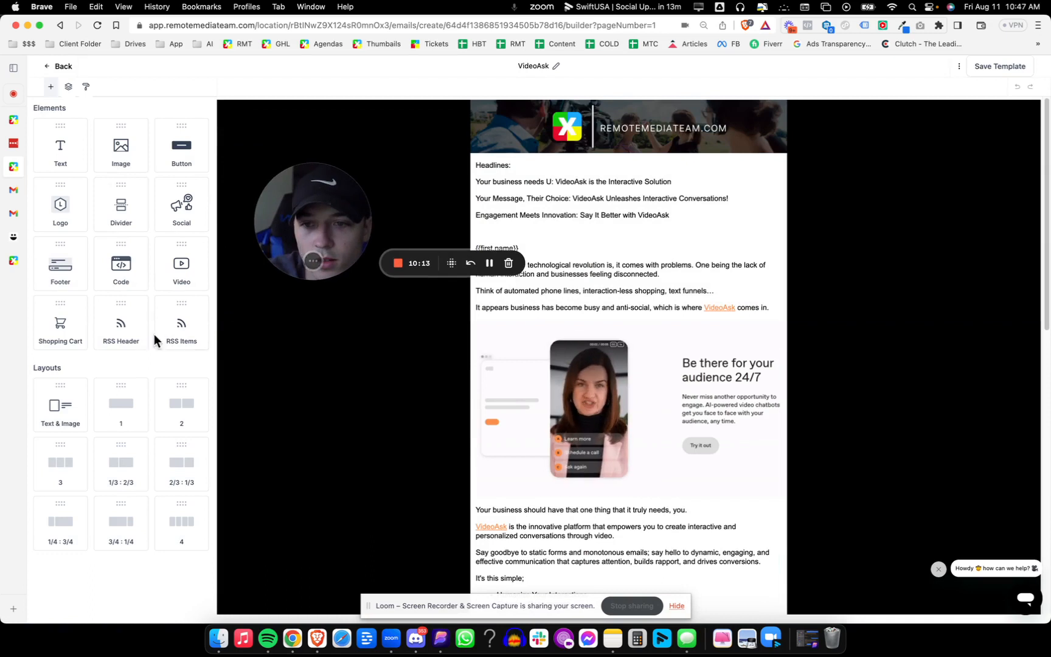
mouse_move(490, 262)
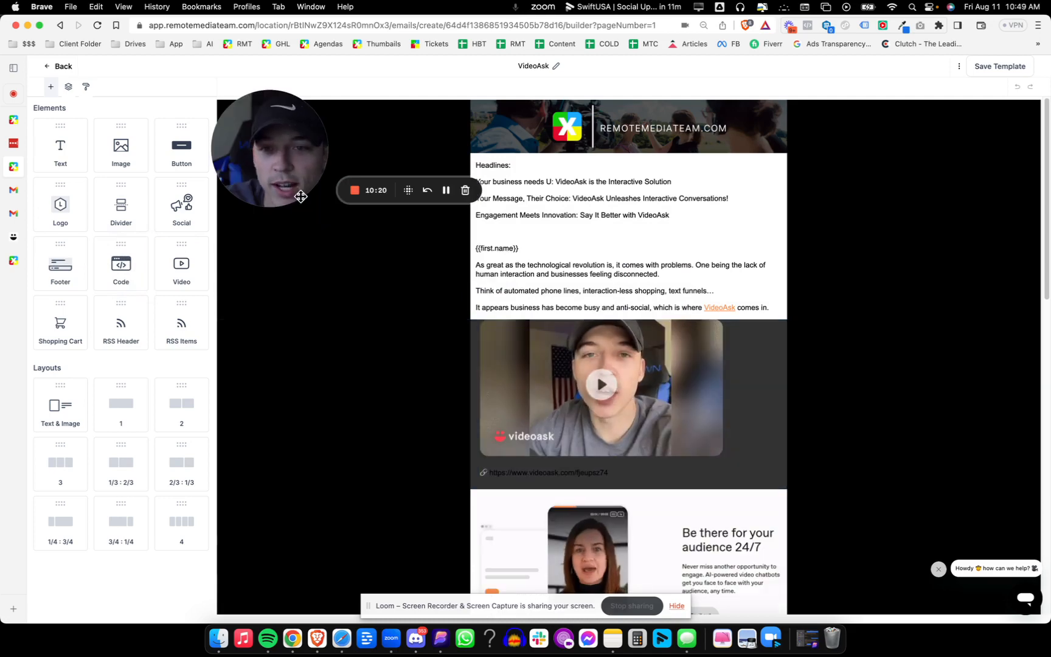
Embed the videoask code in the email, preview it and launch the survey from the GIF.
click(120, 263)
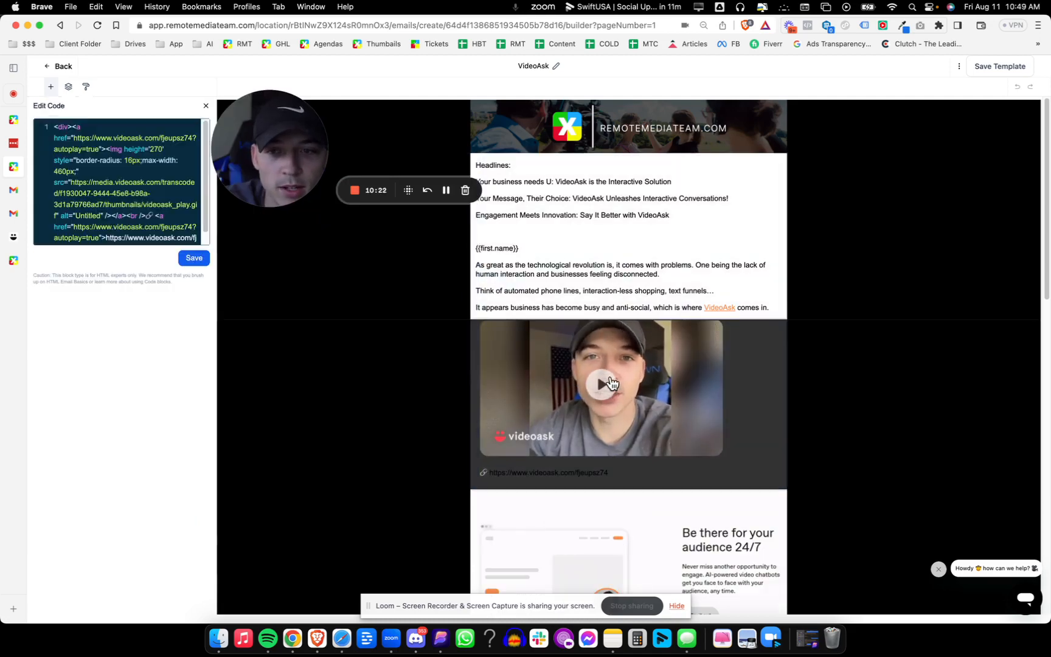
click(206, 106)
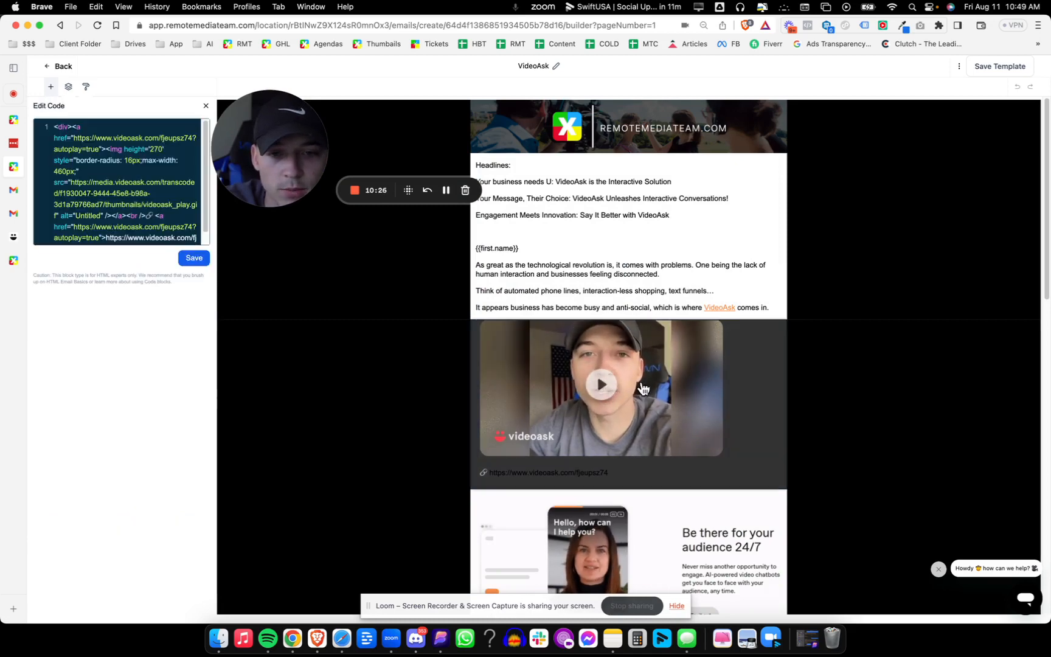
click(960, 68)
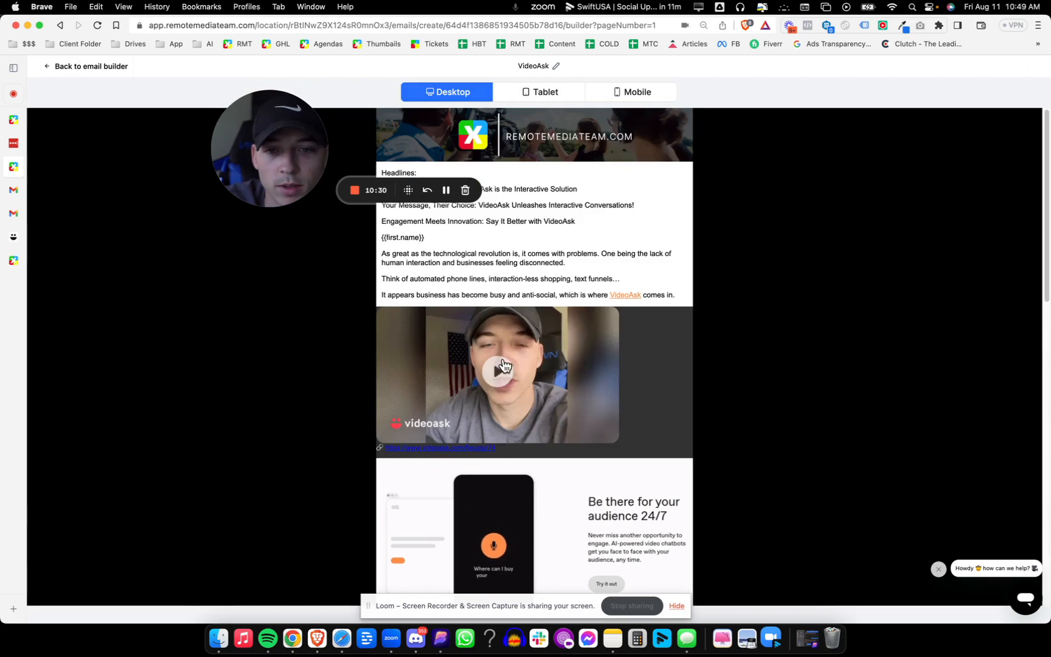
click(496, 370)
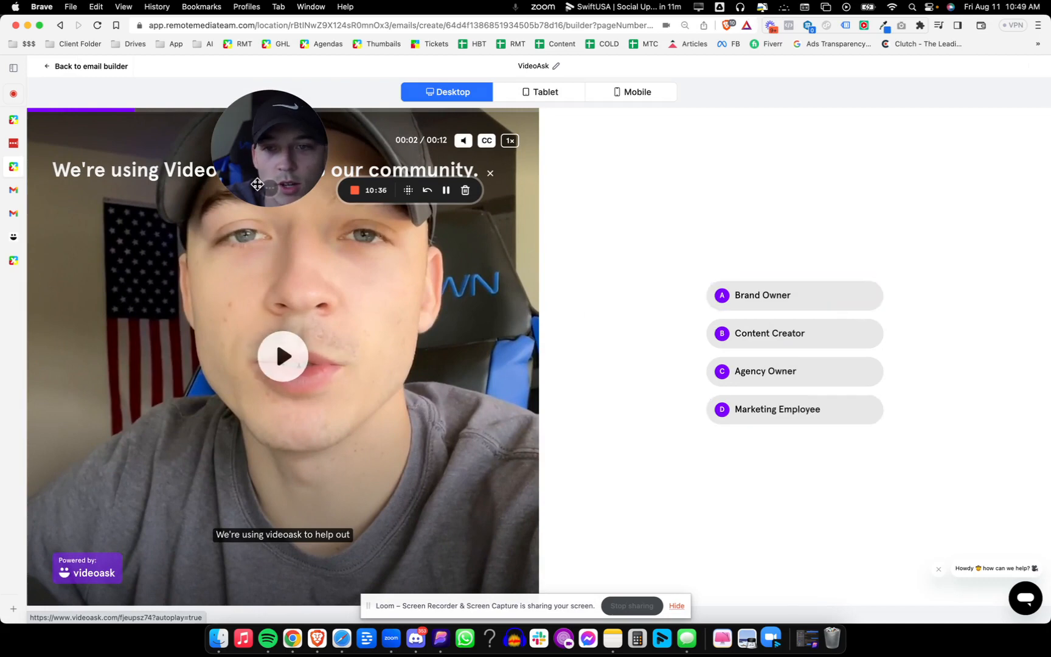
click(28, 93)
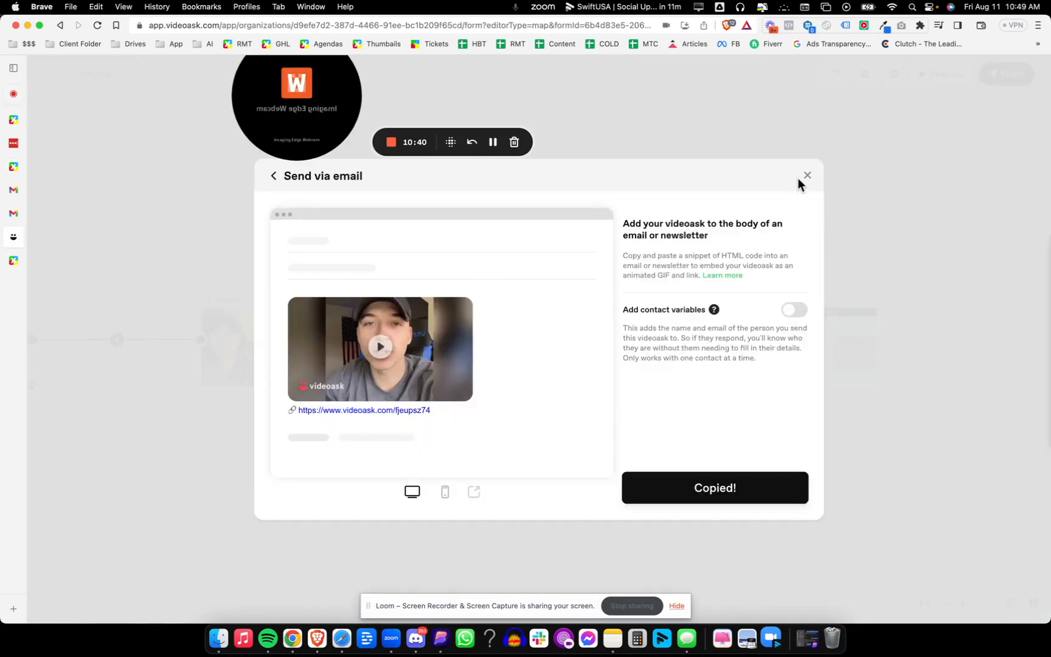
Explore the website-embed options, trying the floating widget in blue and the 600 px iframe, then return to GoHighLevel.
click(806, 175)
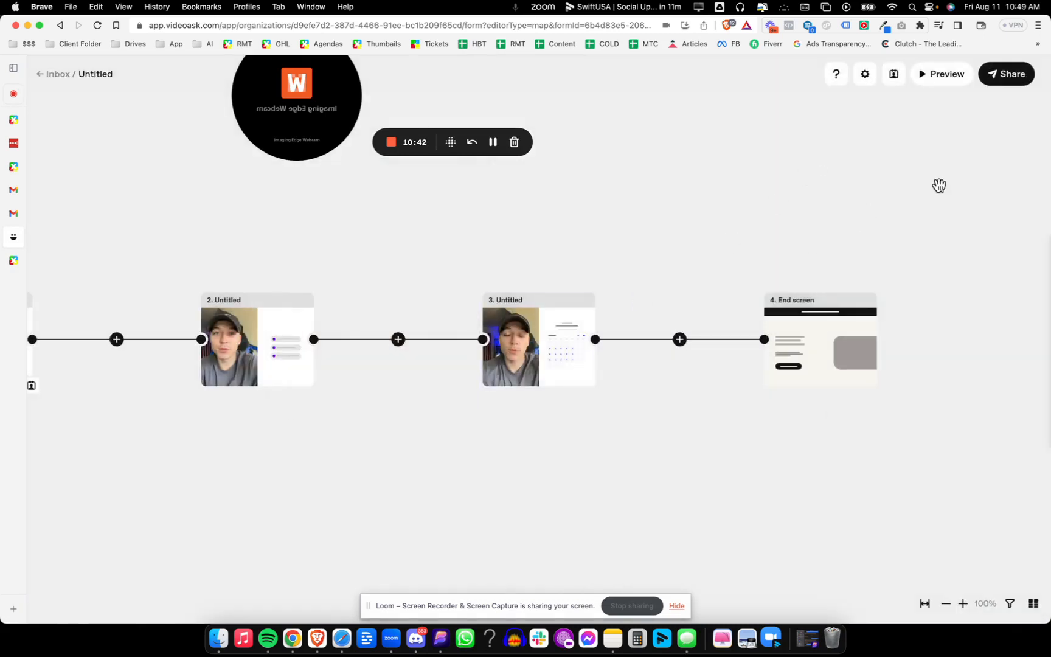
click(1007, 74)
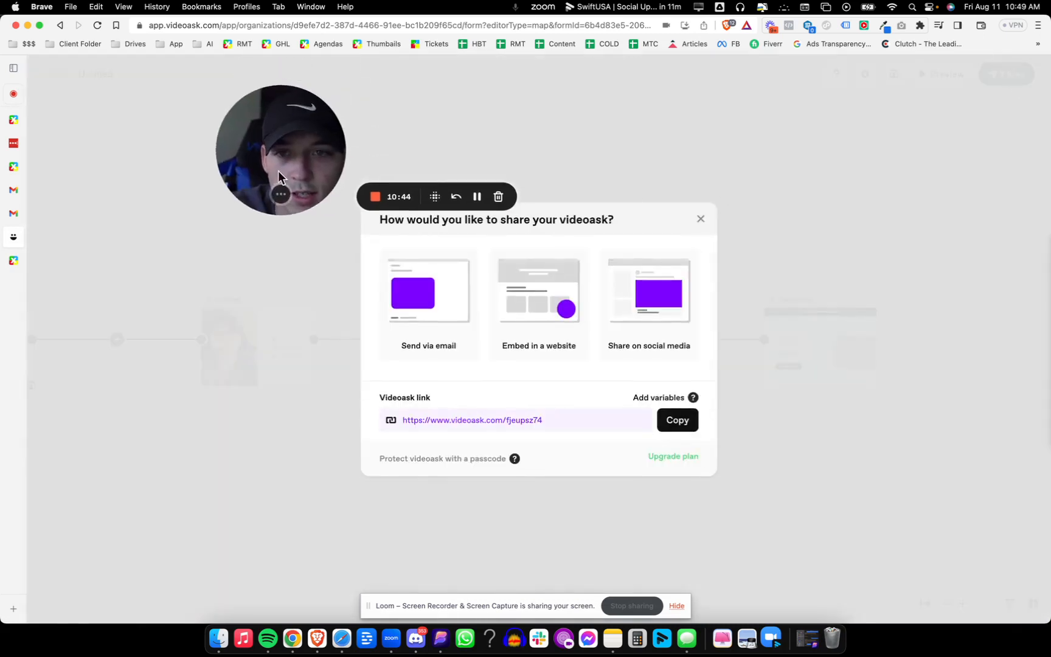
click(538, 302)
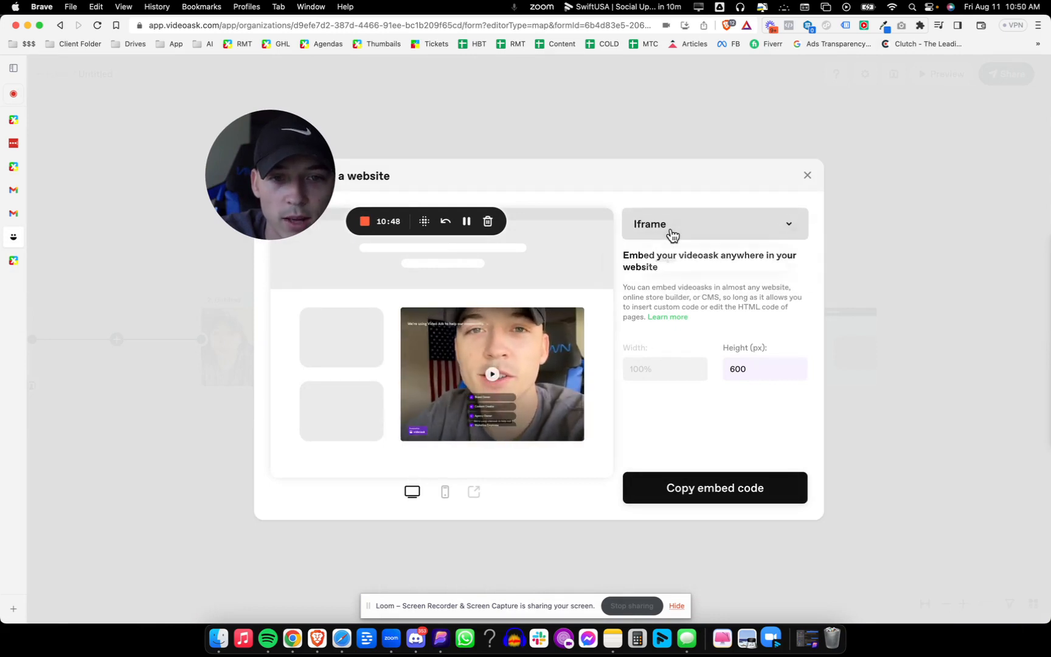
click(714, 223)
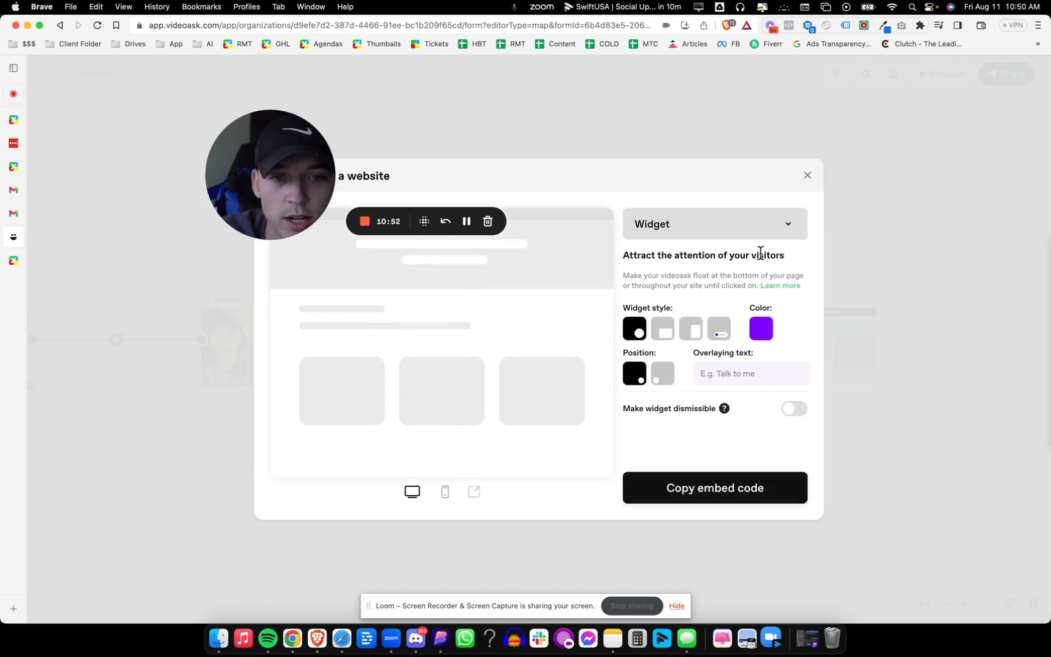
click(760, 327)
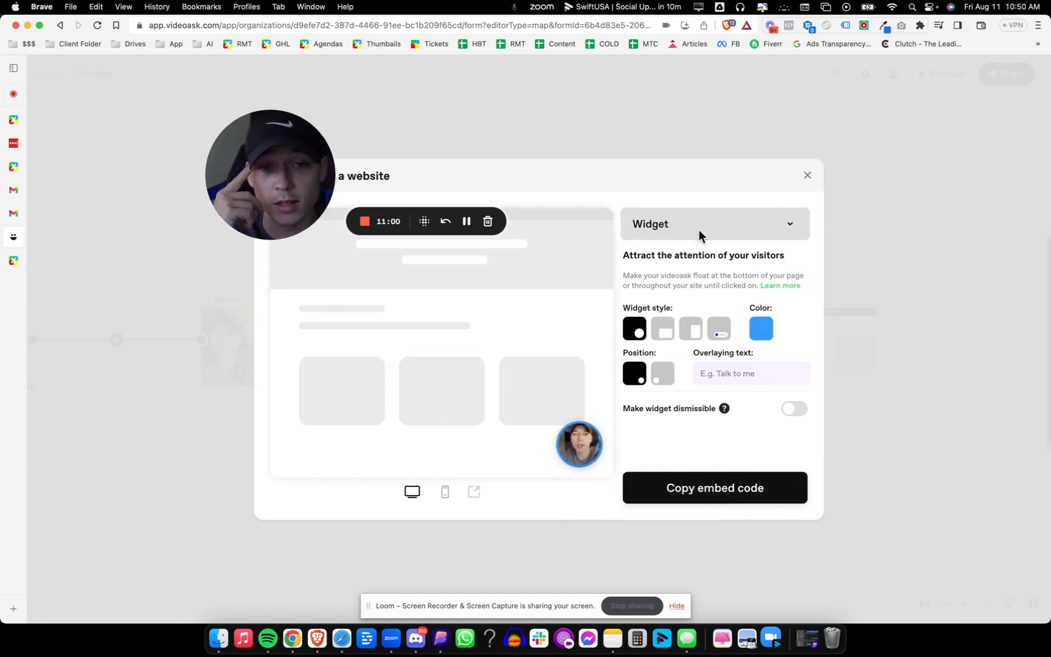
click(713, 224)
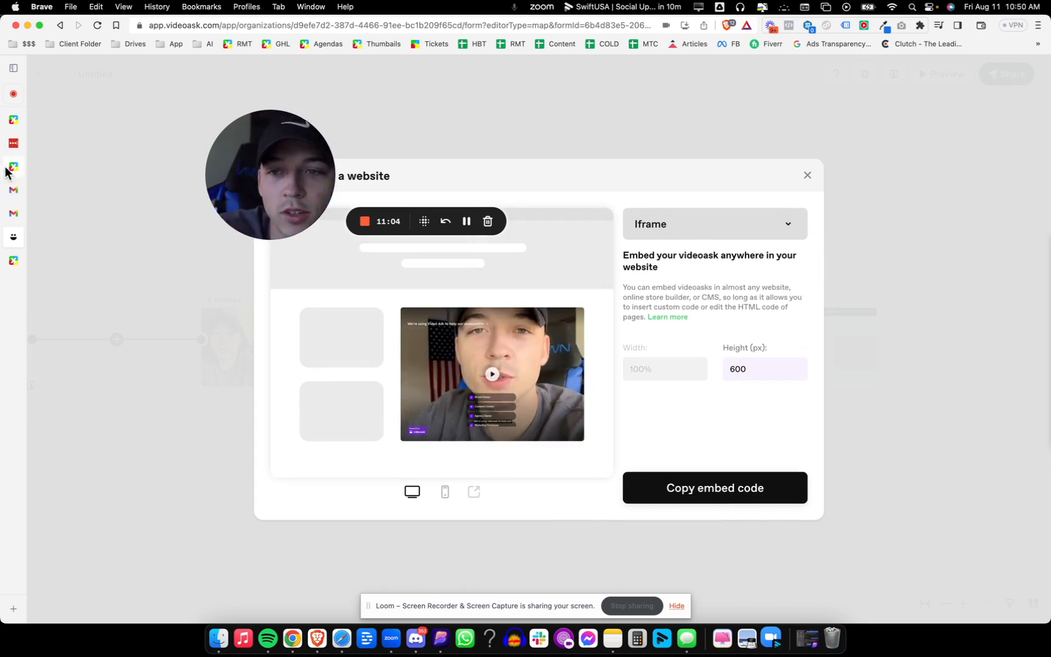
click(51, 167)
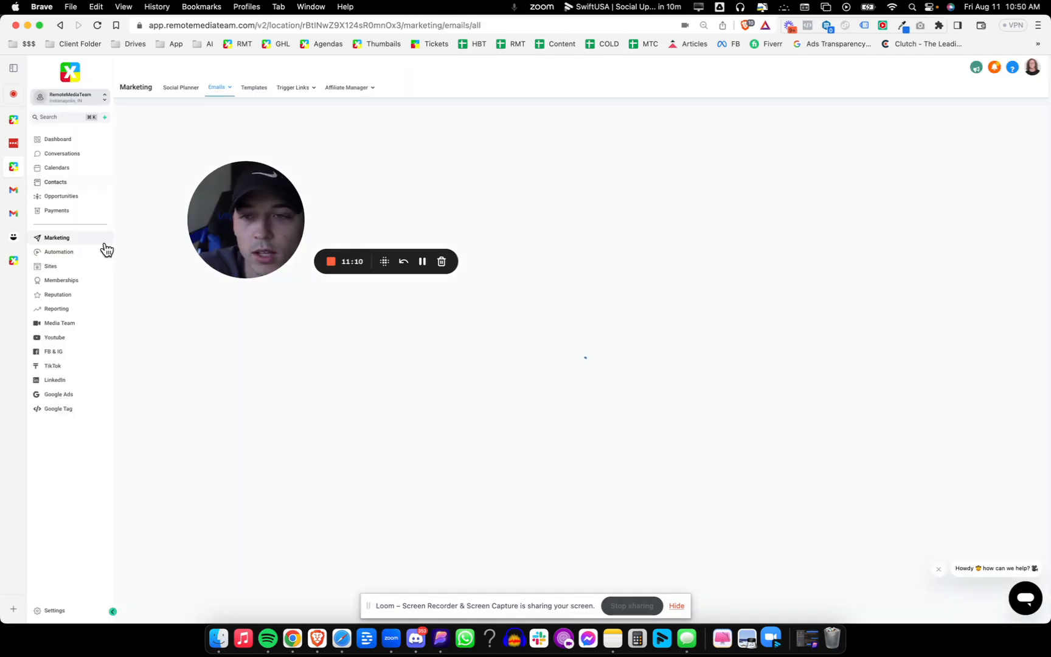
Browse GoHighLevel's Sites > Websites list showing the MediaTeam.app site.
click(50, 266)
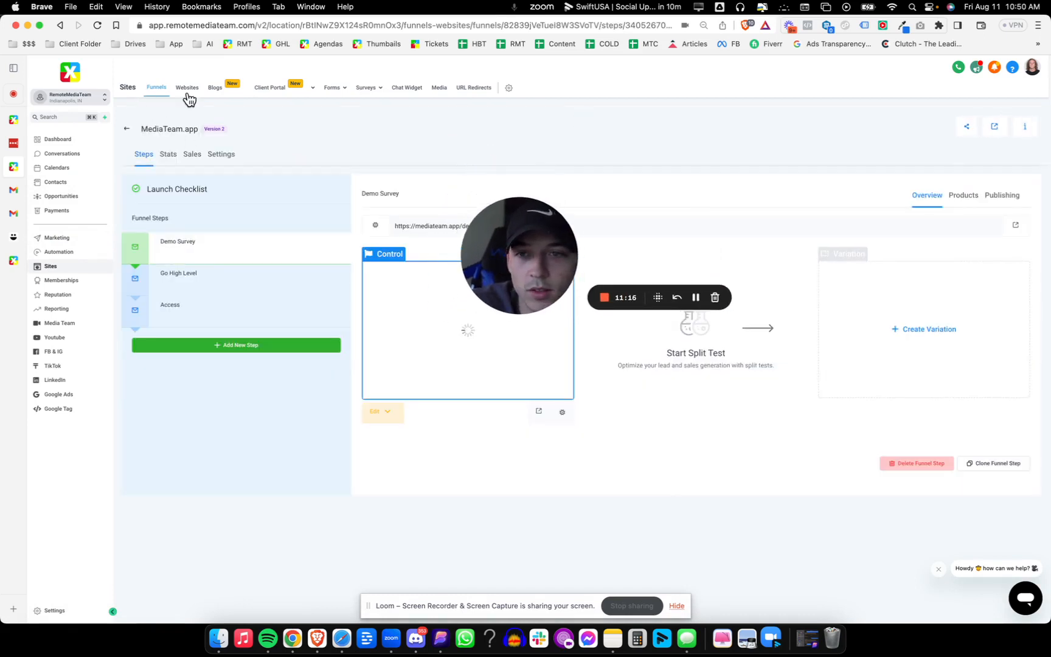
click(187, 88)
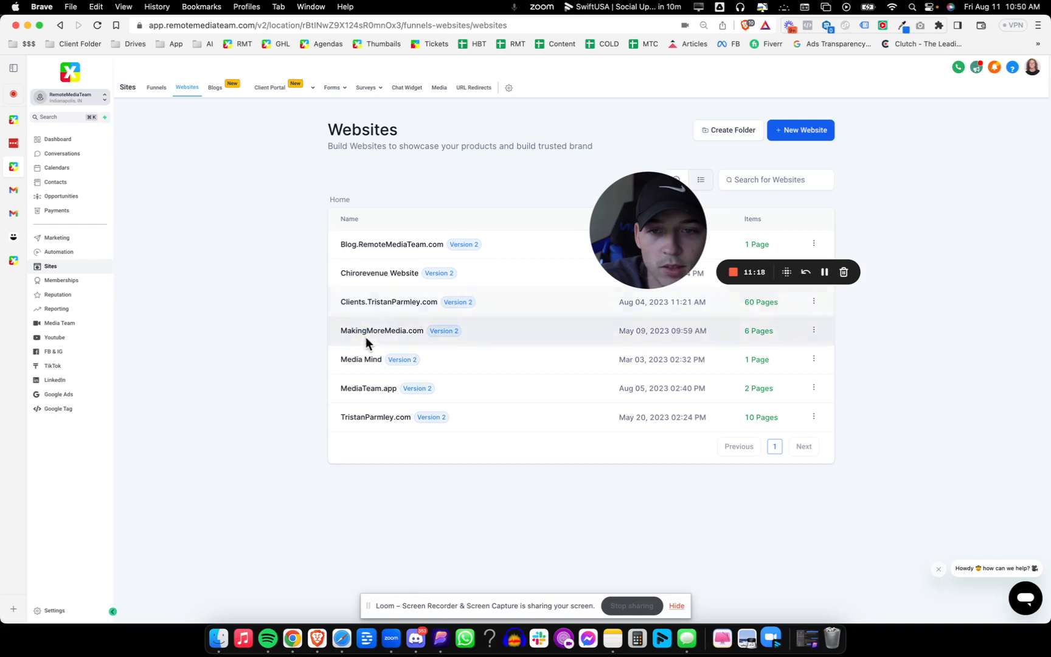
click(368, 388)
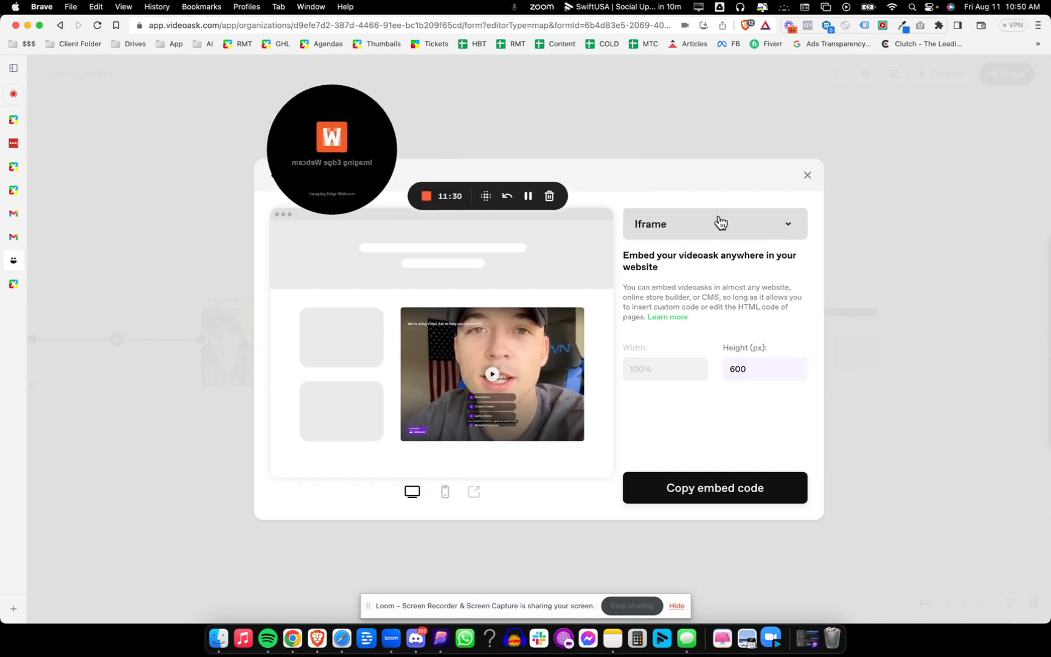
Copy the VideoAsk floating Widget embed code and return to the GoHighLevel builder.
click(714, 224)
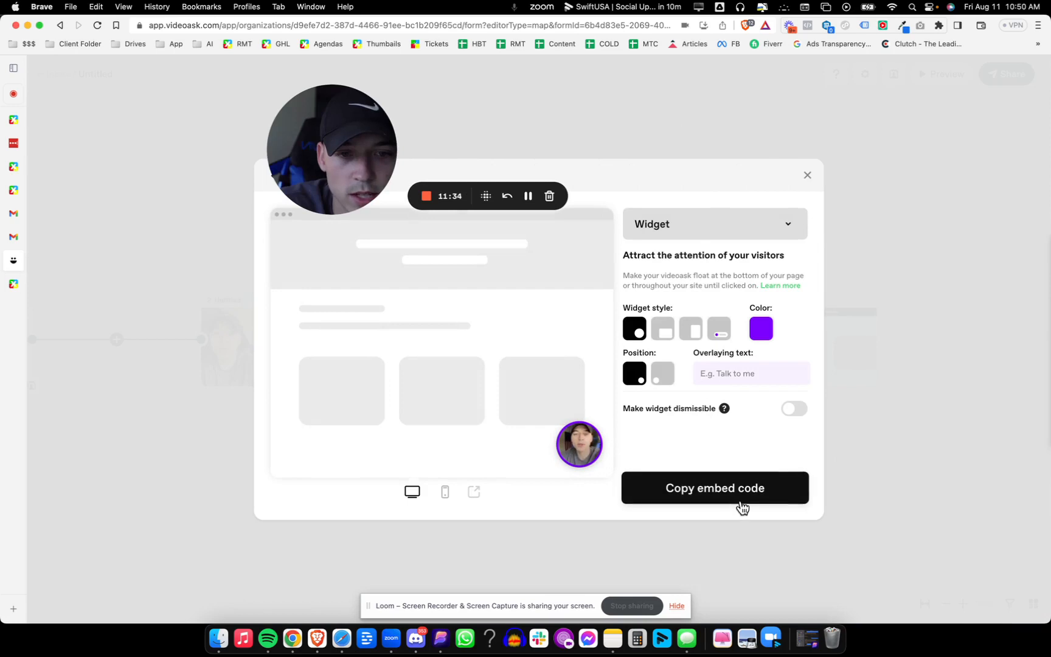
click(714, 488)
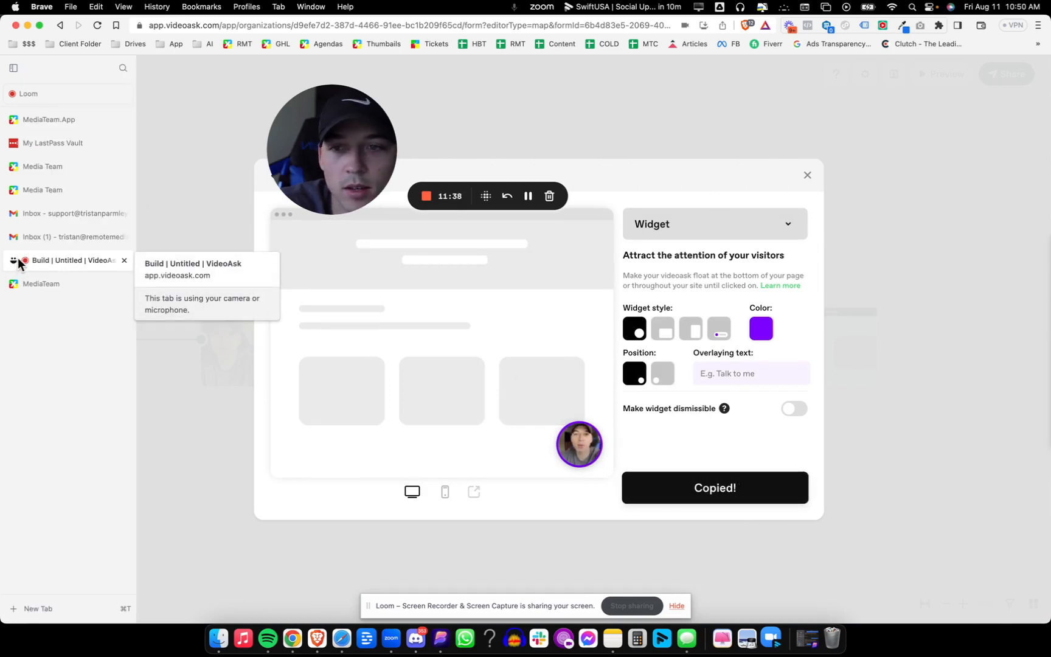
click(42, 190)
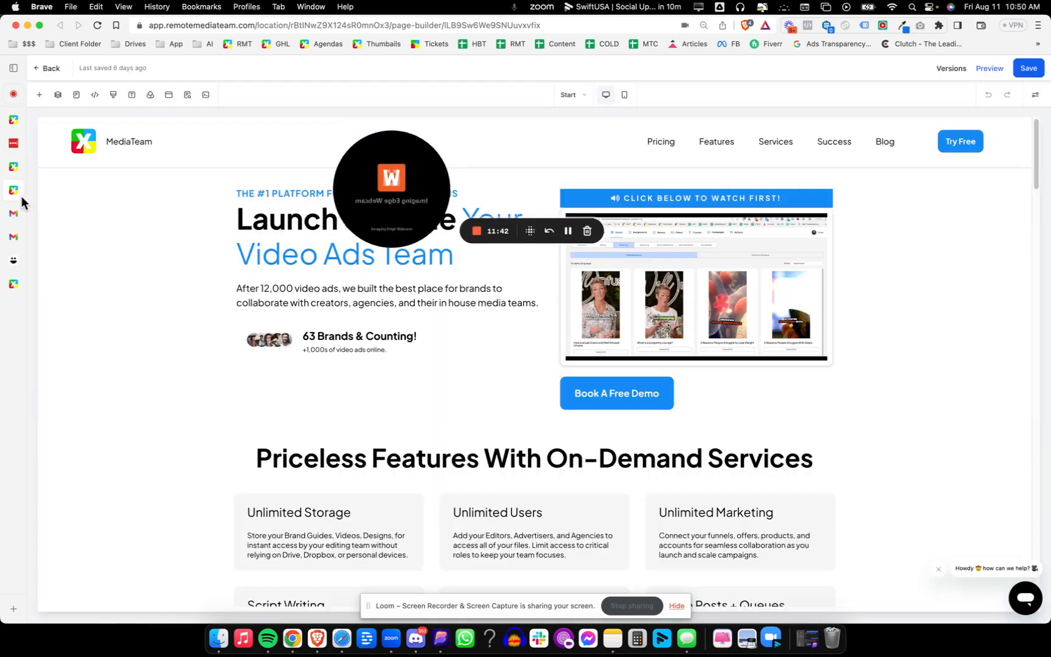
Save MediaTeam.app site settings with chat widget off and the VideoAsk widget in tracking code.
click(47, 68)
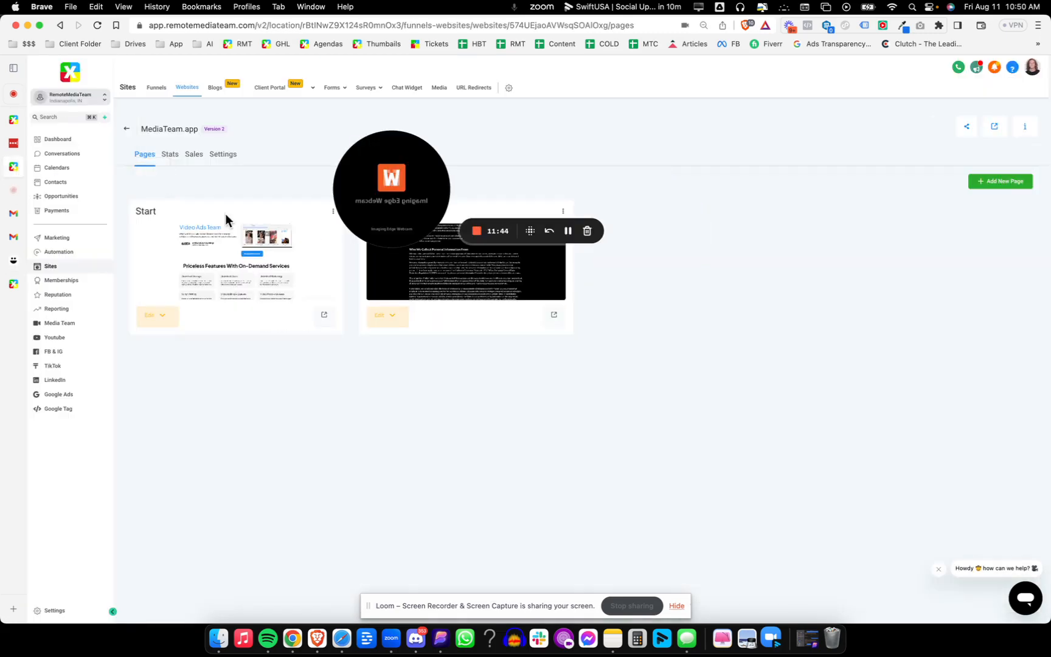
click(231, 153)
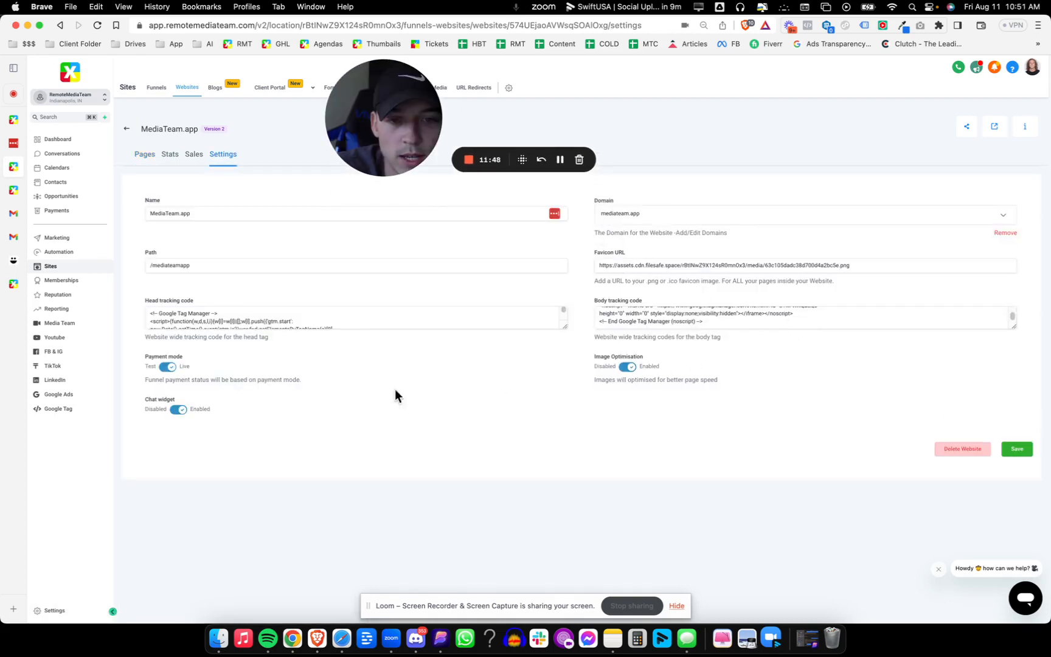
click(179, 410)
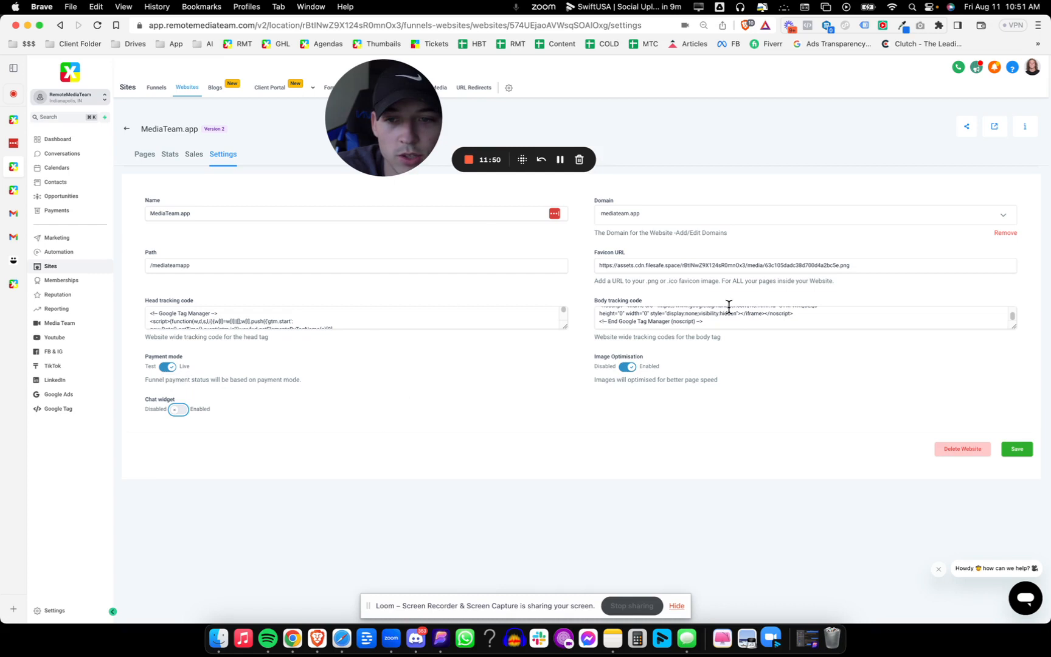
click(355, 317)
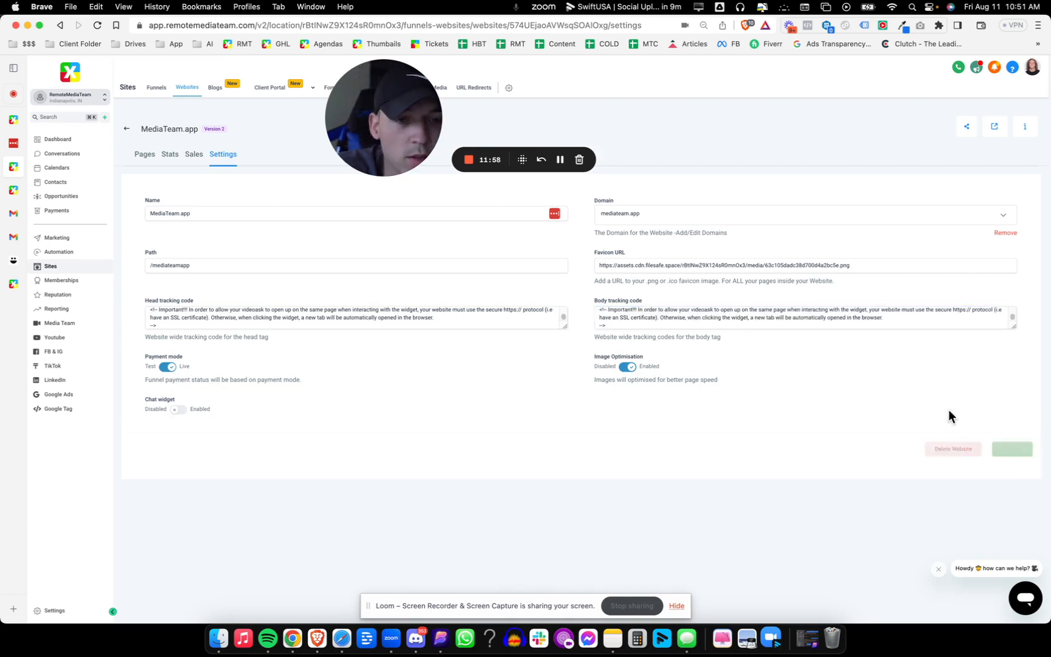
click(143, 154)
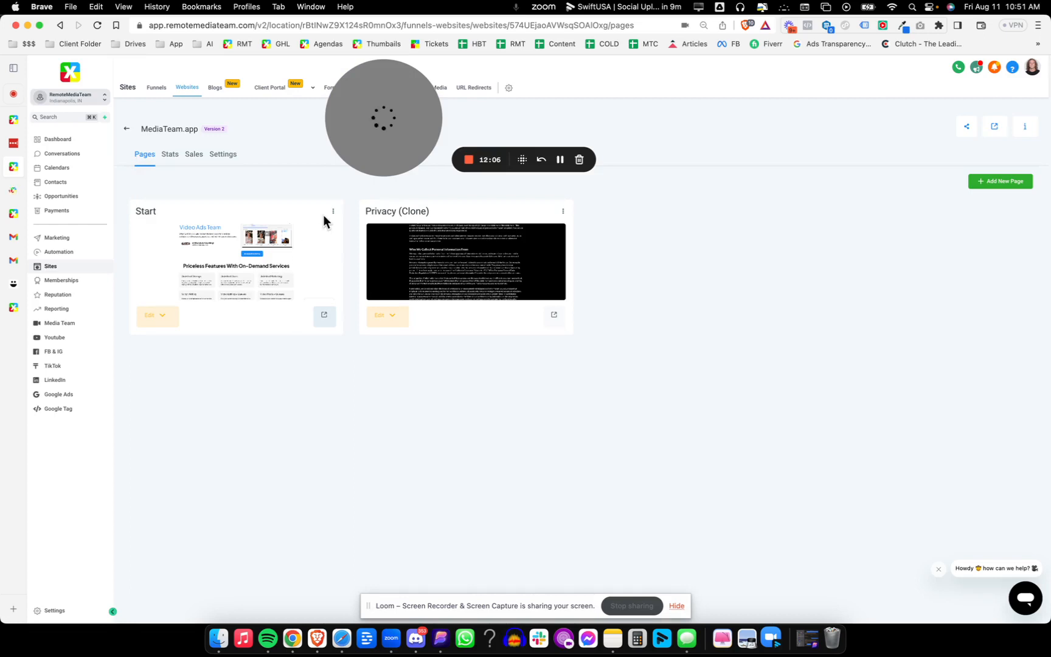
Preview the Start page, answer the VideoAsk widget as Brand Owner with name 'Tristan' and email.
click(333, 211)
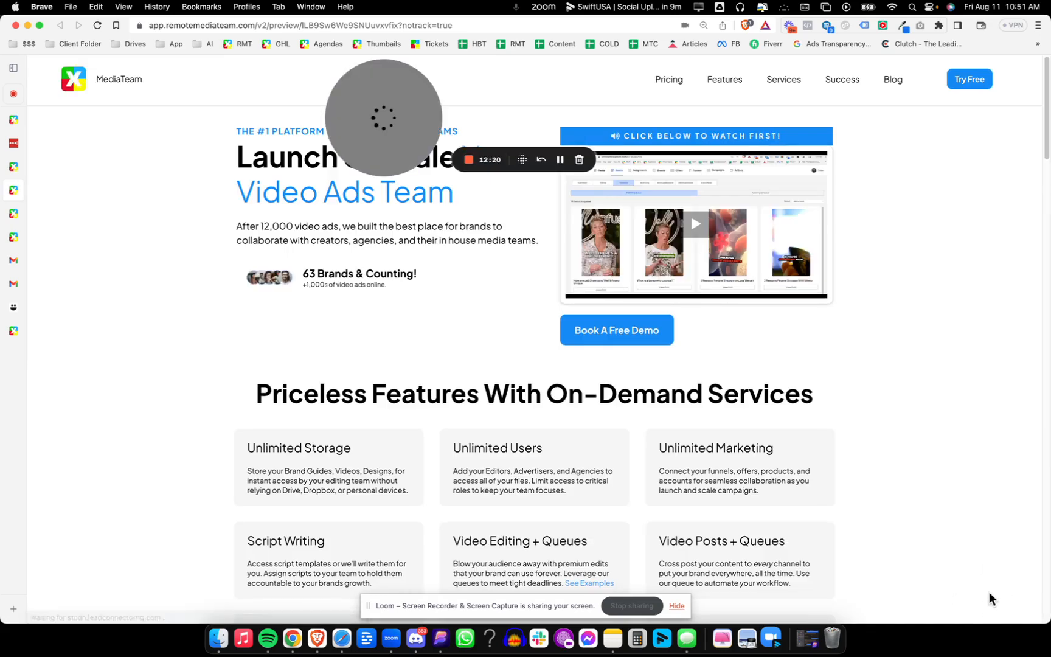
click(695, 224)
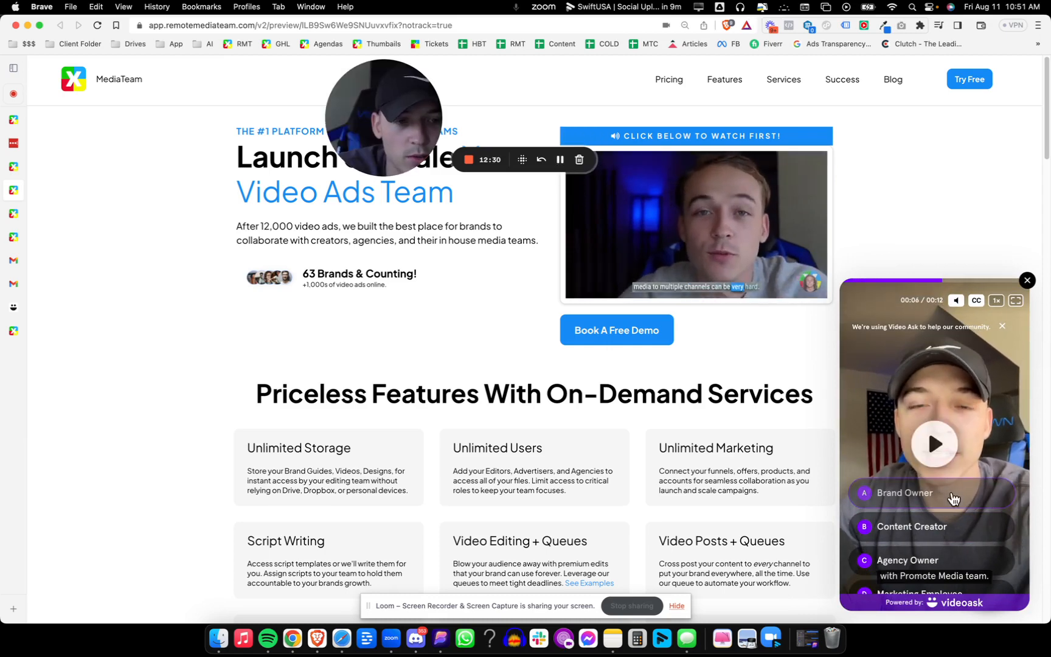
click(931, 493)
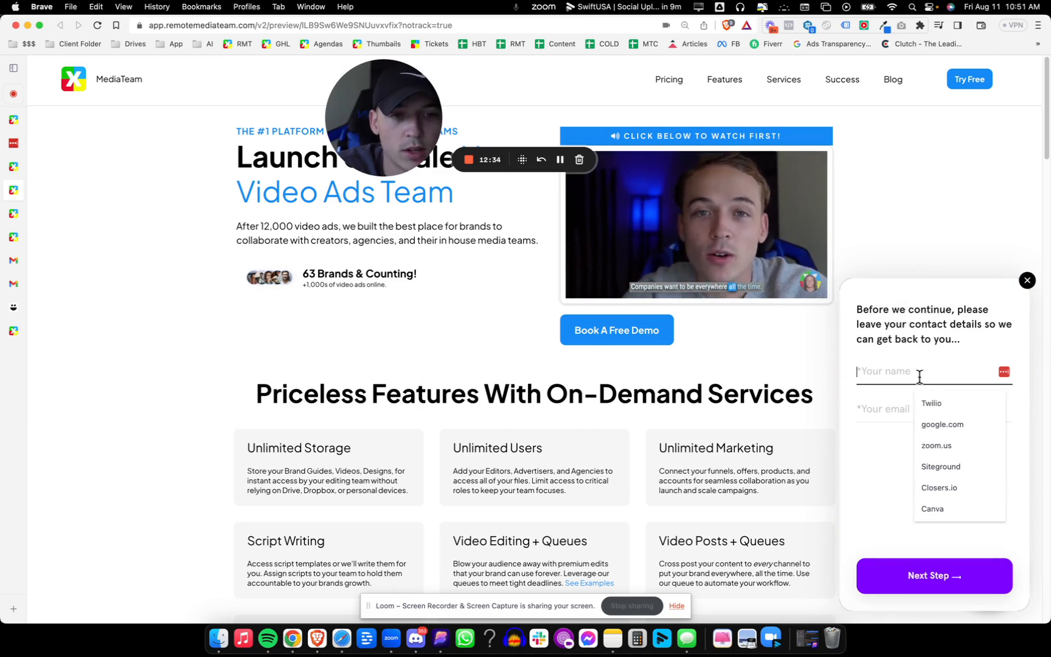
text(Tristan)
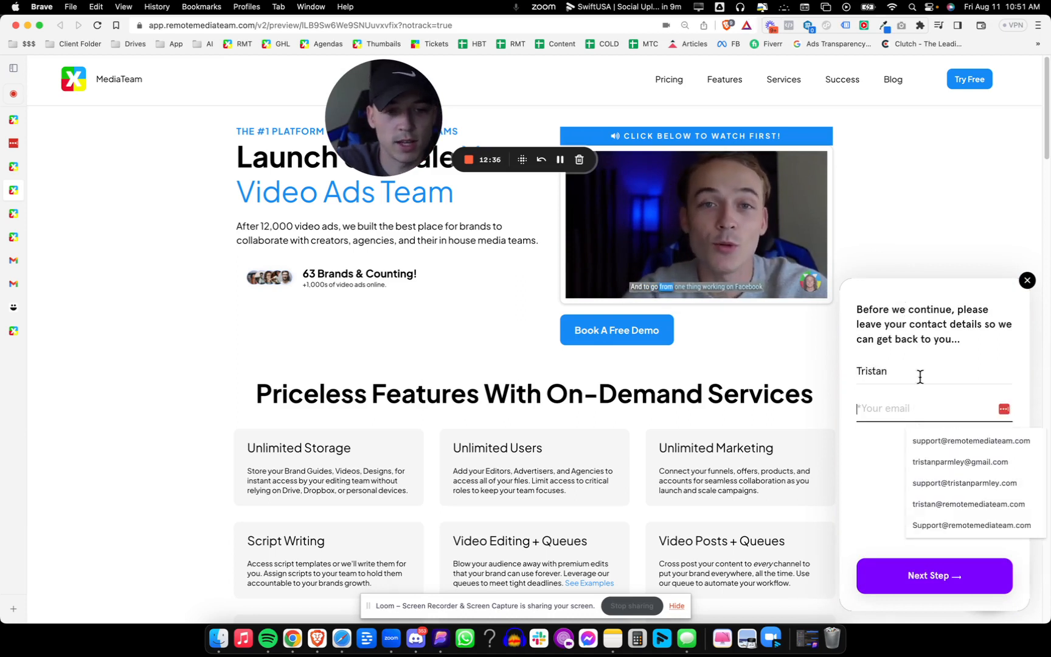
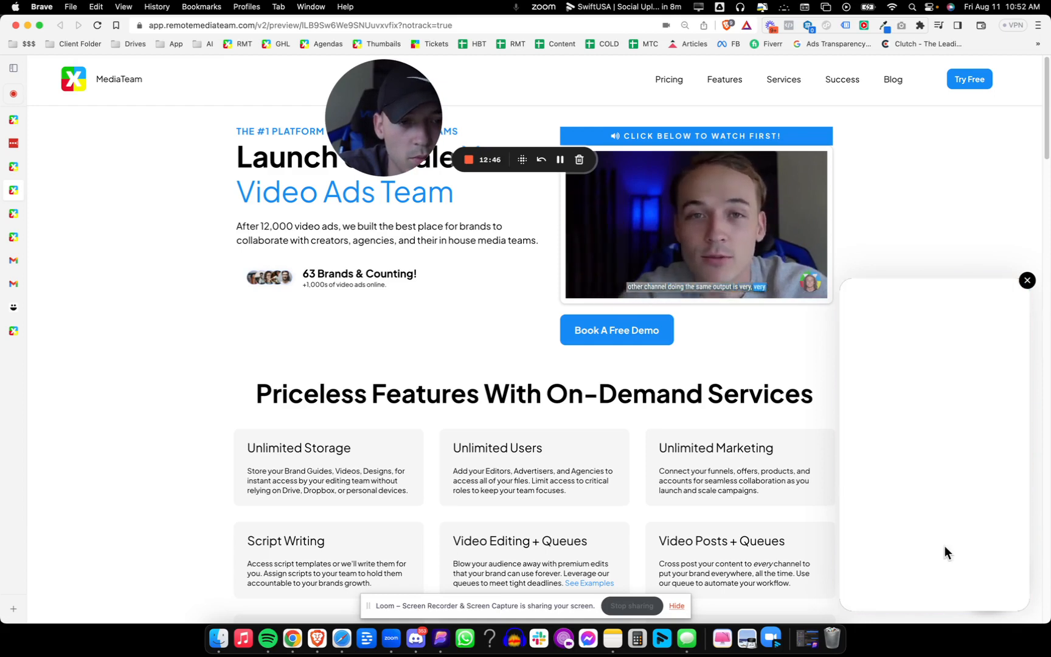
mouse_move(912, 387)
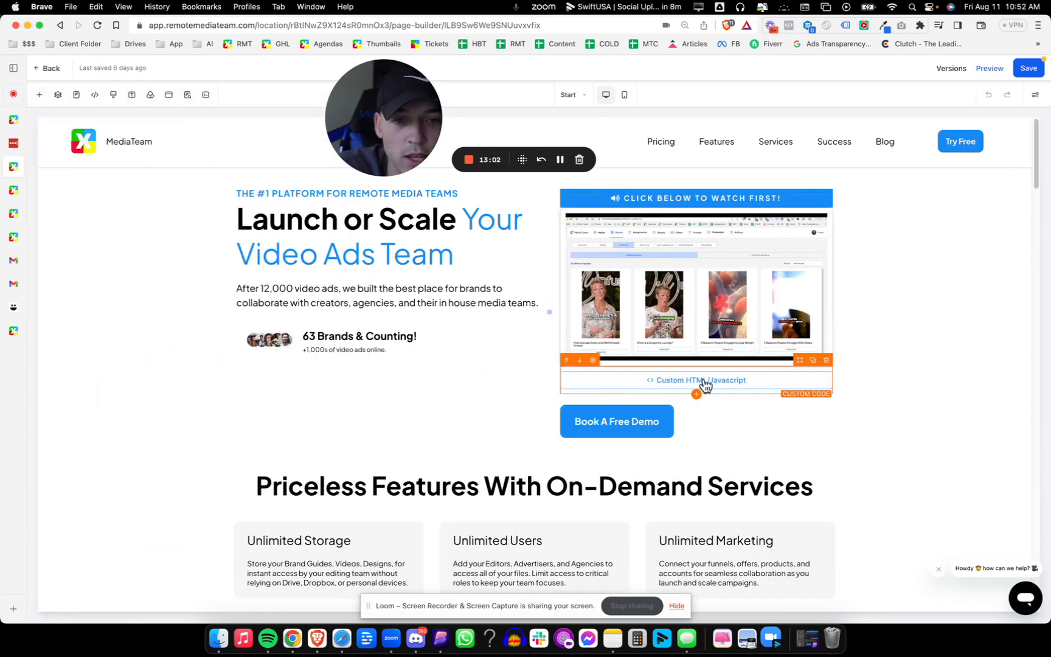
Put the VideoAsk iframe code into the Custom HTML element below the video.
click(696, 380)
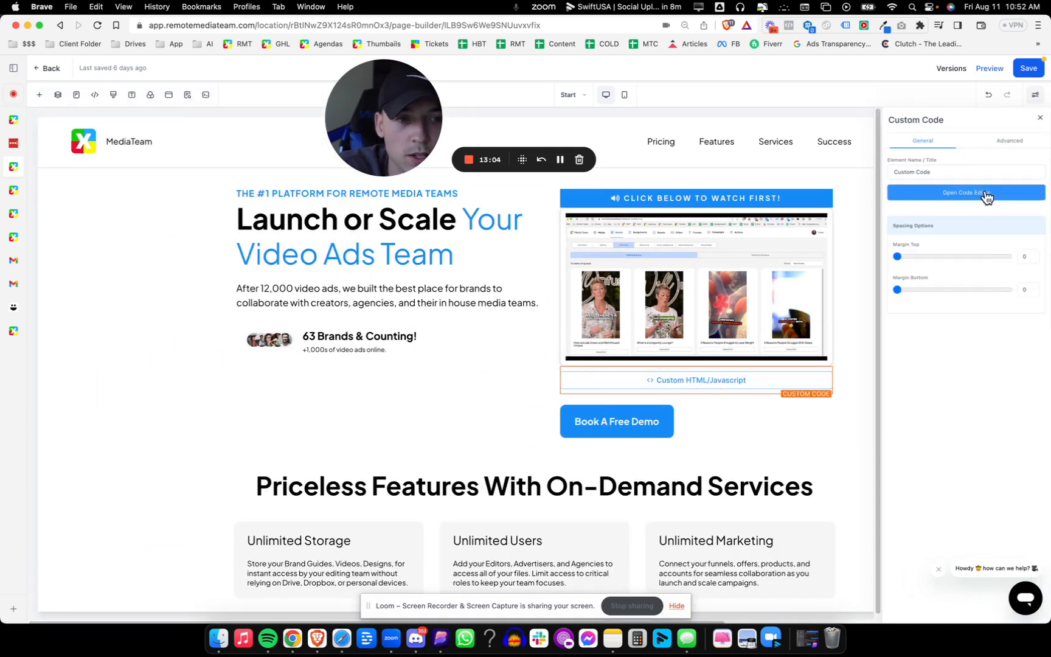
click(965, 192)
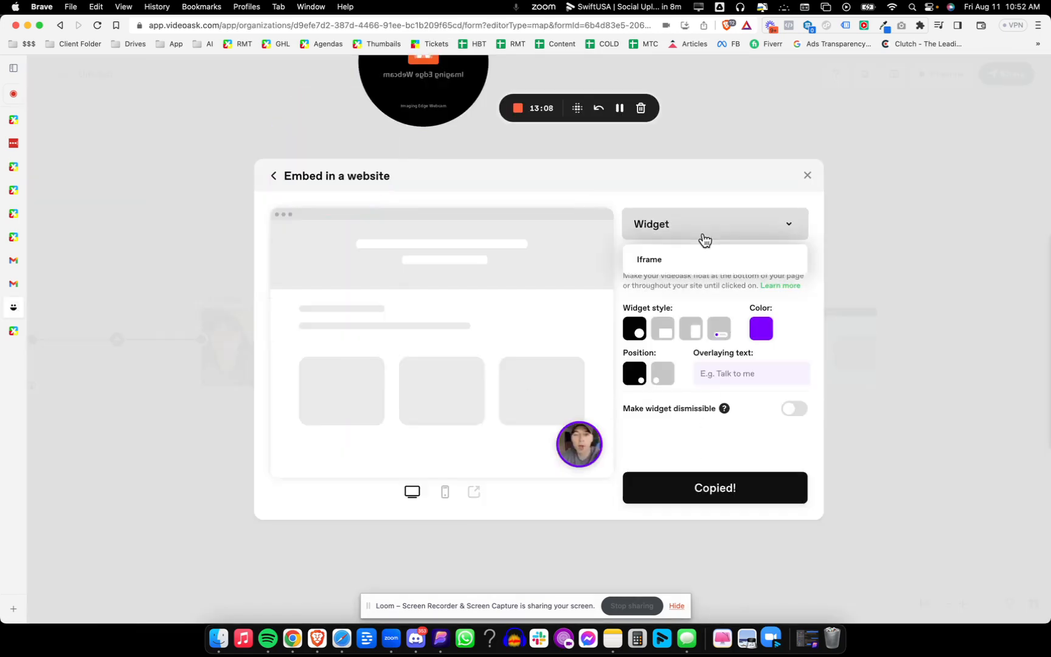
click(648, 259)
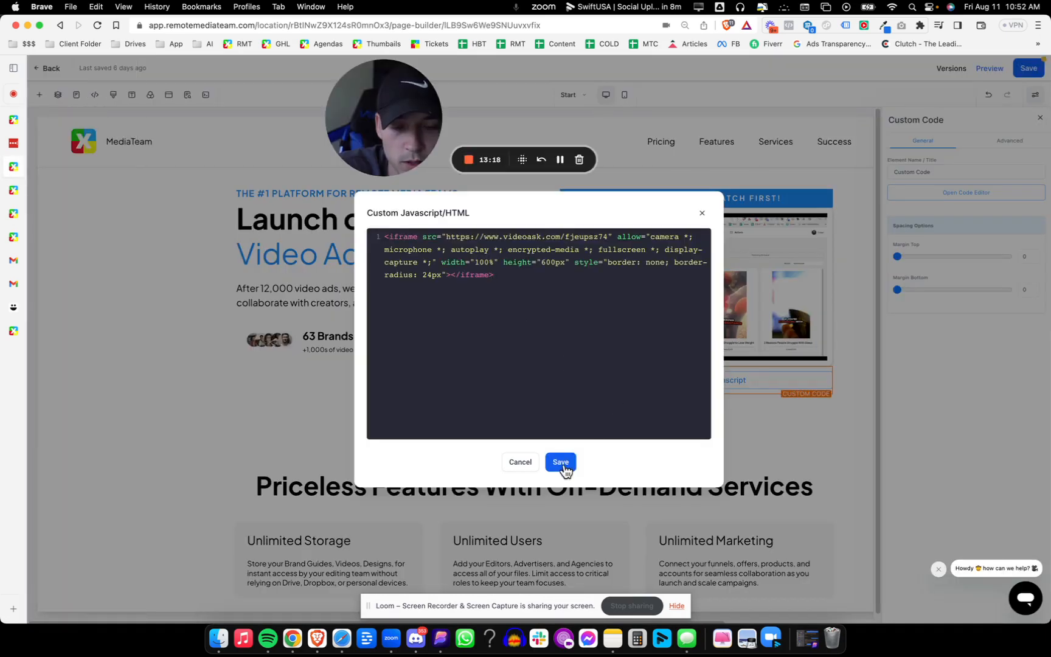
click(561, 462)
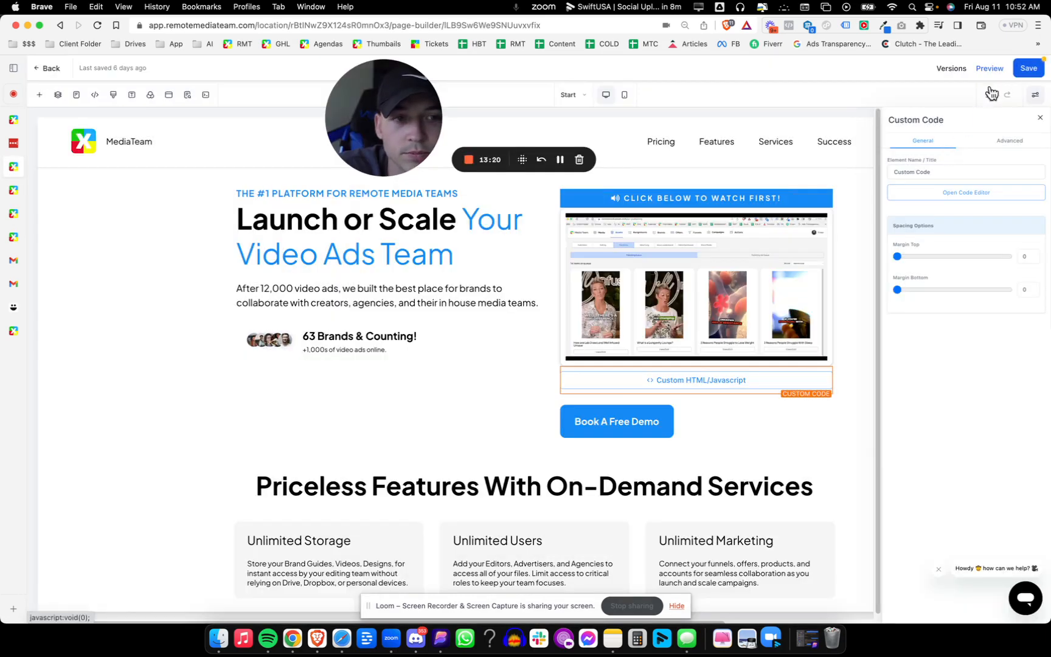
Save the home page and preview the inline embedded survey.
click(1027, 68)
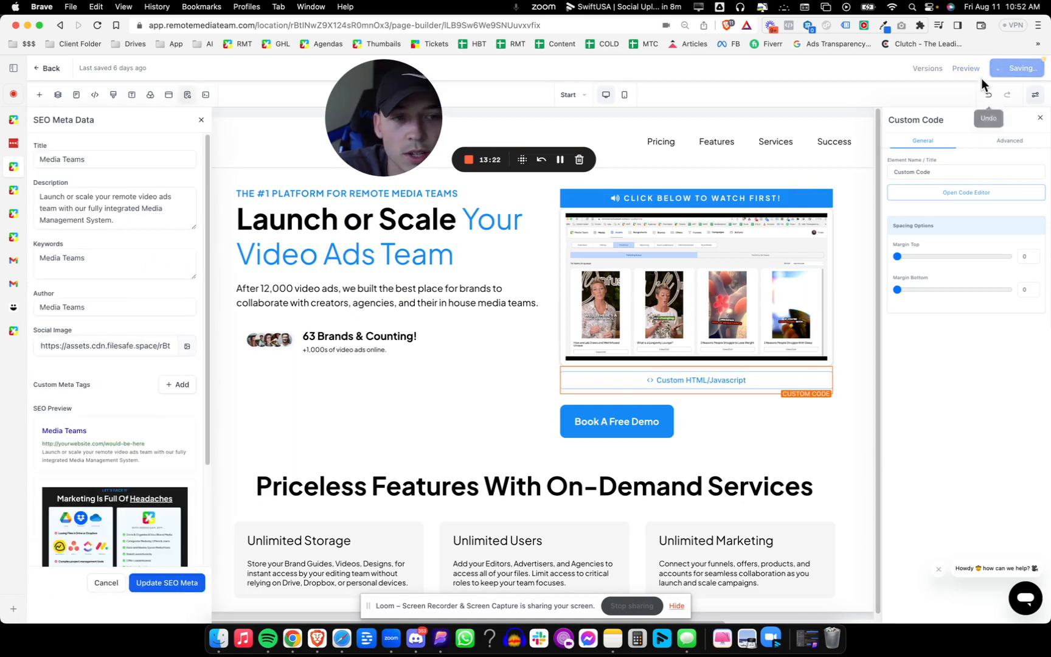
click(1016, 68)
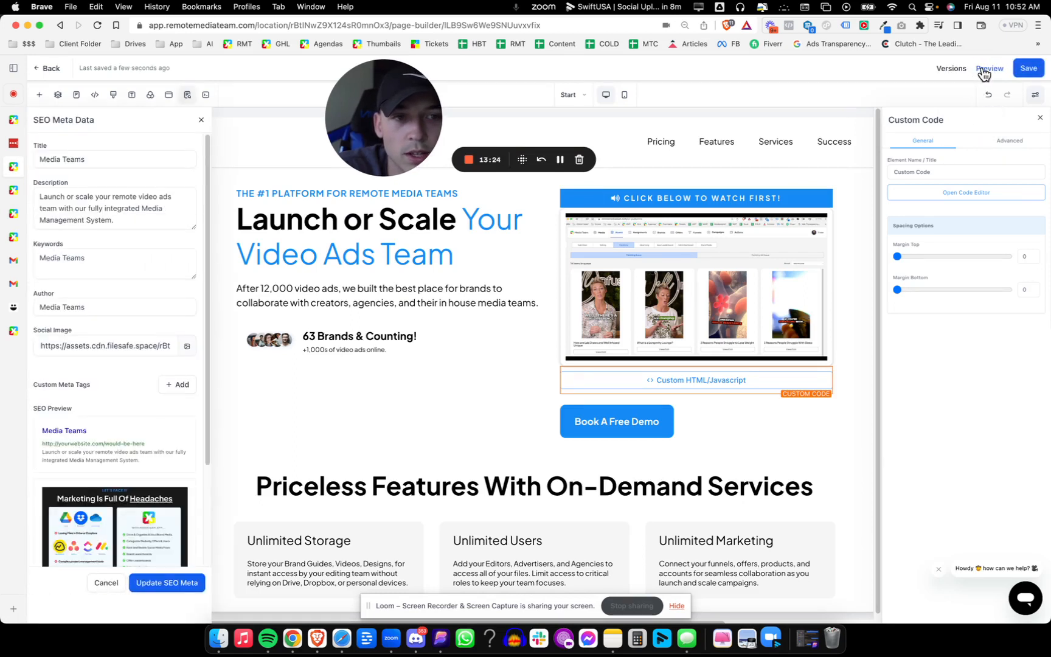
click(990, 68)
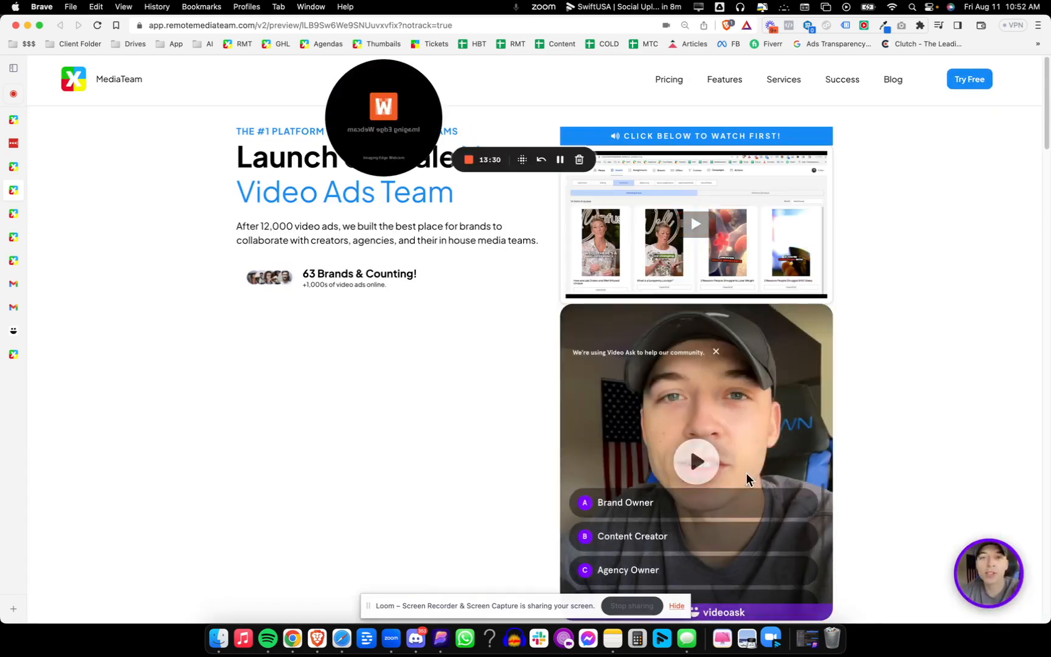
scroll(down, 3)
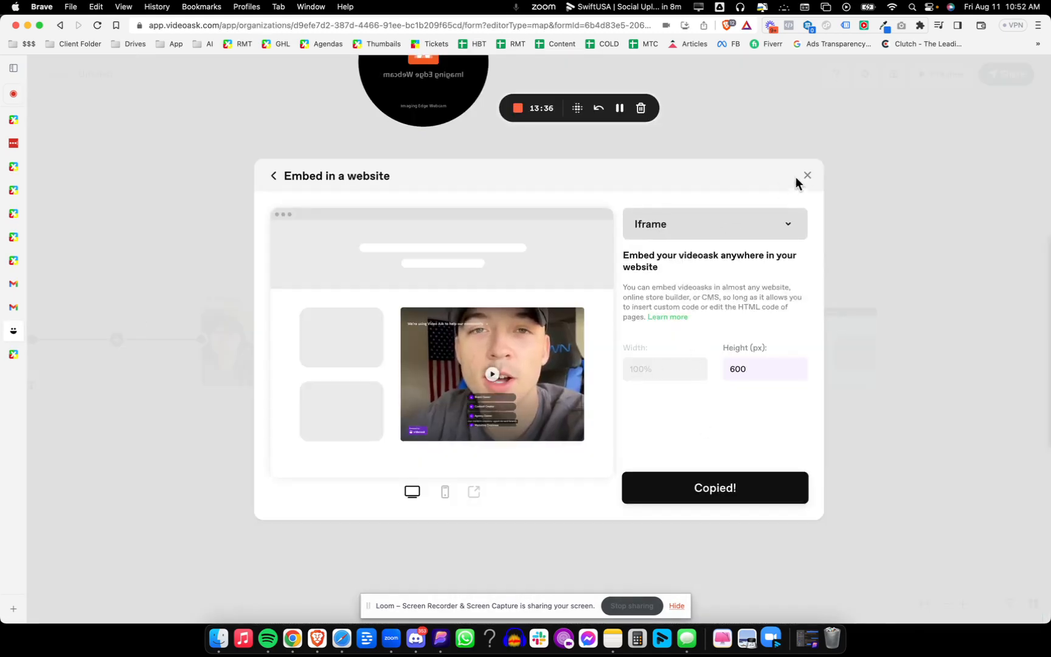
View the survey's social-media sharing options (Facebook, LinkedIn, Twitter, WhatsApp) and return to the flow map.
click(807, 175)
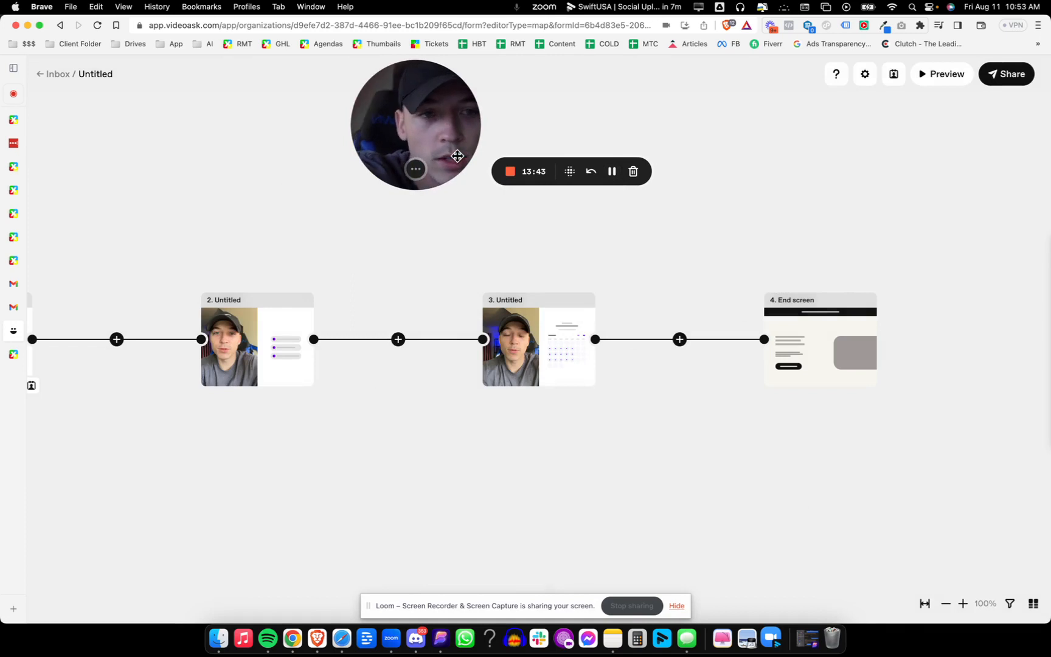
click(1006, 74)
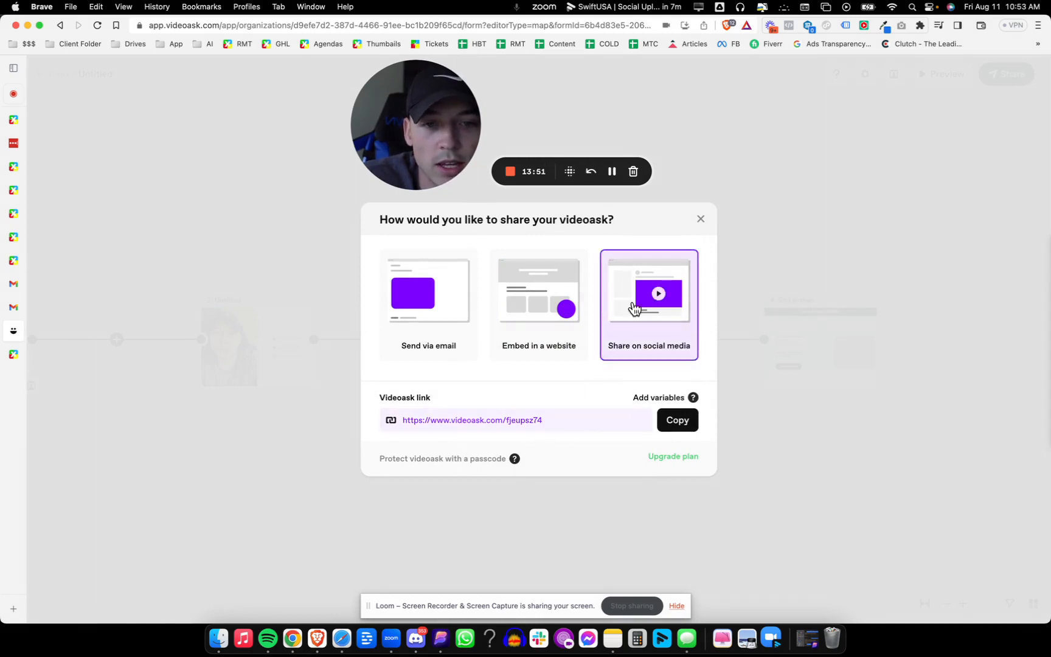
click(647, 305)
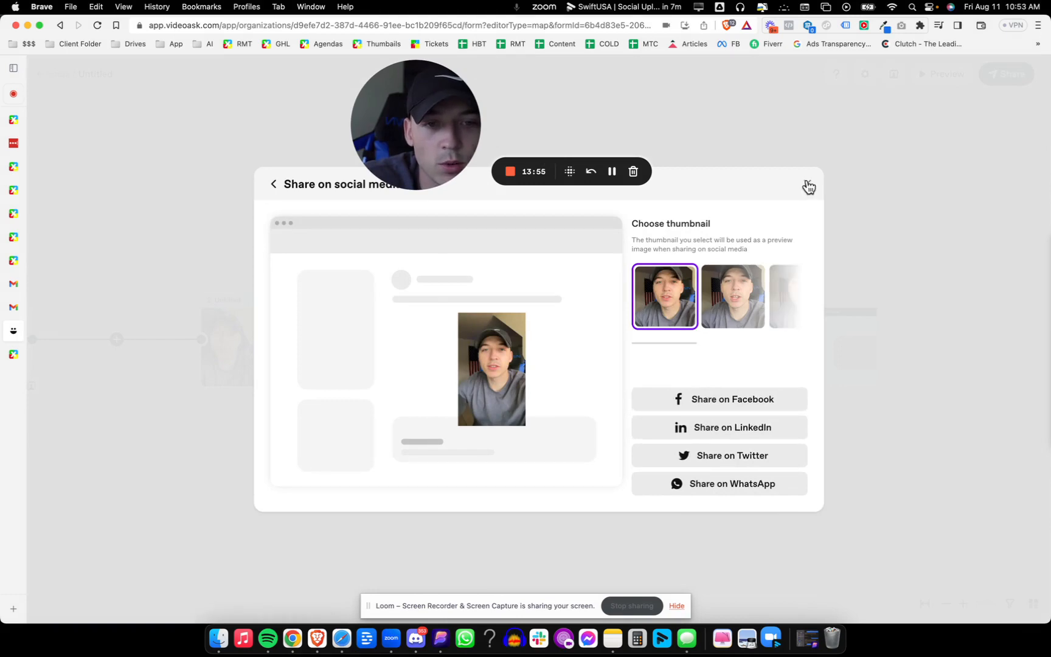
click(809, 186)
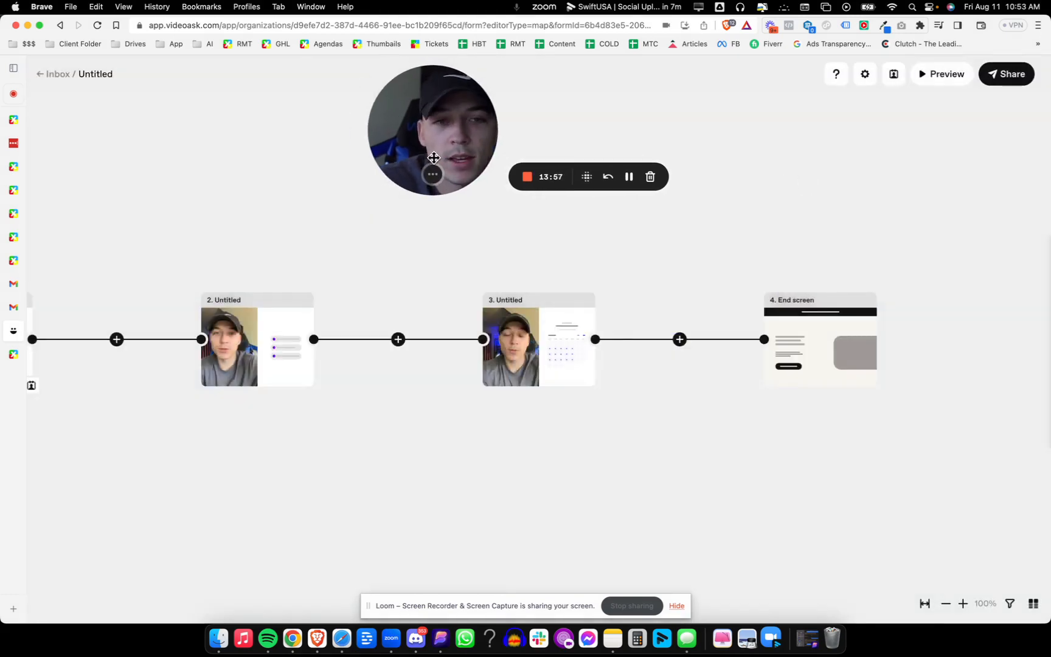